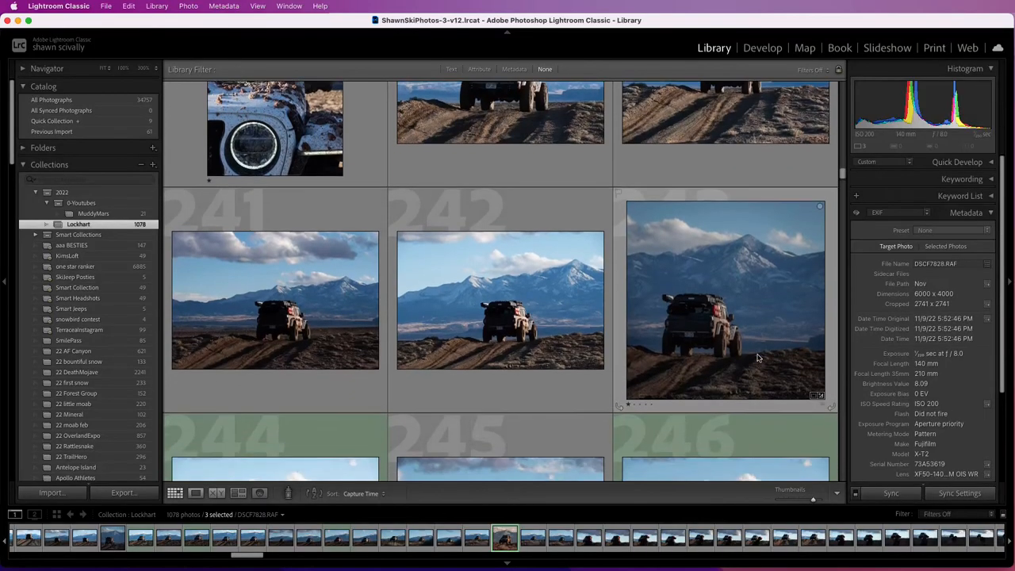
# Step: Find DSCF7879, make a reset virtual copy, and open it in Develop
pyautogui.scroll(-3)
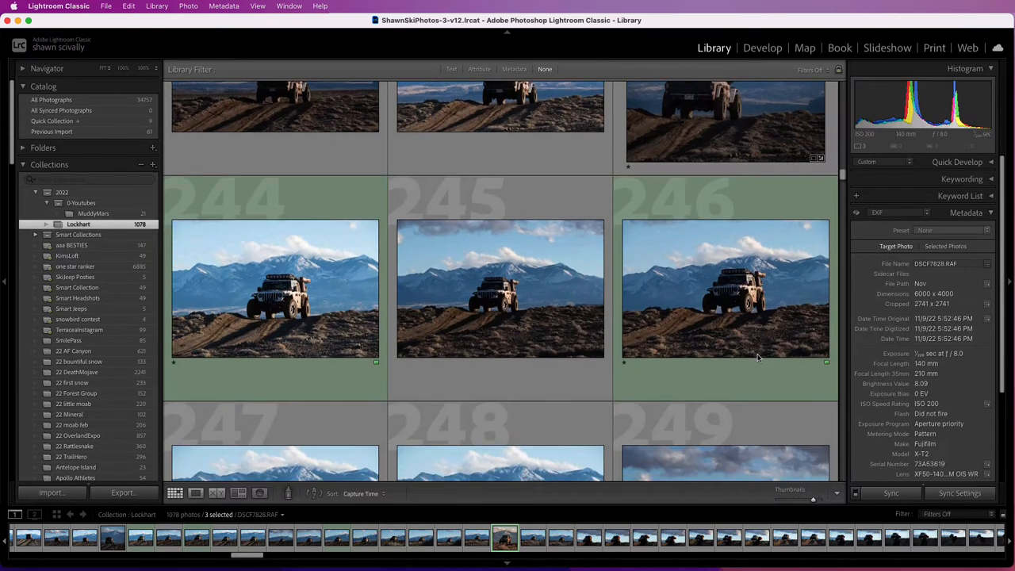
pyautogui.moveTo(550, 293)
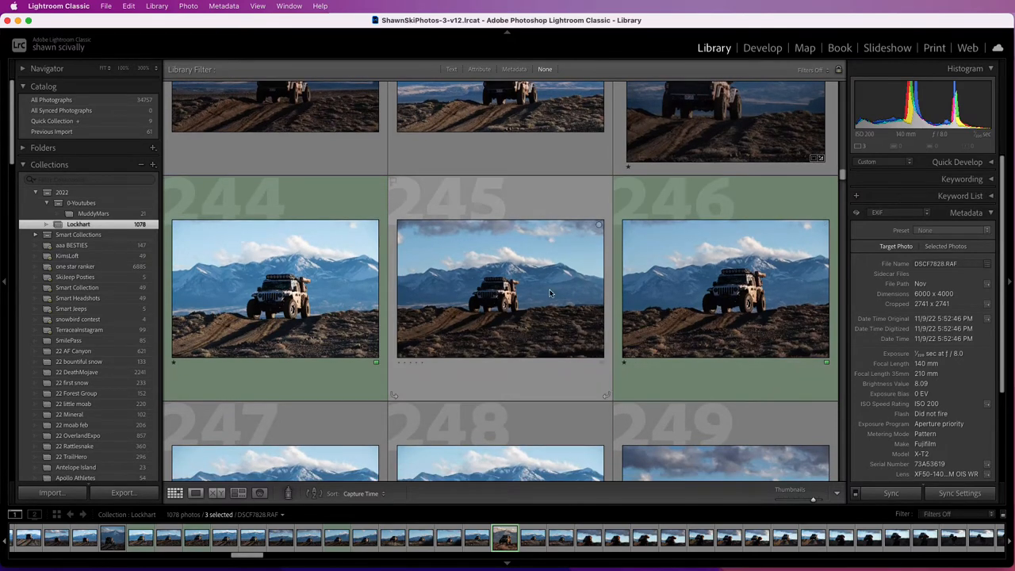
pyautogui.scroll(-3)
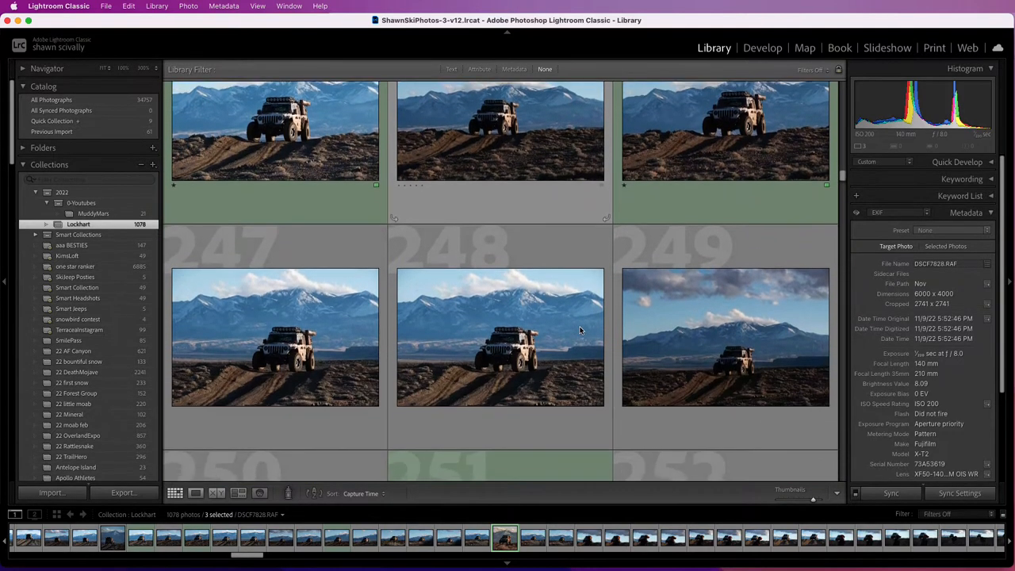
pyautogui.scroll(-3)
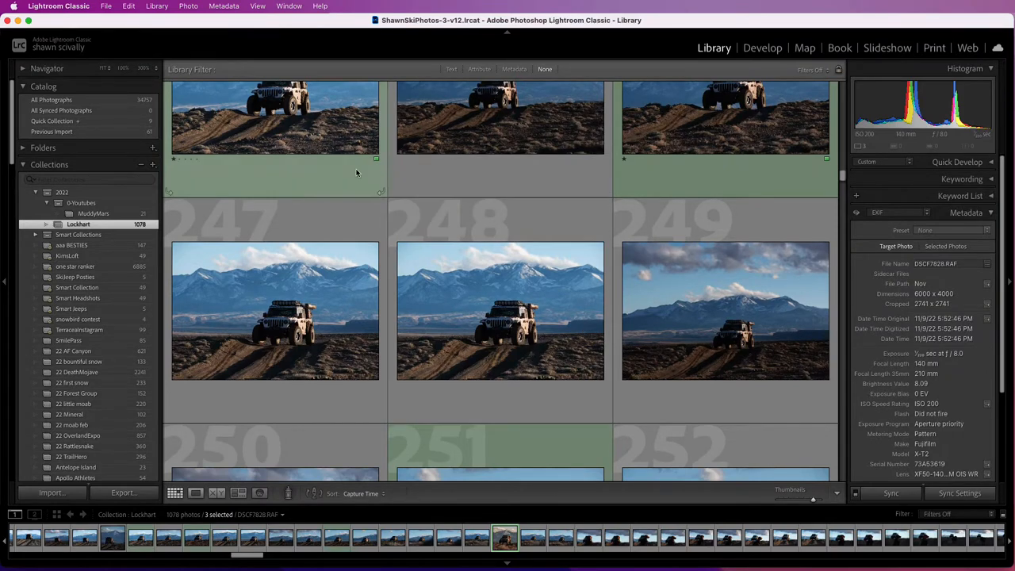
pyautogui.scroll(-3)
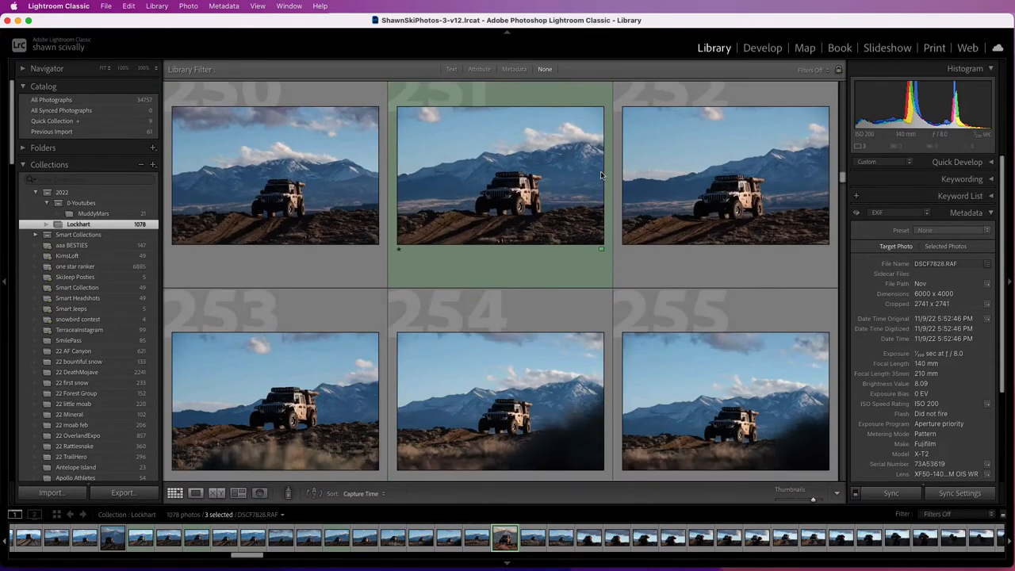
pyautogui.scroll(-3)
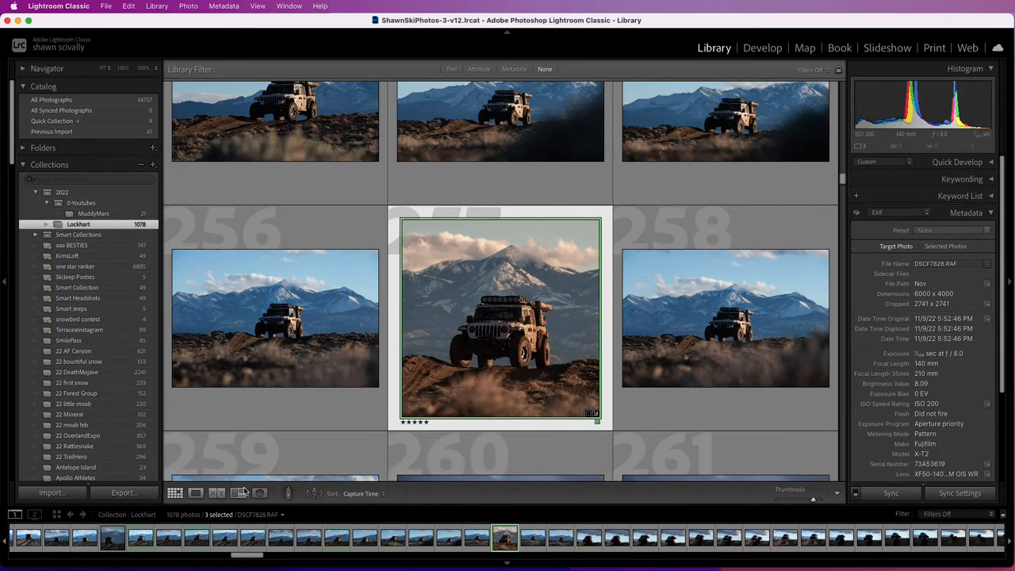
pyautogui.click(237, 492)
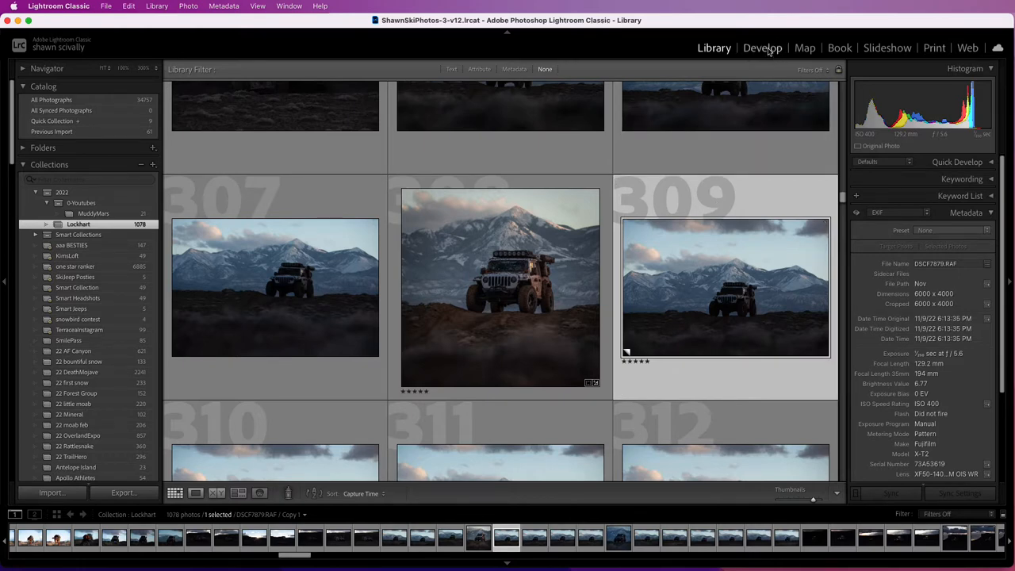
pyautogui.click(762, 47)
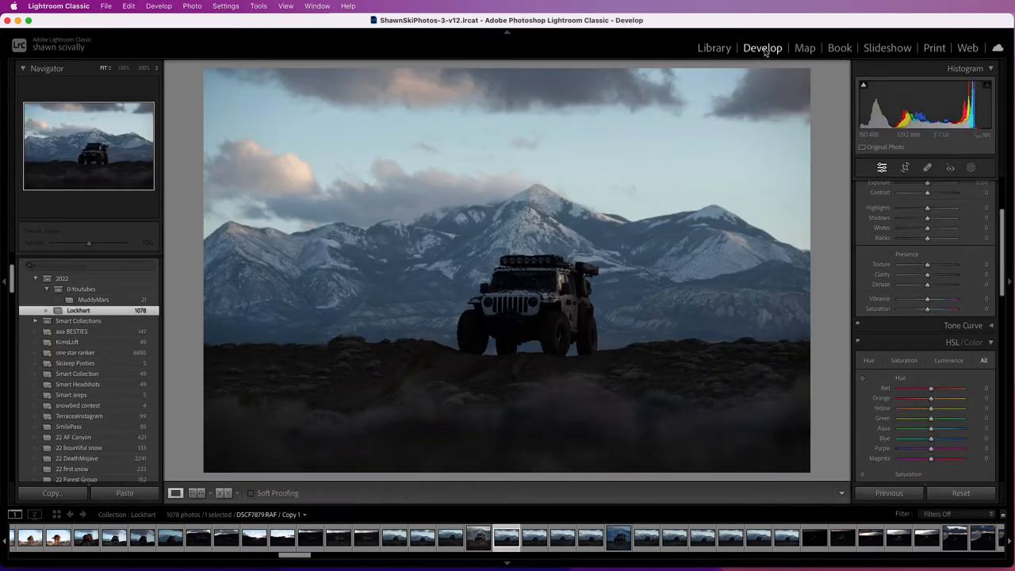
# Step: Crop to a 1 x 1 square framing the Jeep and snowy peak
pyautogui.click(881, 167)
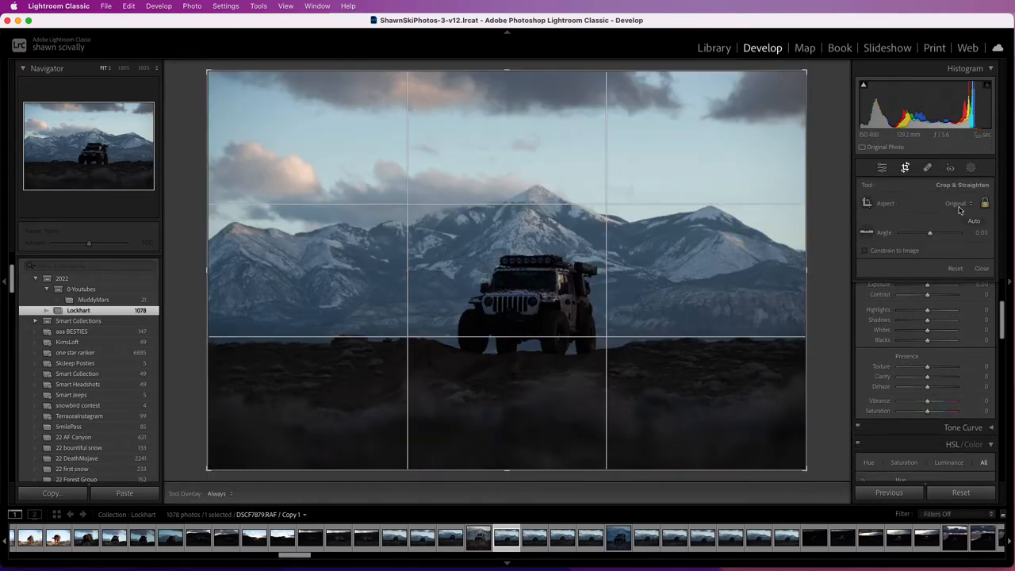
pyautogui.click(956, 203)
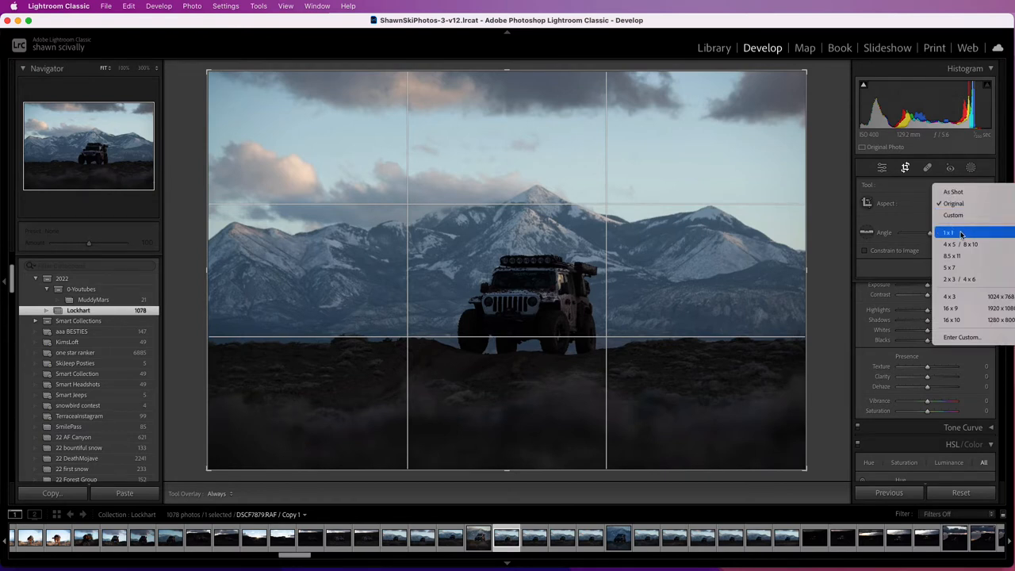
pyautogui.click(947, 233)
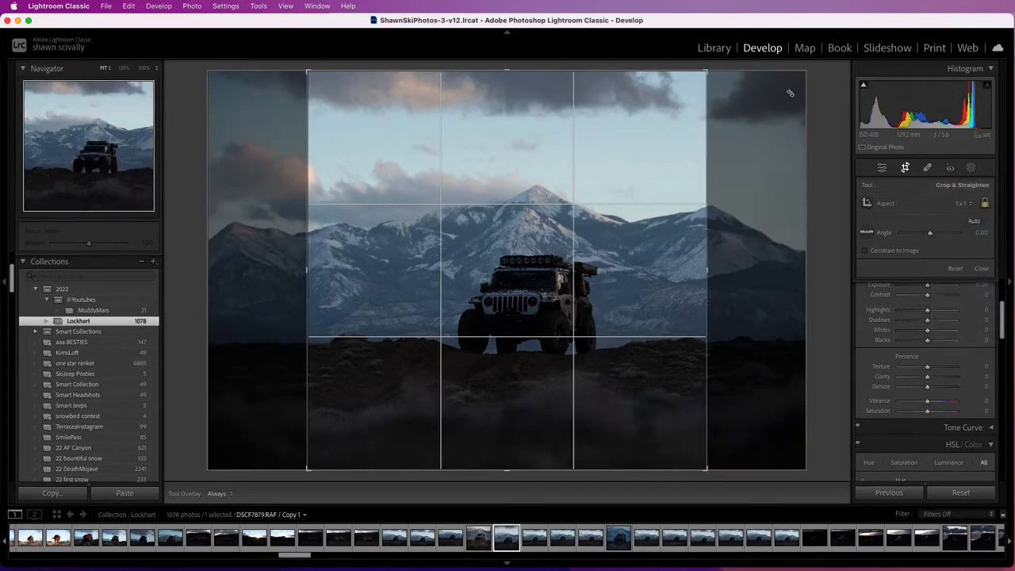
pyautogui.moveTo(706, 71); pyautogui.dragTo(674, 103)
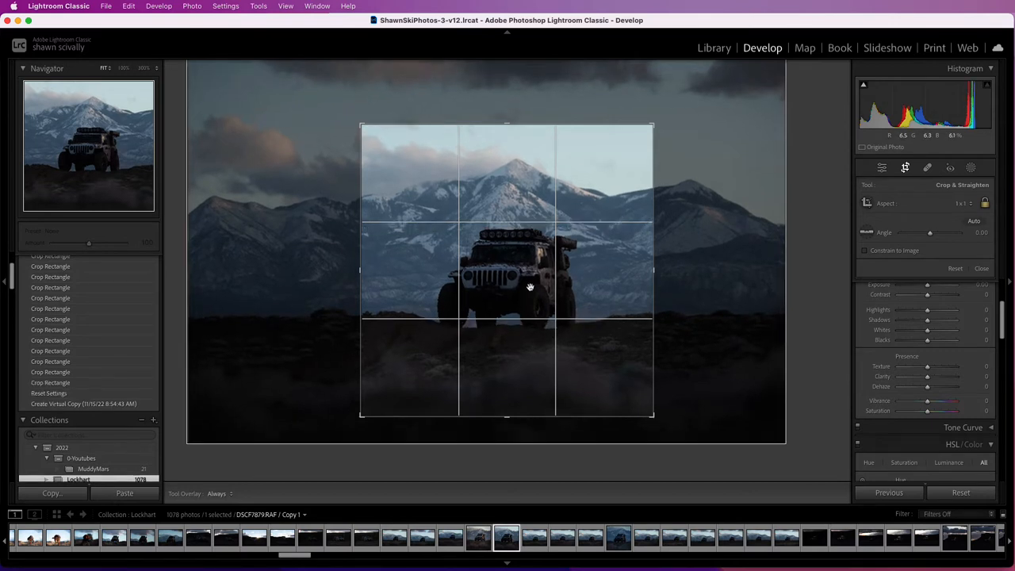
pyautogui.moveTo(476, 394)
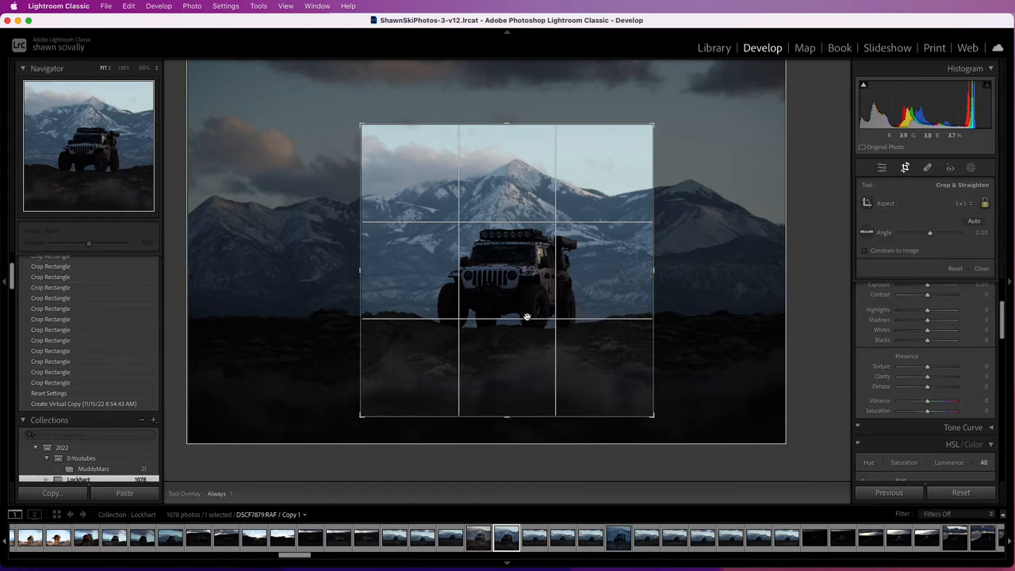
pyautogui.moveTo(508, 155)
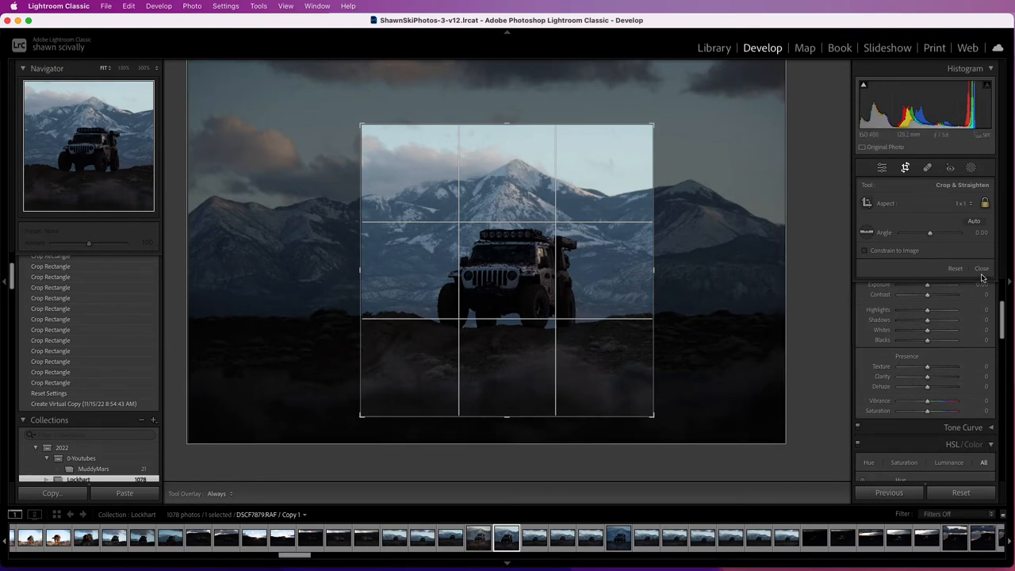
# Step: Apply the square crop and set Basic Highlights to -29
pyautogui.click(981, 267)
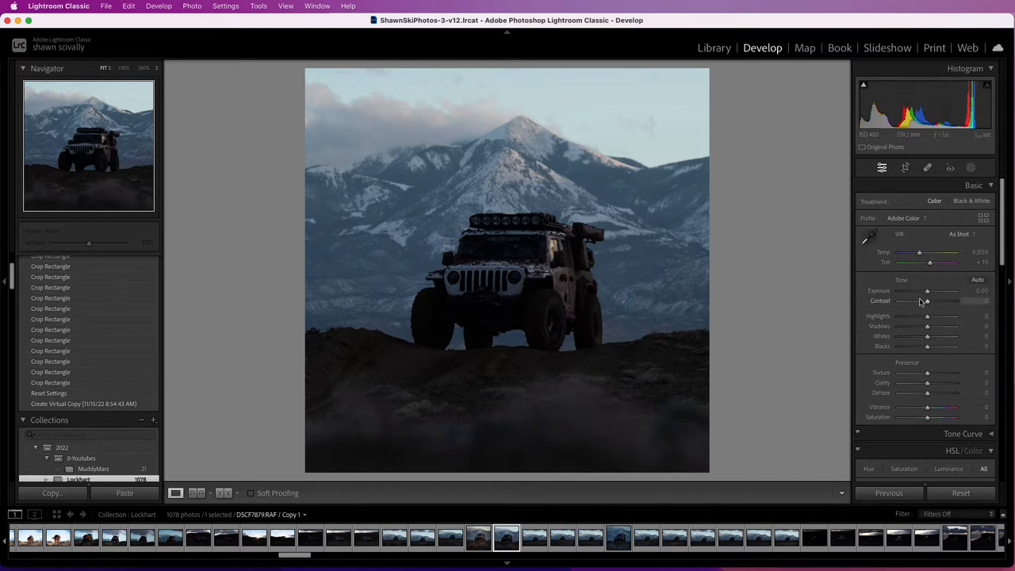
pyautogui.moveTo(921, 302)
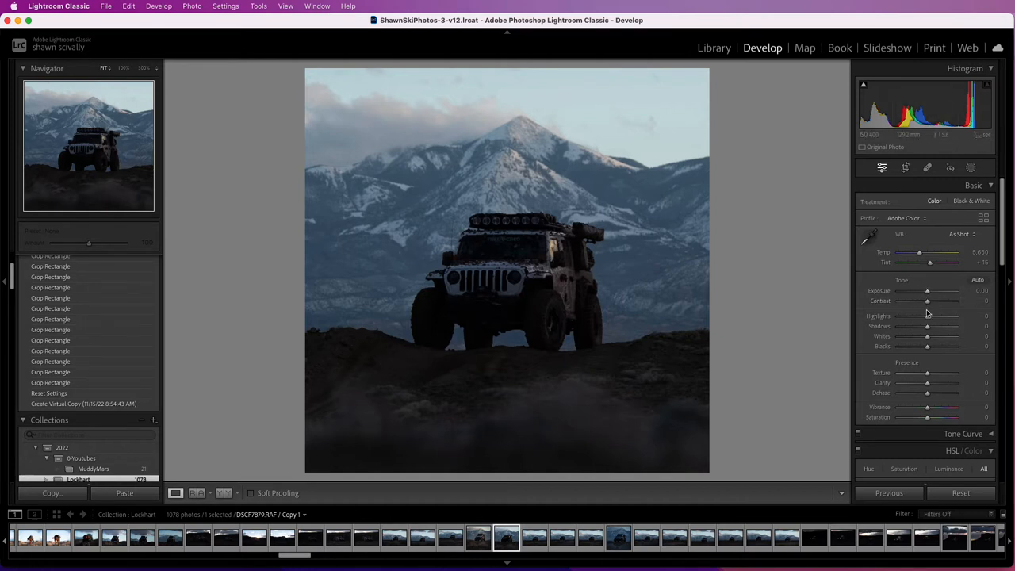
pyautogui.moveTo(926, 316); pyautogui.dragTo(888, 316)
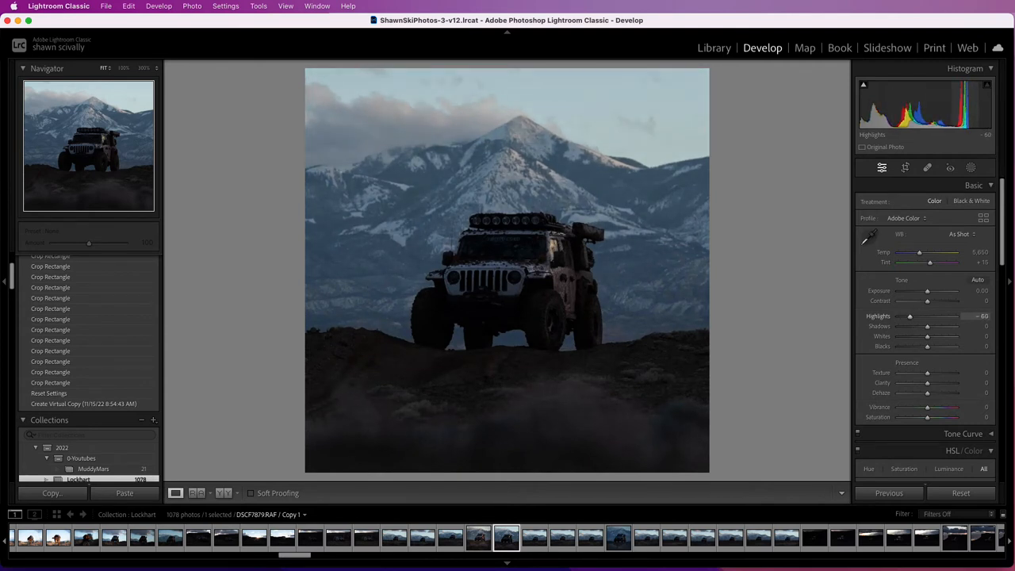
pyautogui.moveTo(909, 315); pyautogui.dragTo(916, 316)
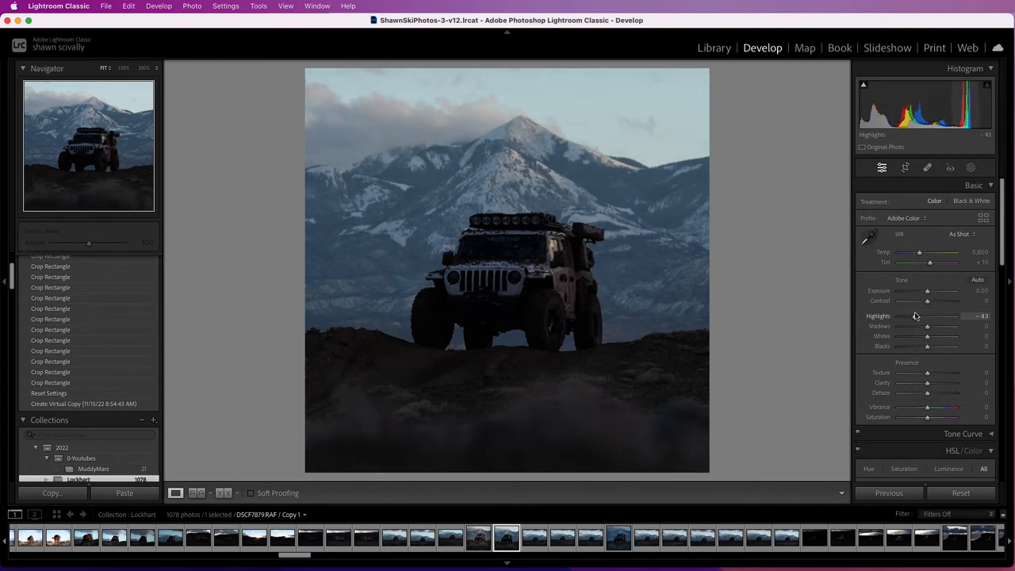
pyautogui.moveTo(920, 316); pyautogui.dragTo(898, 316)
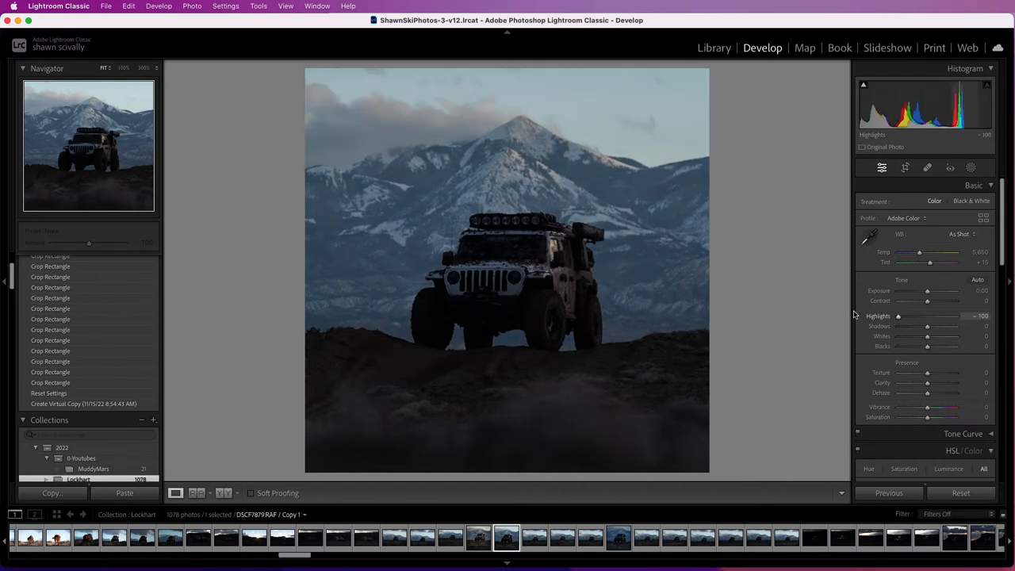
pyautogui.moveTo(900, 316); pyautogui.dragTo(920, 316)
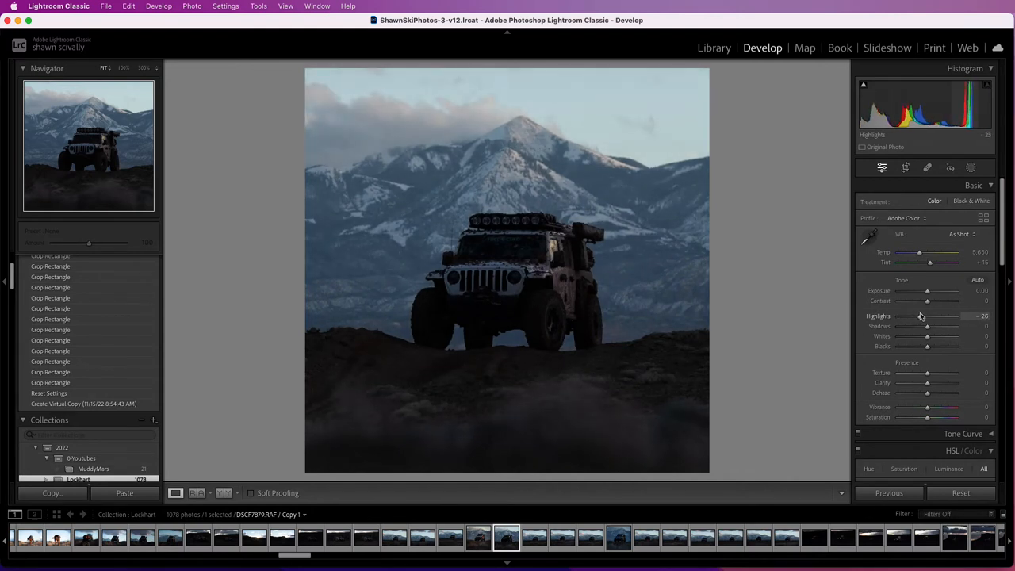
pyautogui.moveTo(920, 316); pyautogui.dragTo(918, 316)
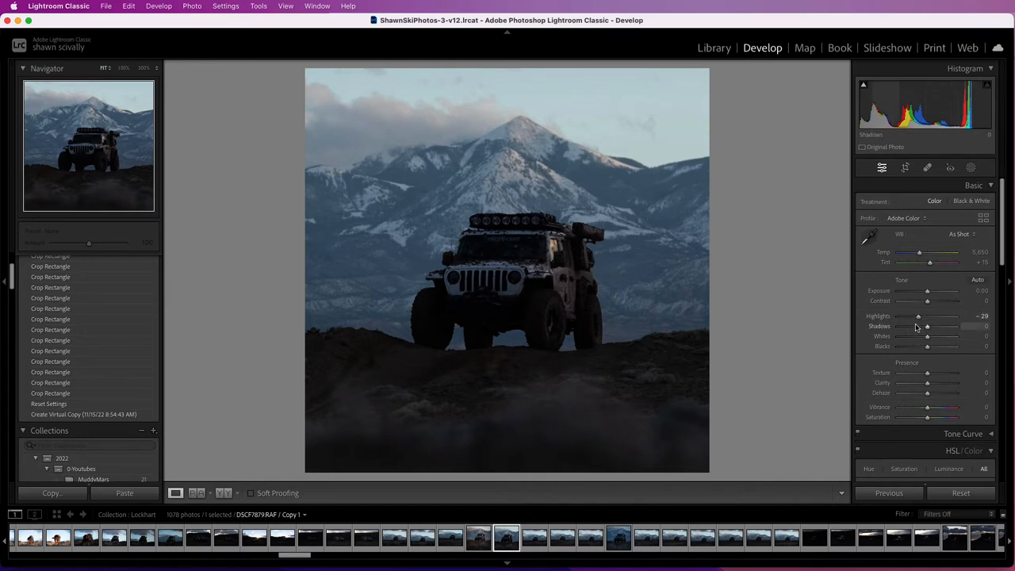
pyautogui.moveTo(917, 330)
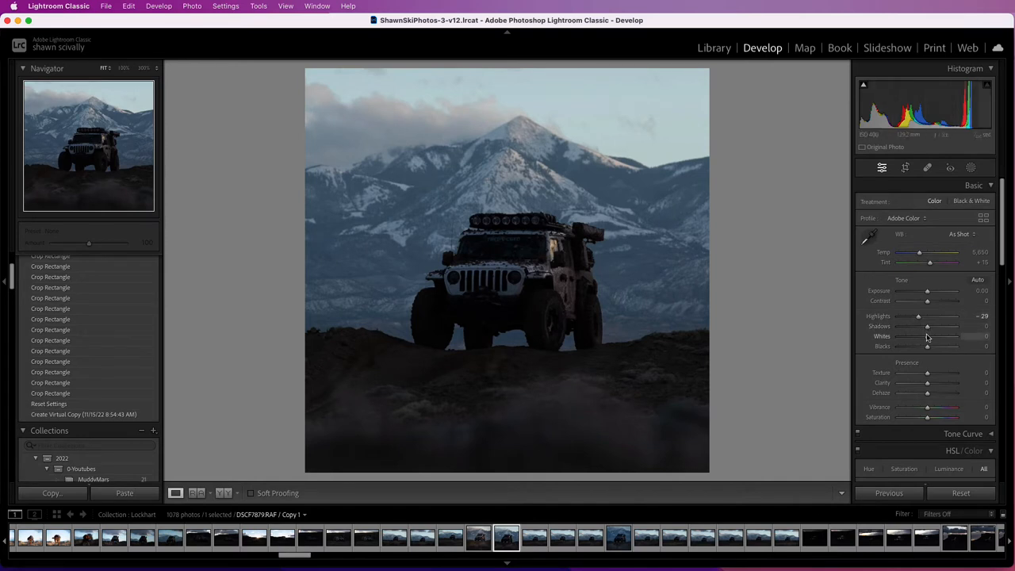
pyautogui.moveTo(928, 338)
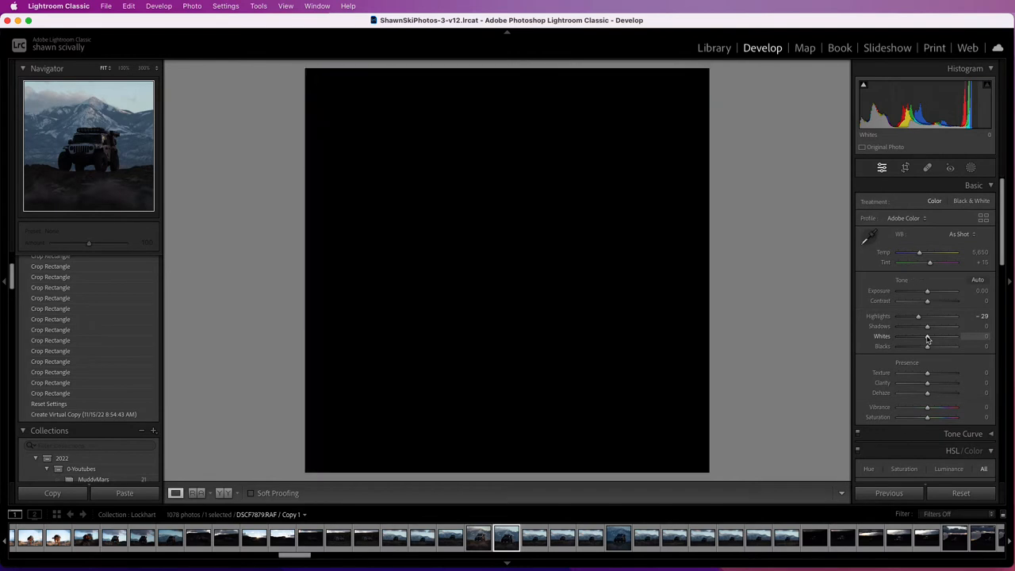
# Step: Test Whites with clipping preview up to +79 and back to +64, and deepen blacks slightly
pyautogui.moveTo(927, 336); pyautogui.dragTo(931, 335)
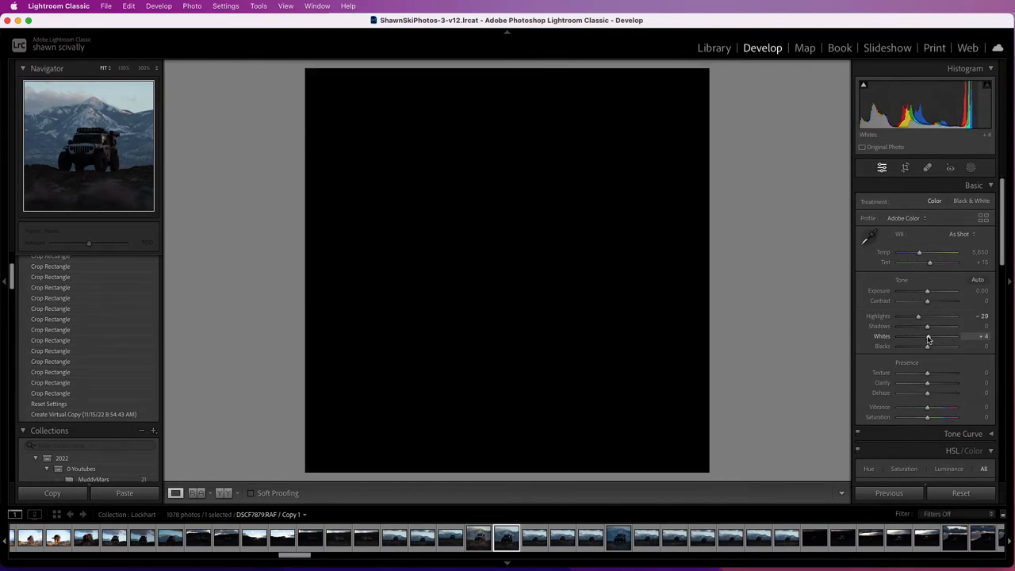
pyautogui.moveTo(926, 336); pyautogui.dragTo(951, 336)
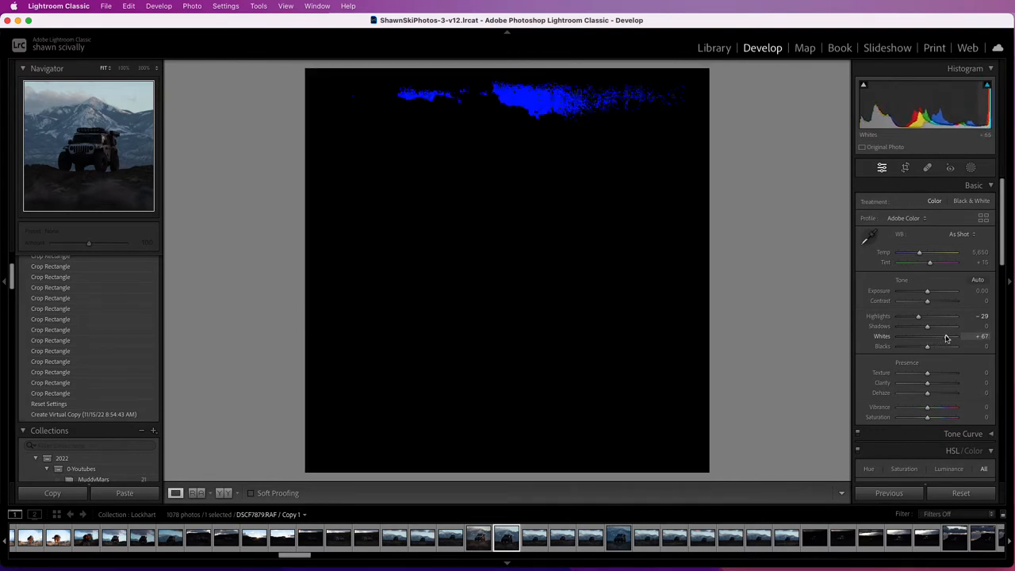
pyautogui.moveTo(926, 336); pyautogui.dragTo(935, 336)
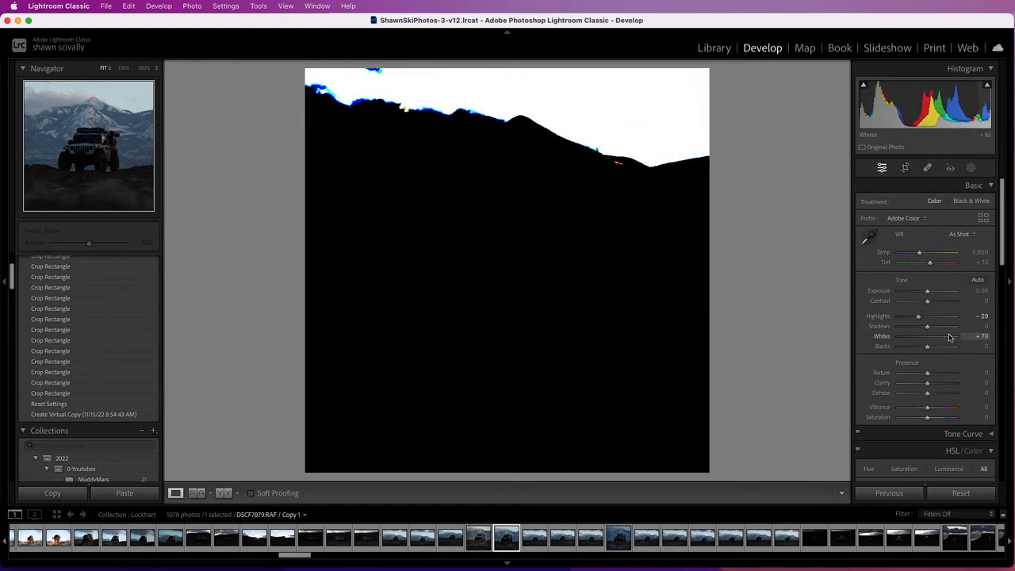
pyautogui.moveTo(936, 326); pyautogui.dragTo(926, 325)
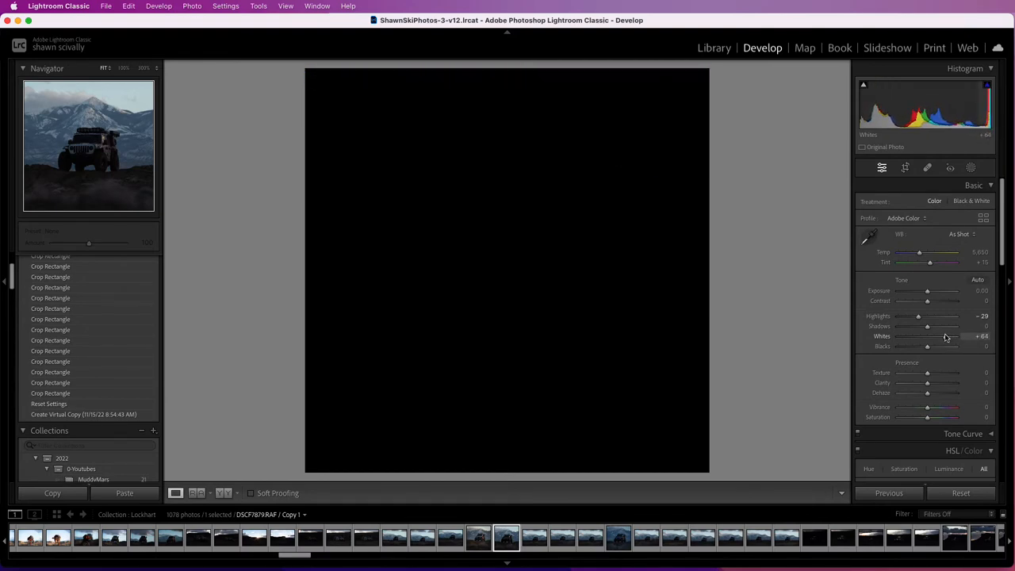
pyautogui.moveTo(927, 335); pyautogui.dragTo(929, 336)
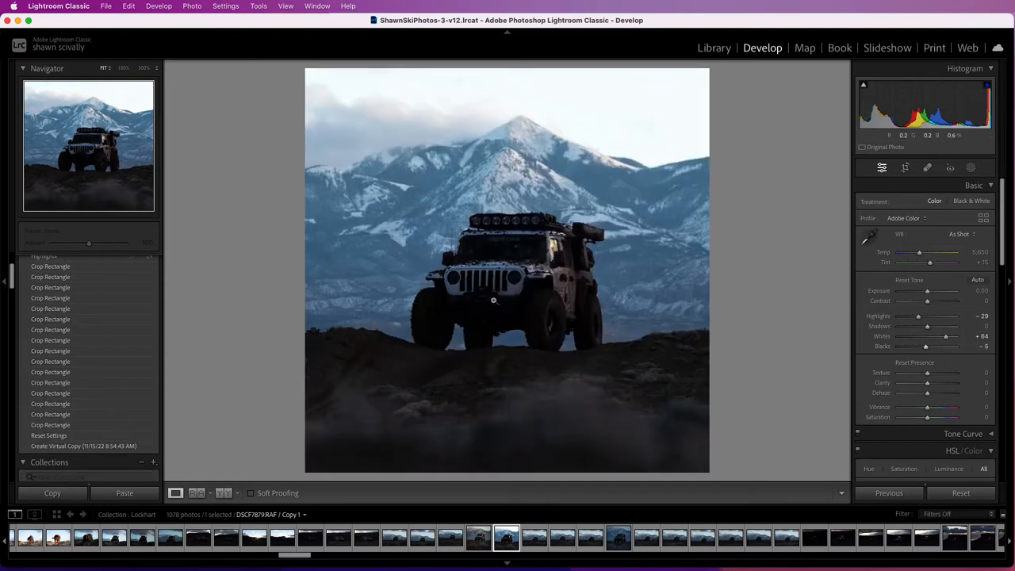
pyautogui.moveTo(945, 346); pyautogui.dragTo(926, 346)
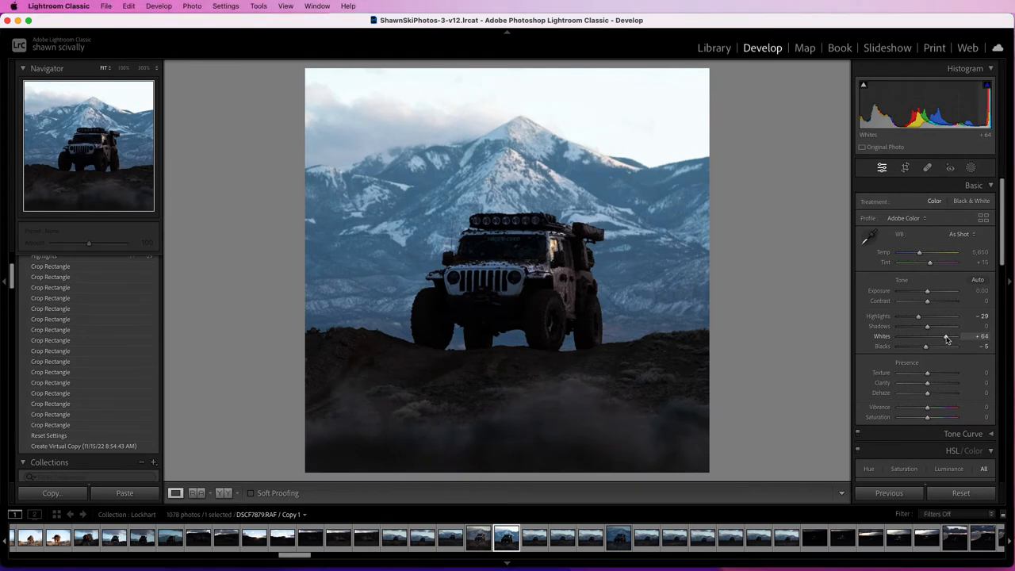
# Step: Rework Whites with clipping preview until it settles at +55
pyautogui.moveTo(948, 339); pyautogui.dragTo(925, 346)
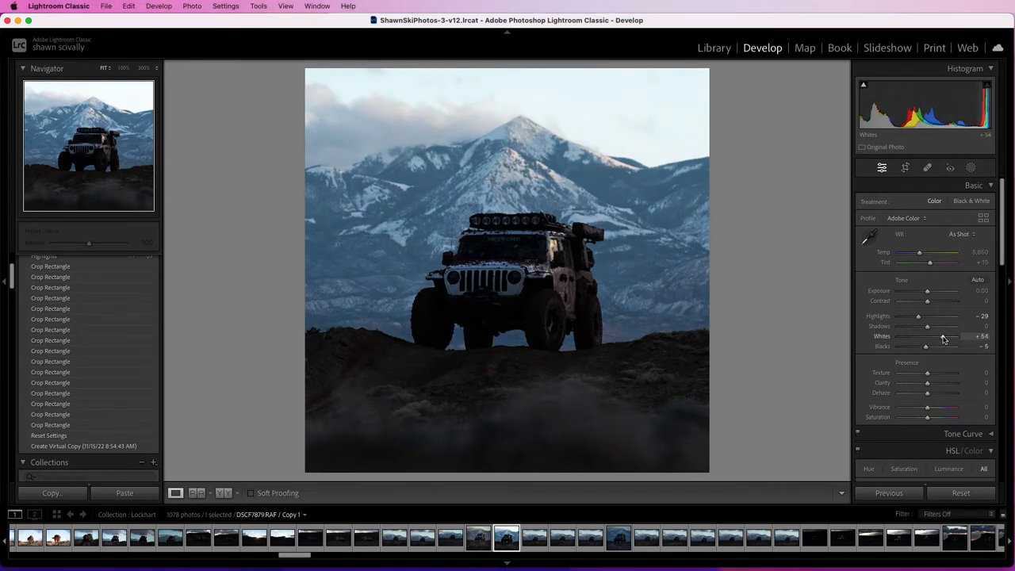
pyautogui.moveTo(952, 339); pyautogui.dragTo(931, 339)
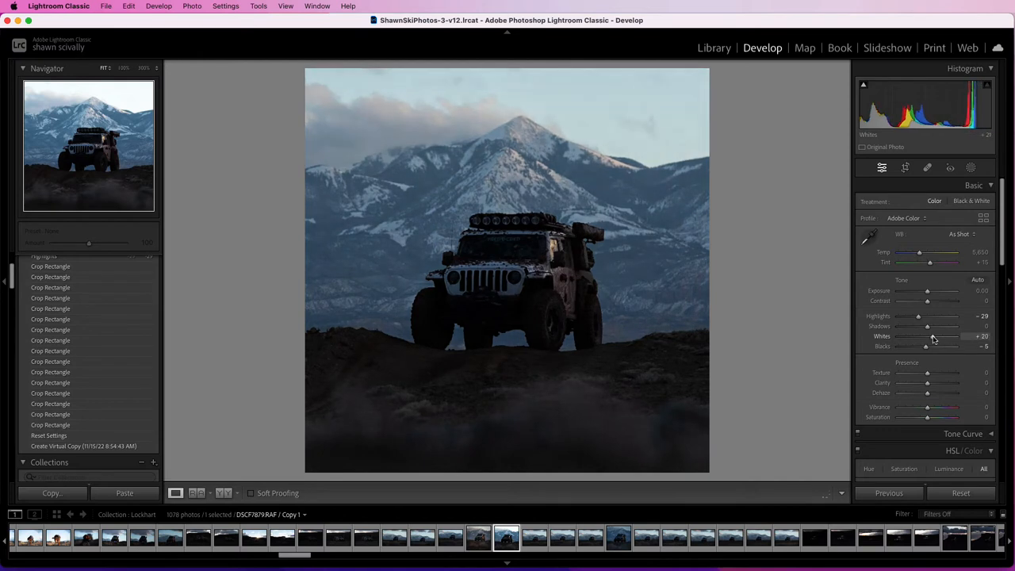
pyautogui.moveTo(939, 339); pyautogui.dragTo(932, 339)
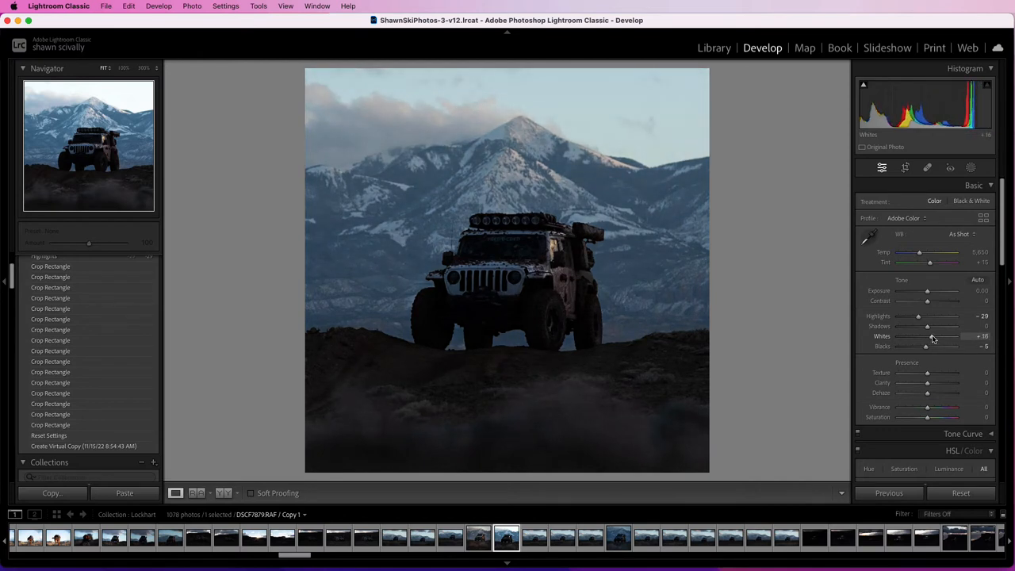
pyautogui.moveTo(926, 336); pyautogui.dragTo(933, 336)
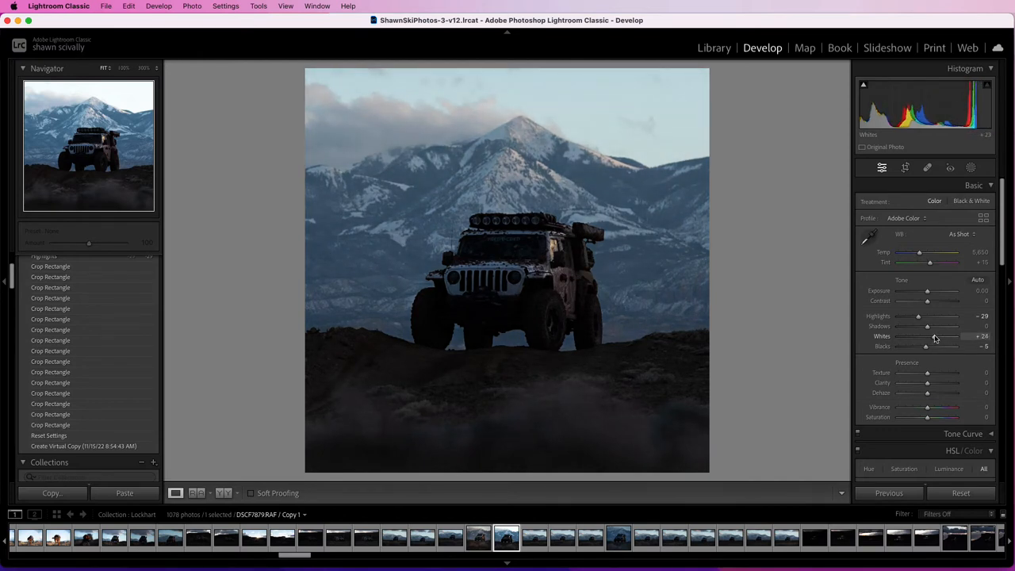
pyautogui.moveTo(925, 335); pyautogui.dragTo(937, 335)
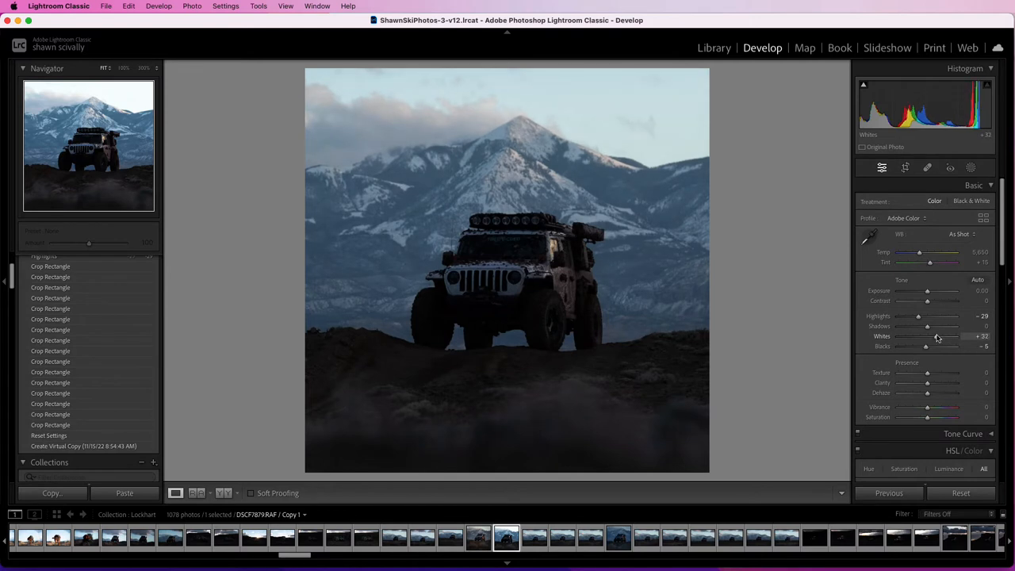
pyautogui.moveTo(925, 340); pyautogui.dragTo(927, 340)
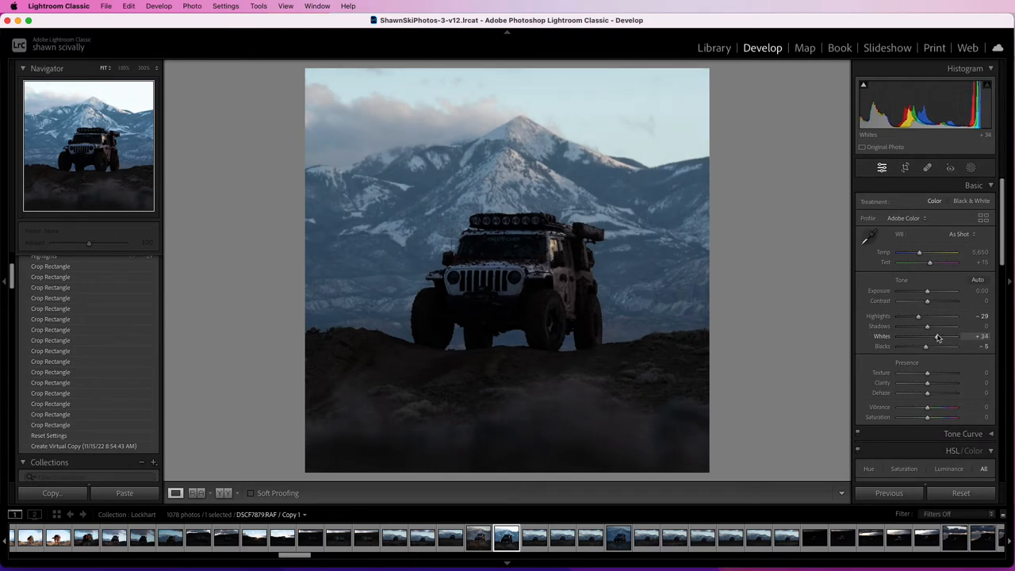
pyautogui.moveTo(925, 336); pyautogui.dragTo(939, 336)
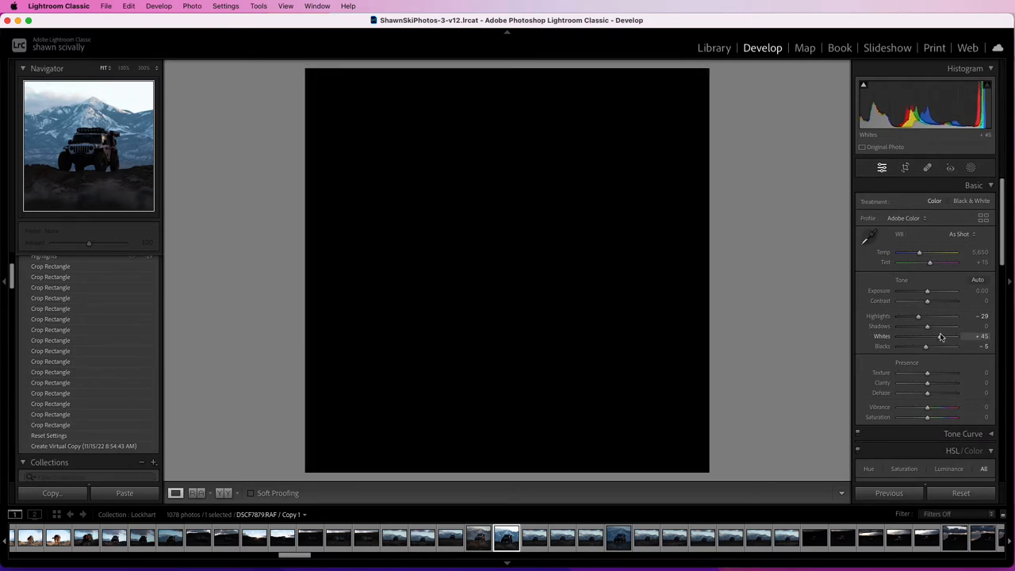
pyautogui.moveTo(926, 336); pyautogui.dragTo(929, 336)
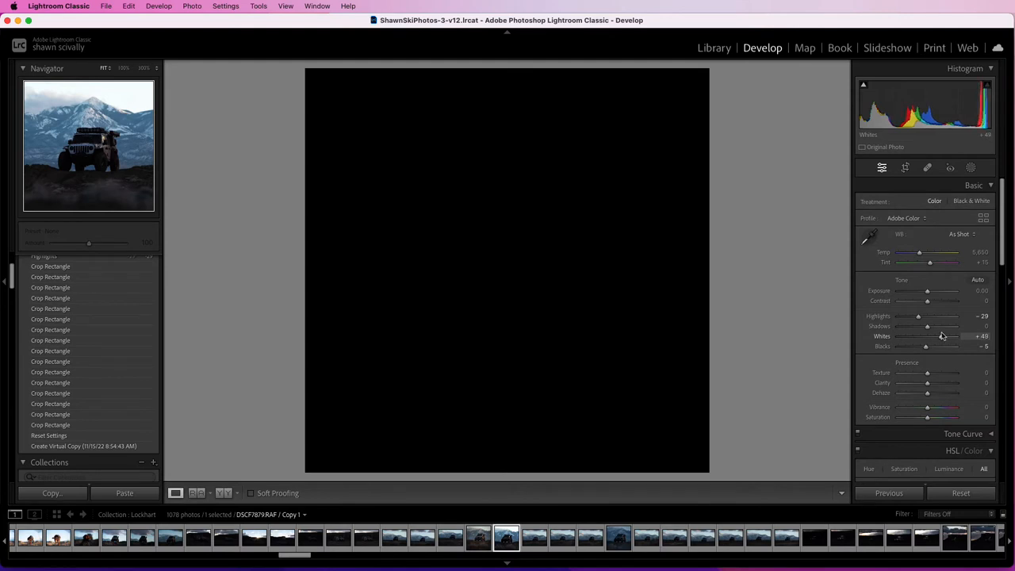
pyautogui.moveTo(925, 335); pyautogui.dragTo(948, 335)
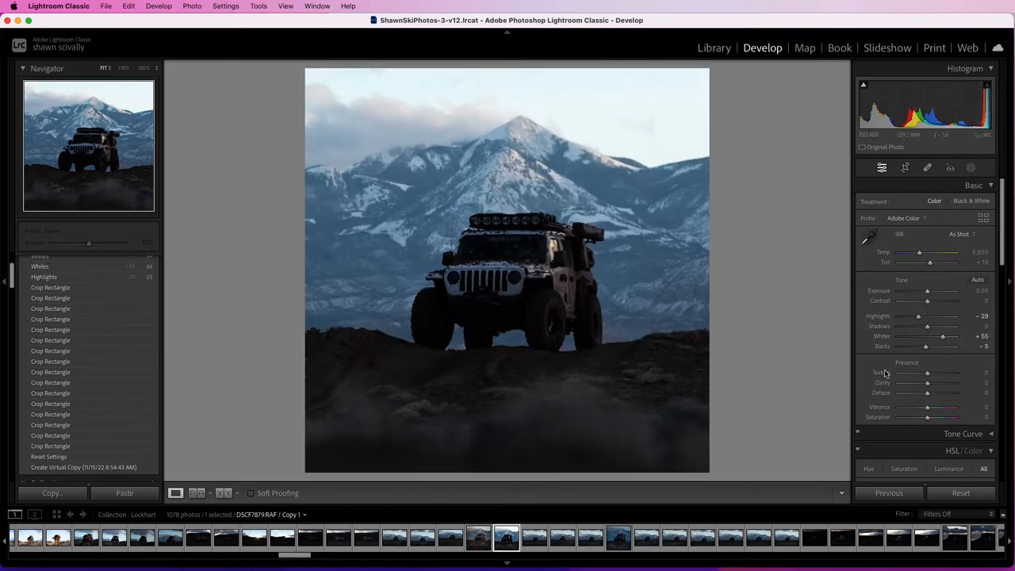
pyautogui.moveTo(822, 385)
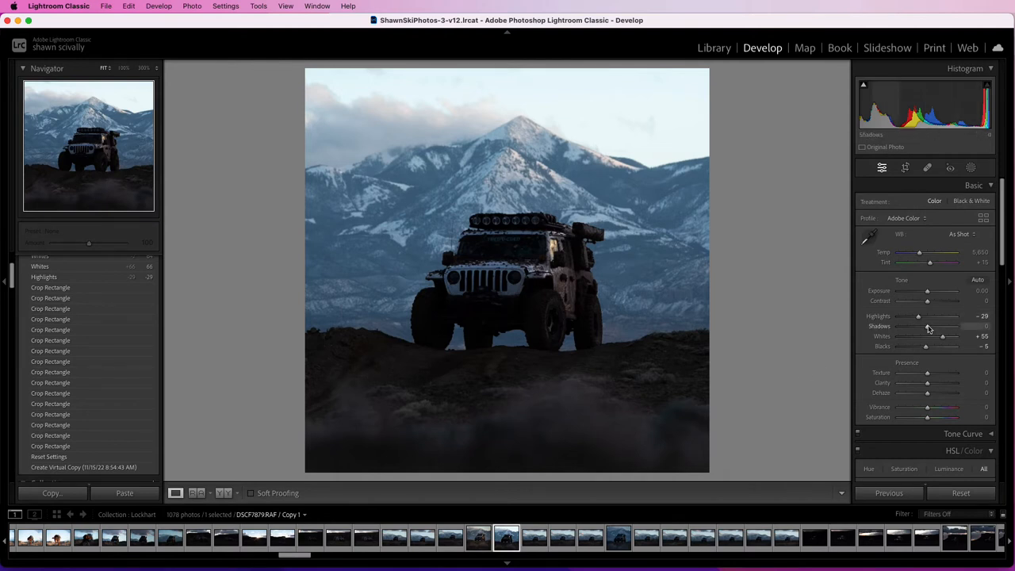
# Step: Raise the Basic panel Shadows slider in small increments to +49
pyautogui.moveTo(926, 326); pyautogui.dragTo(932, 326)
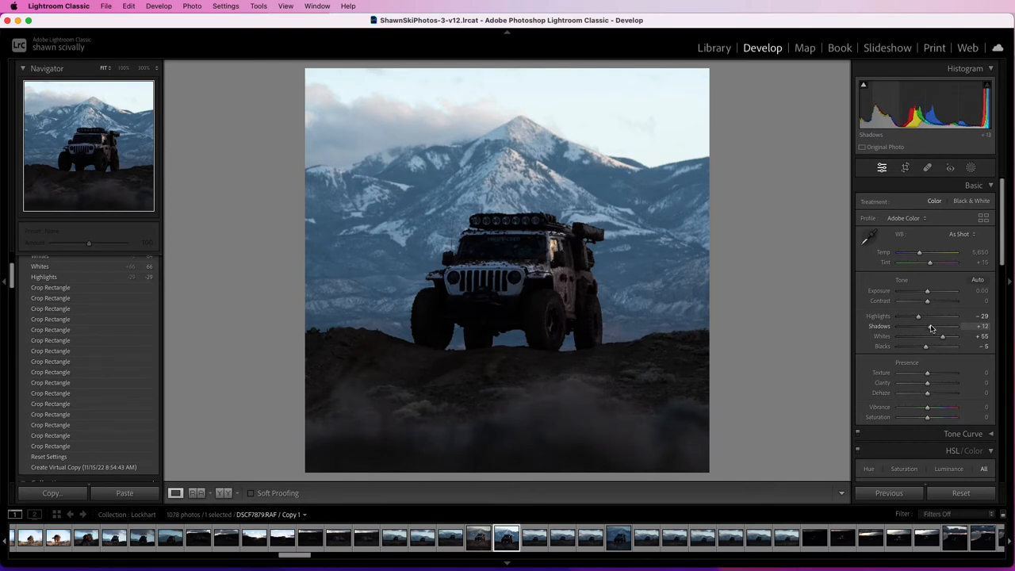
pyautogui.moveTo(932, 325); pyautogui.dragTo(941, 325)
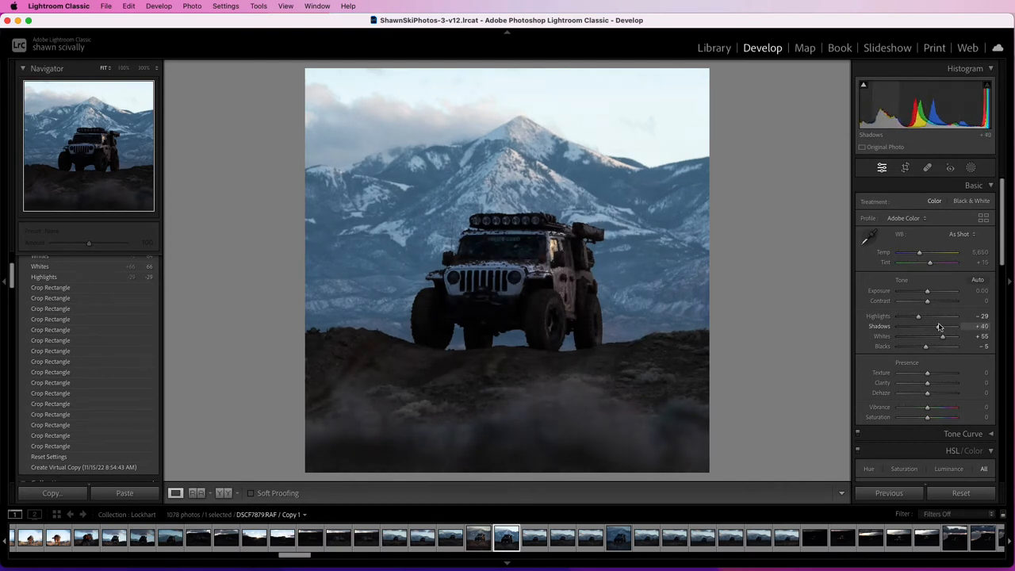
pyautogui.moveTo(942, 325); pyautogui.dragTo(944, 326)
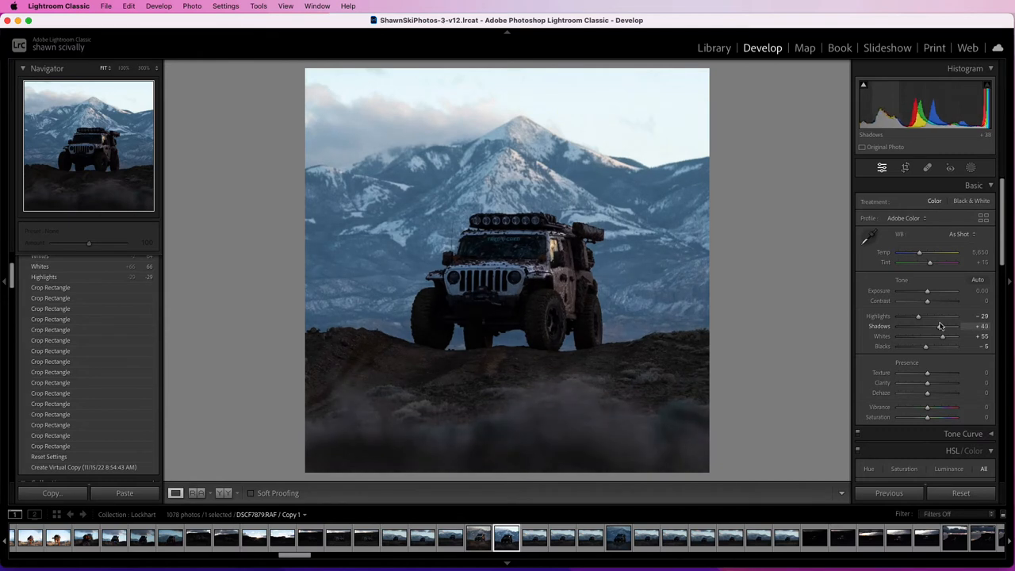
pyautogui.moveTo(942, 326); pyautogui.dragTo(949, 326)
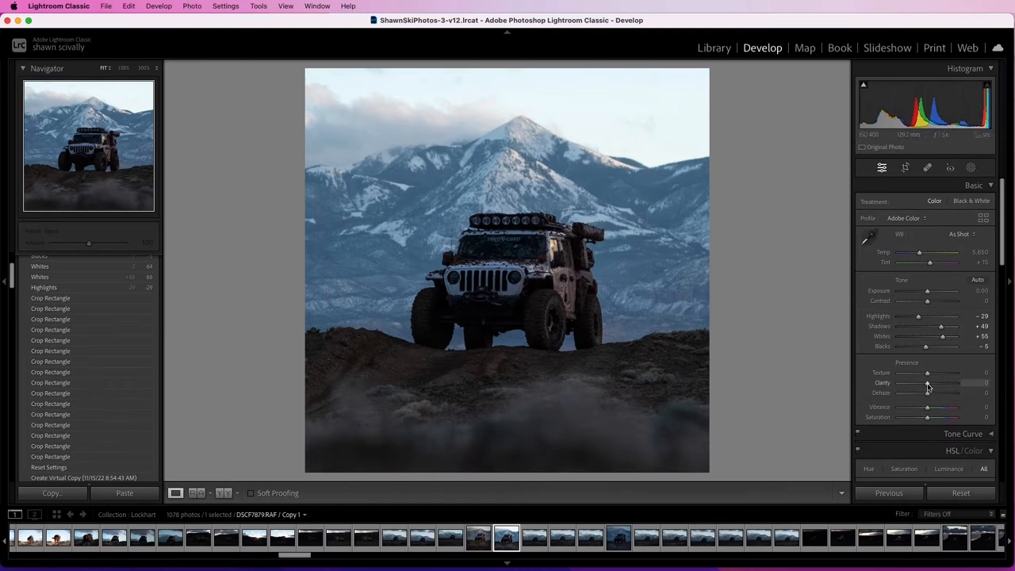
# Step: Compare Clarity at -100 and +100, then settle it at -16
pyautogui.moveTo(927, 383); pyautogui.dragTo(923, 383)
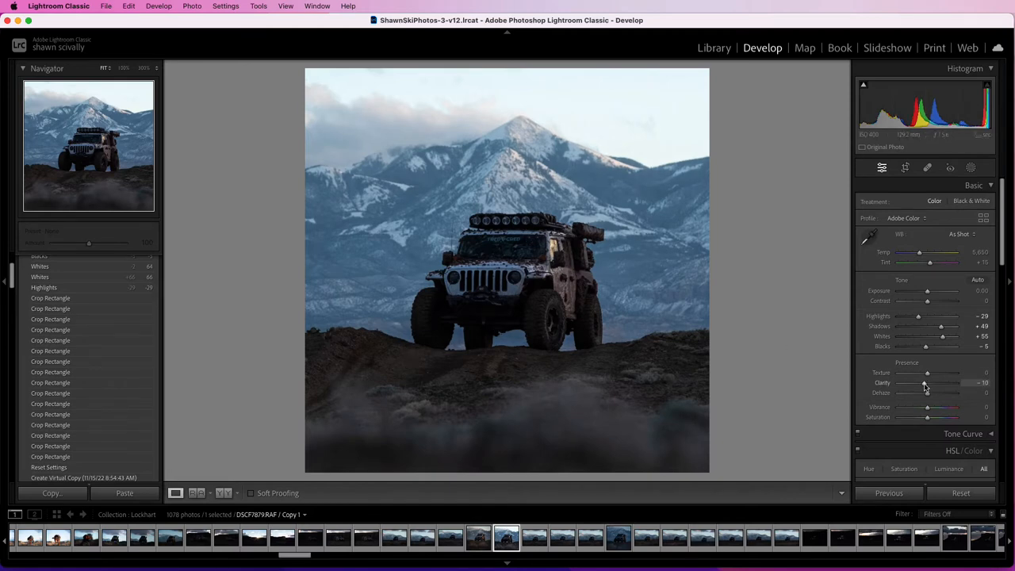
pyautogui.moveTo(926, 384); pyautogui.dragTo(901, 384)
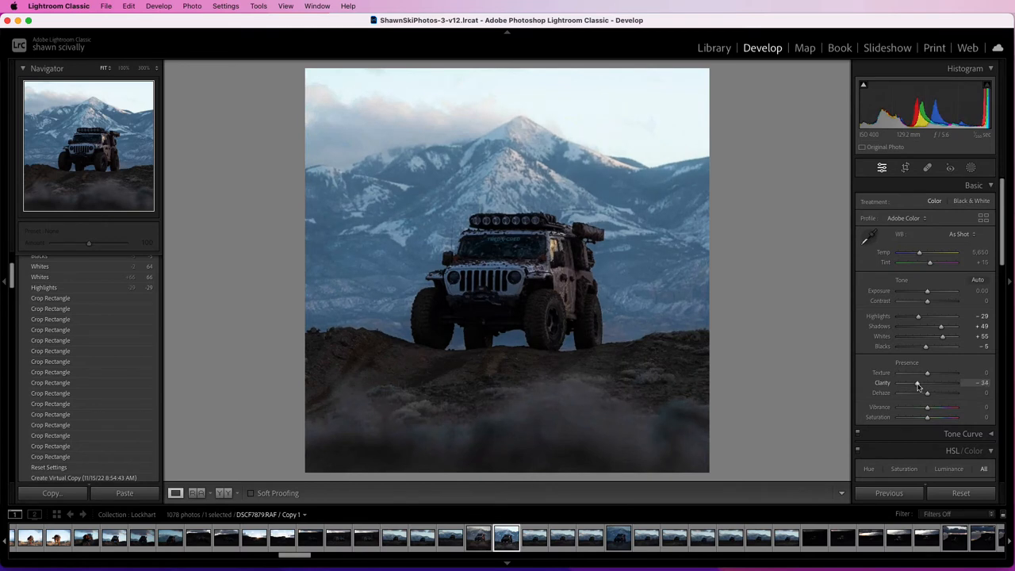
pyautogui.moveTo(926, 383); pyautogui.dragTo(897, 383)
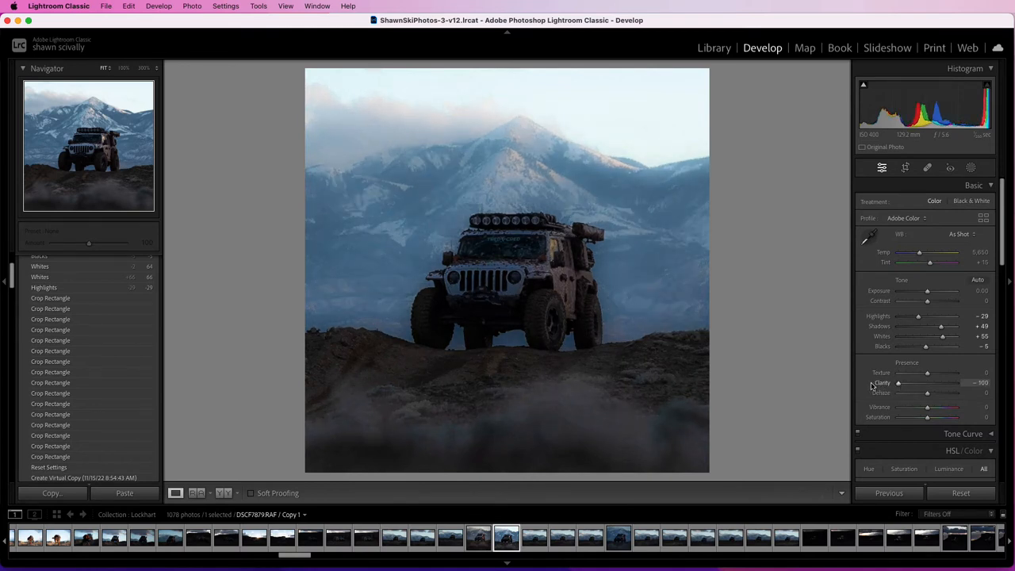
pyautogui.moveTo(898, 383); pyautogui.dragTo(931, 383)
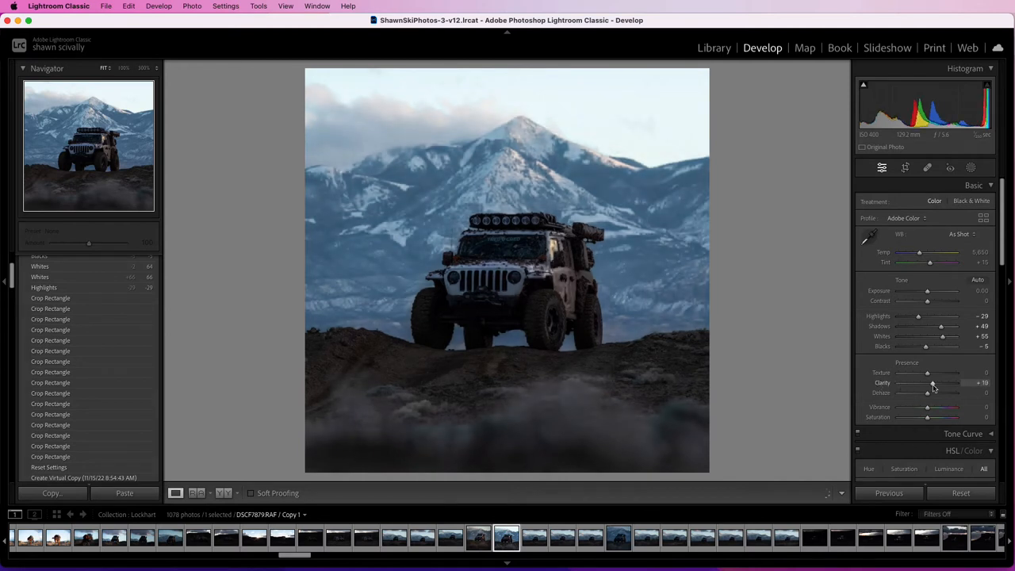
pyautogui.moveTo(932, 383); pyautogui.dragTo(956, 383)
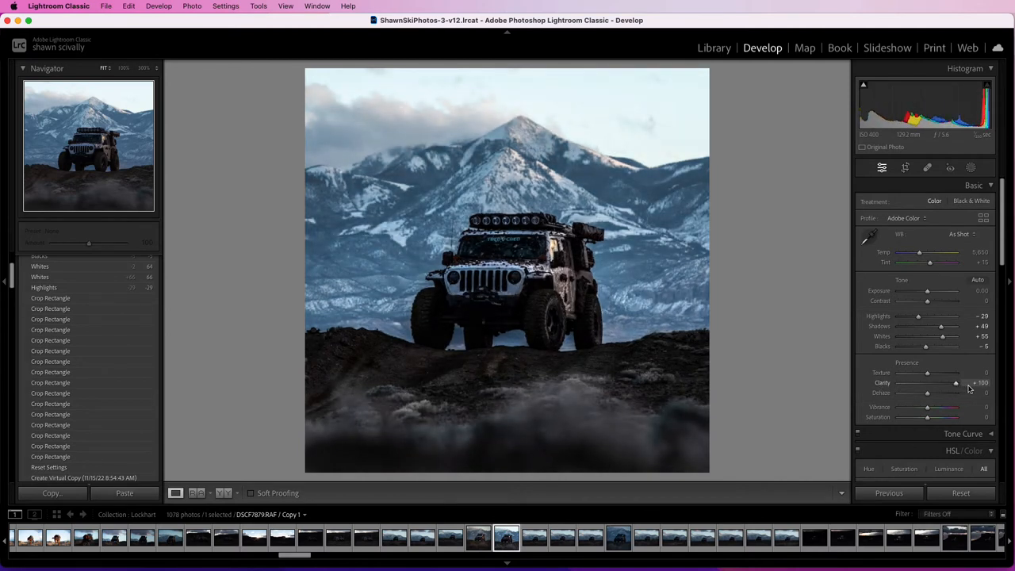
pyautogui.moveTo(955, 383); pyautogui.dragTo(928, 386)
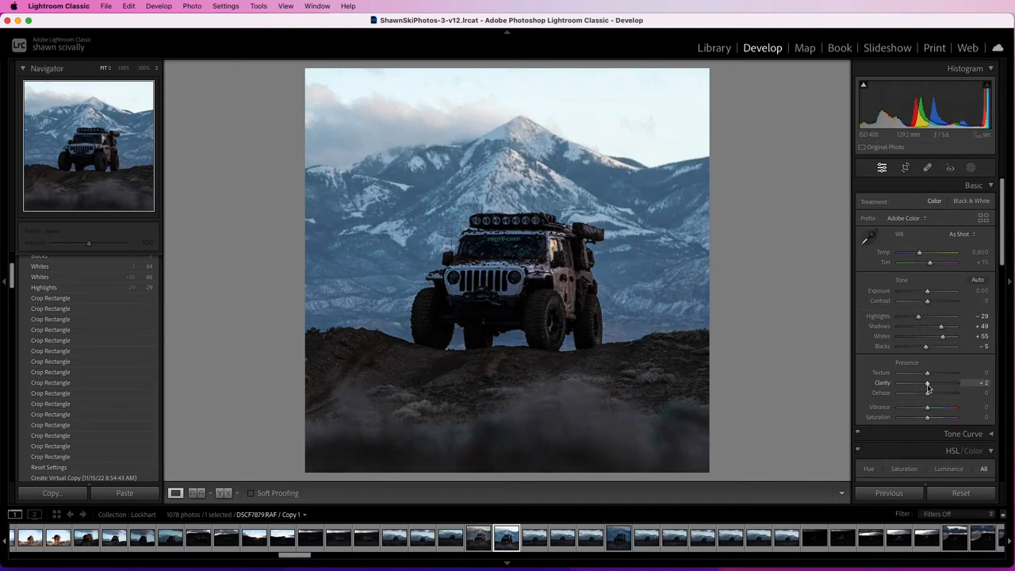
pyautogui.moveTo(927, 383); pyautogui.dragTo(919, 383)
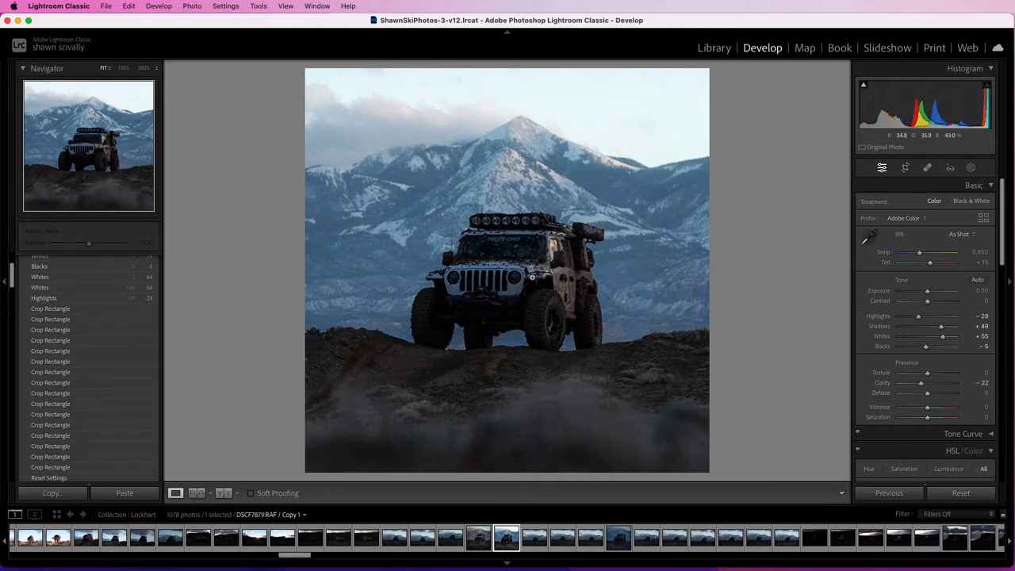
pyautogui.moveTo(931, 383); pyautogui.dragTo(927, 383)
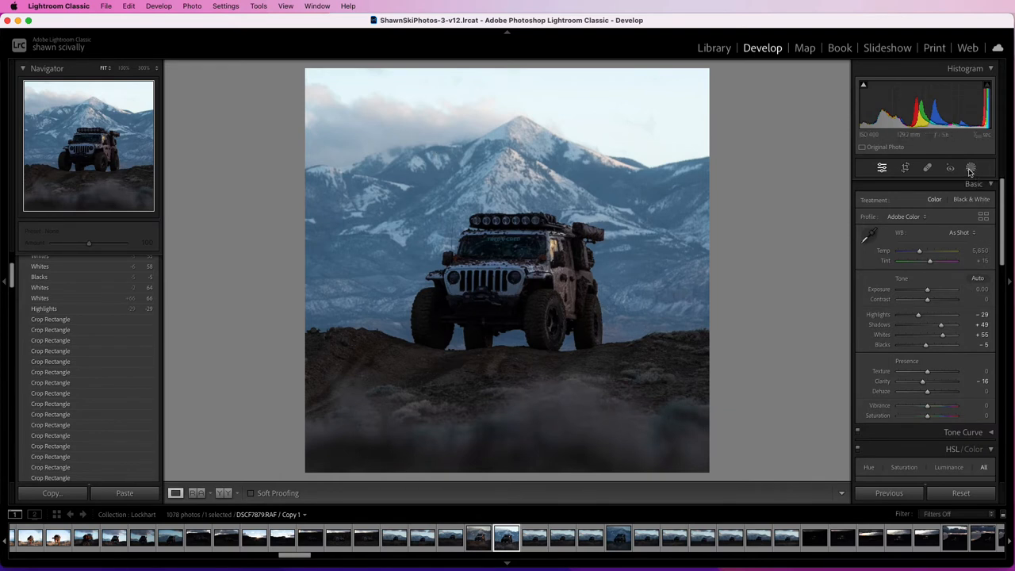
pyautogui.moveTo(970, 167)
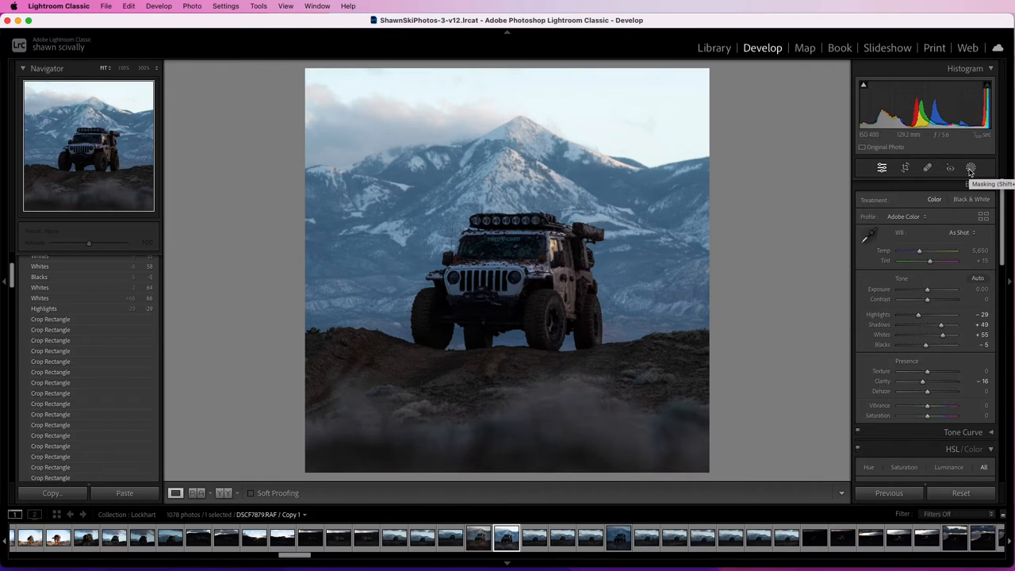
# Step: Draw an elliptical Radial Gradient mask over the Jeep and hide its overlay
pyautogui.click(970, 168)
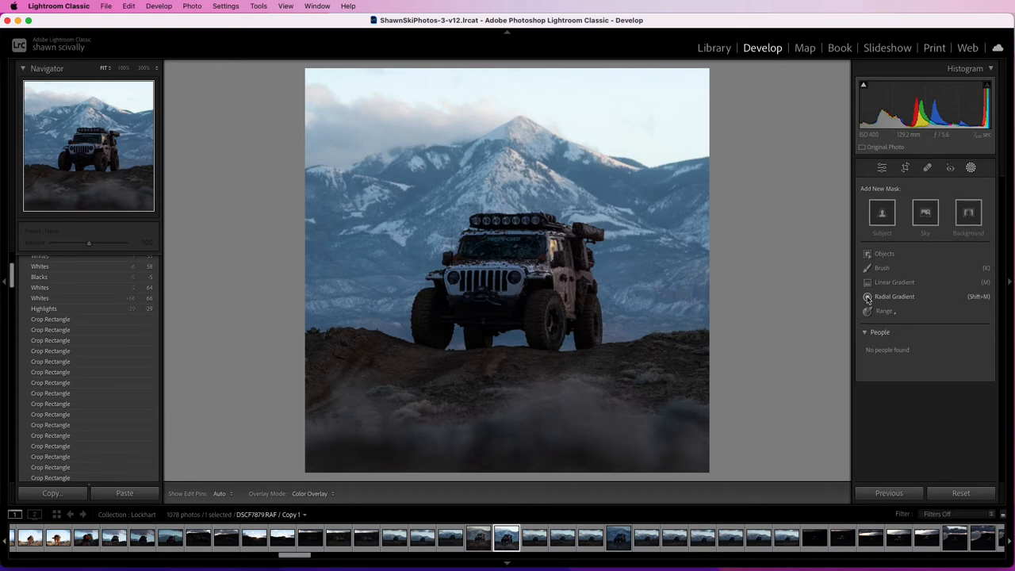
pyautogui.click(867, 295)
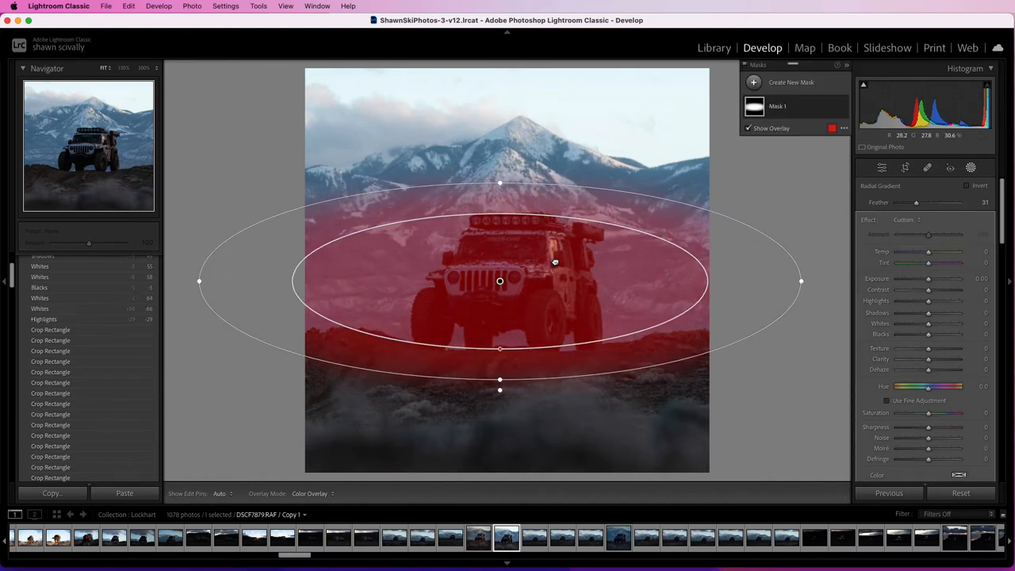
pyautogui.moveTo(554, 262); pyautogui.dragTo(498, 284)
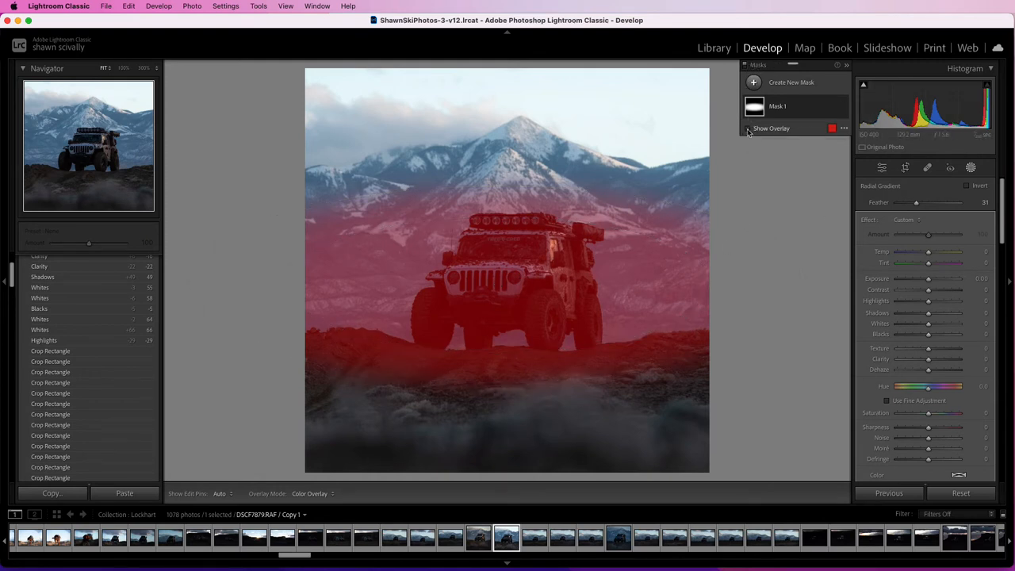
pyautogui.click(746, 128)
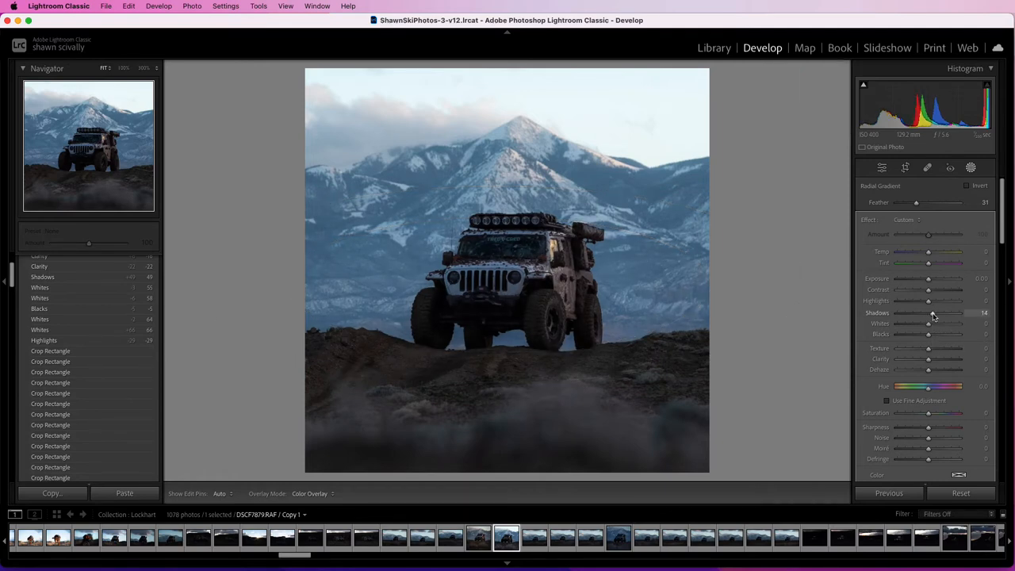
# Step: Set the radial mask's Shadows to about +32 after comparing higher values
pyautogui.moveTo(928, 312); pyautogui.dragTo(959, 312)
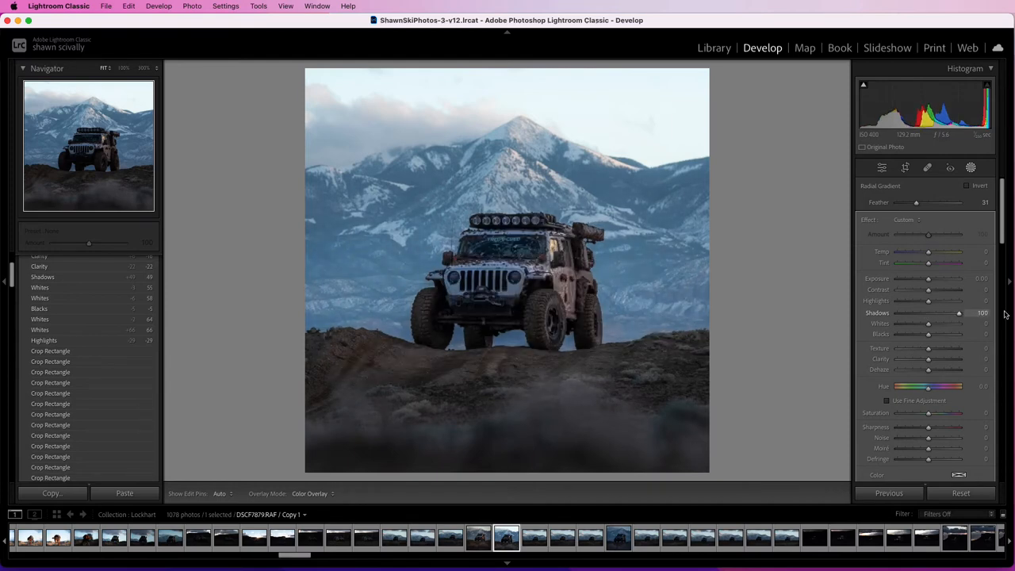
pyautogui.moveTo(958, 313); pyautogui.dragTo(938, 312)
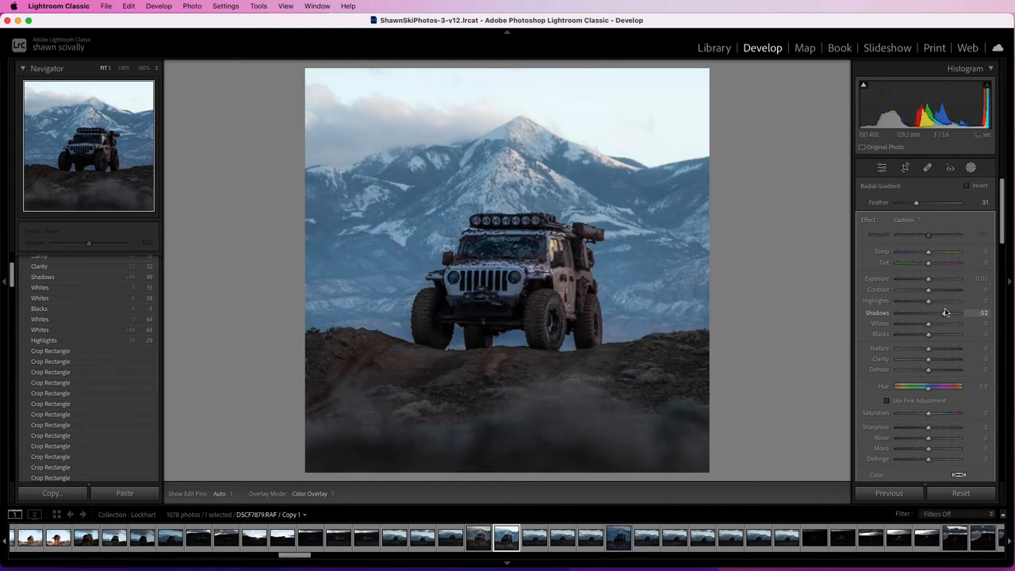
pyautogui.moveTo(927, 323); pyautogui.dragTo(956, 323)
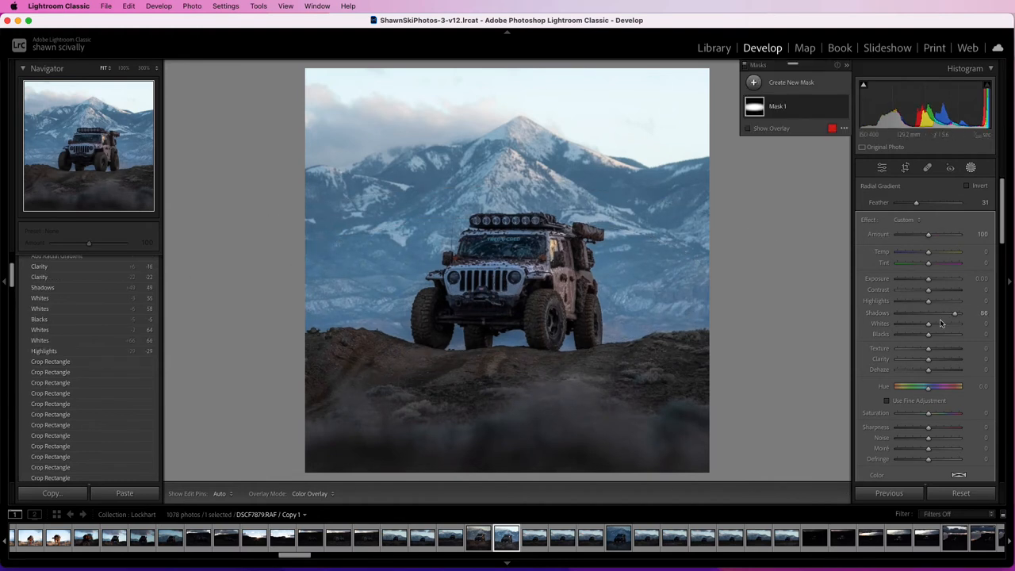
pyautogui.moveTo(954, 311); pyautogui.dragTo(939, 311)
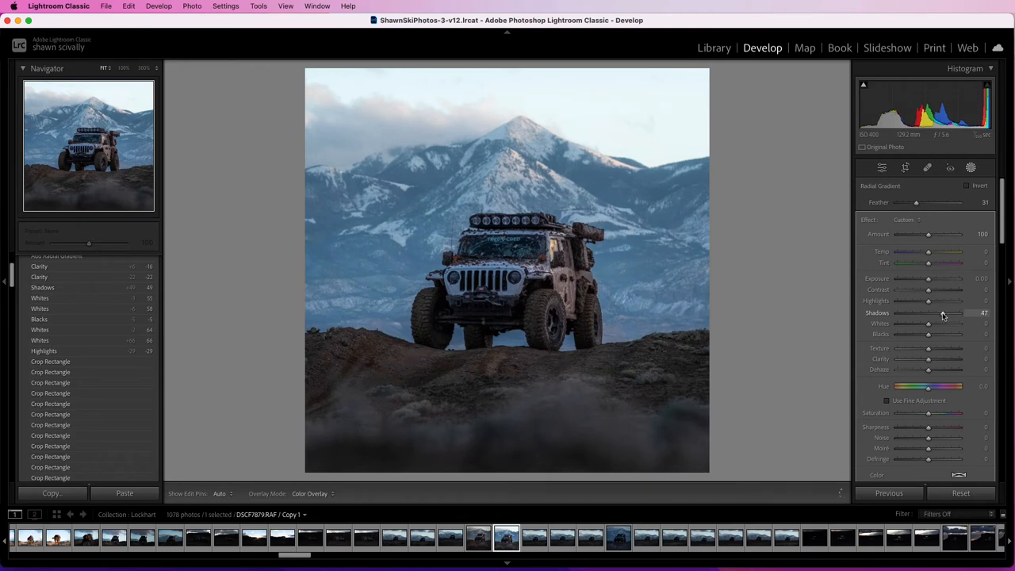
pyautogui.moveTo(938, 323); pyautogui.dragTo(928, 324)
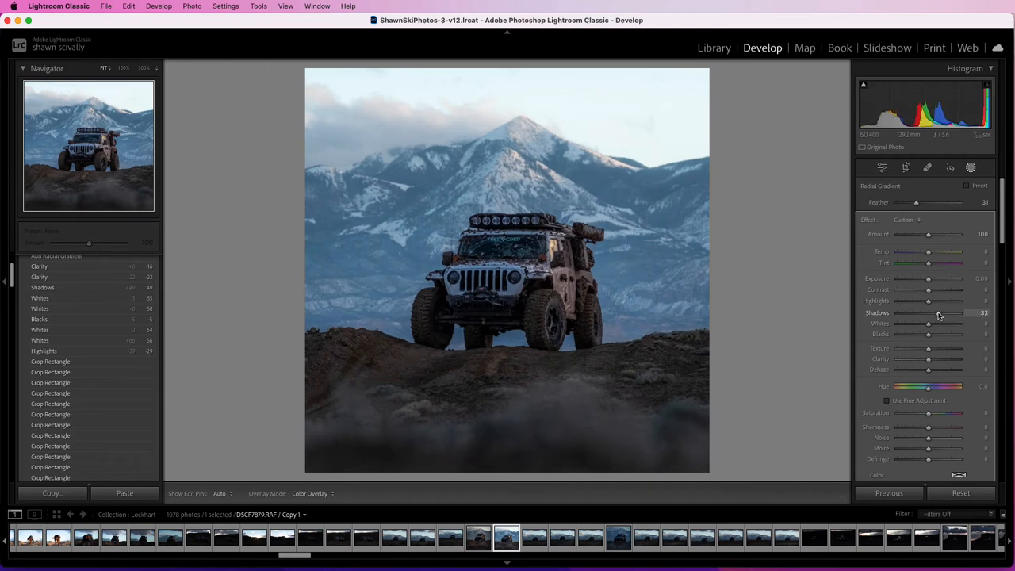
pyautogui.moveTo(928, 312); pyautogui.dragTo(927, 313)
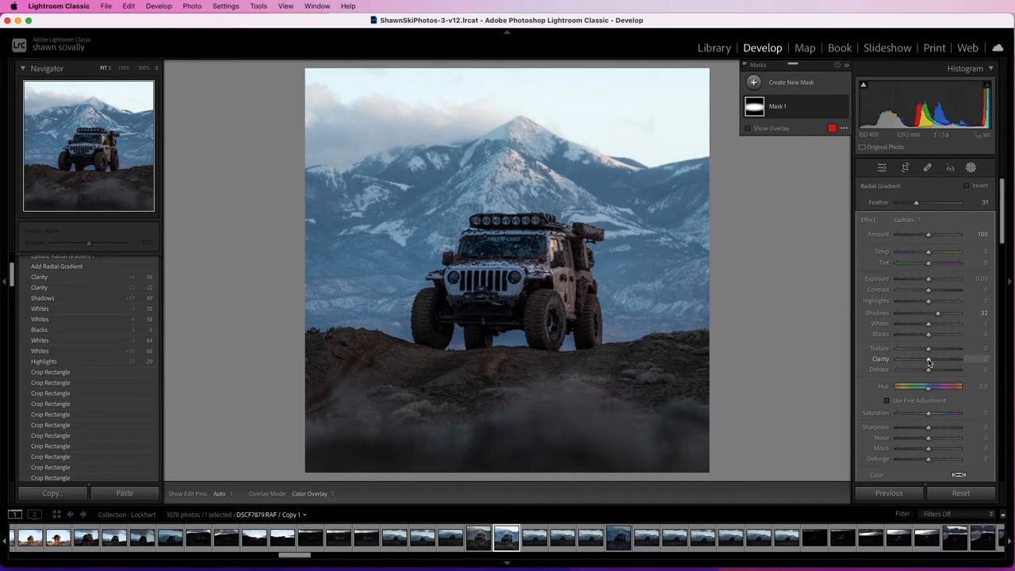
# Step: Raise the mask's Clarity to about +21 and adjust the mask on the photo
pyautogui.moveTo(928, 358); pyautogui.dragTo(940, 359)
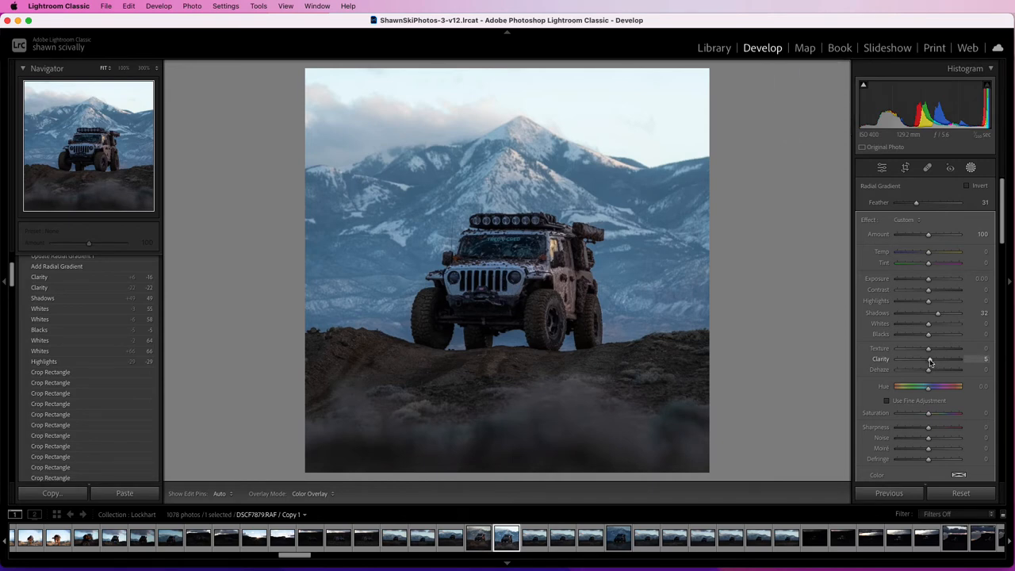
pyautogui.moveTo(928, 358); pyautogui.dragTo(936, 358)
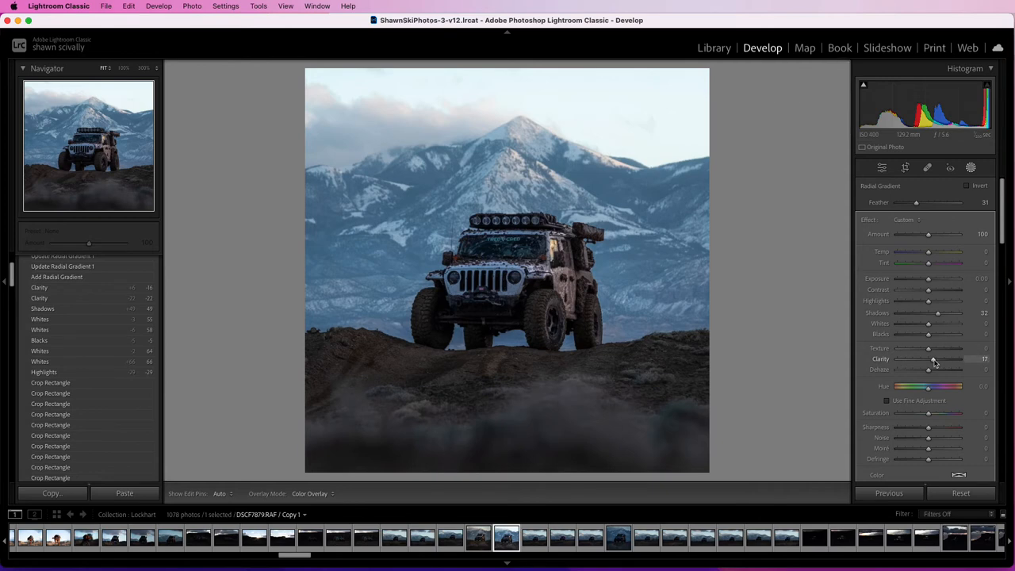
pyautogui.moveTo(935, 359); pyautogui.dragTo(940, 359)
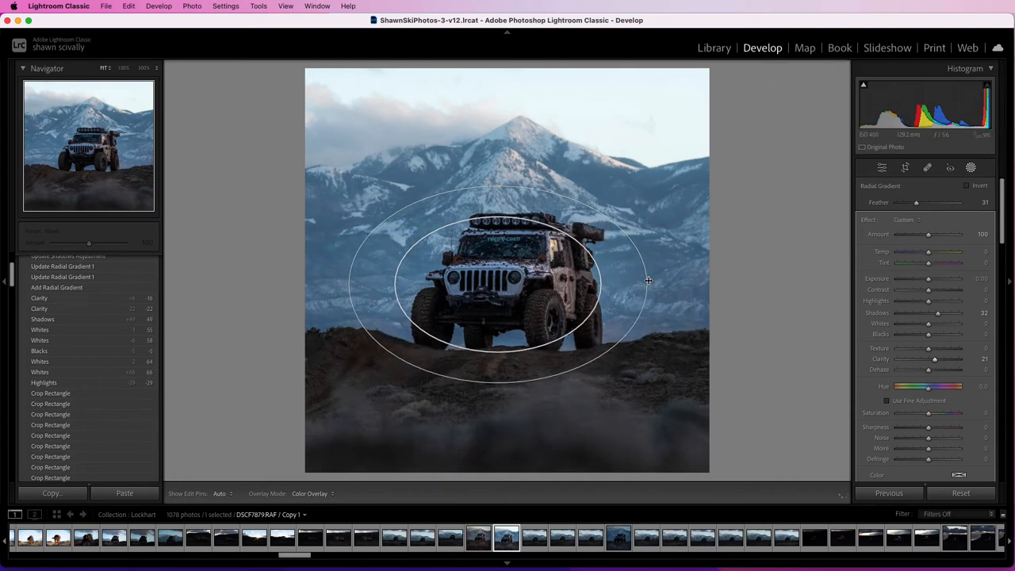
pyautogui.moveTo(648, 280); pyautogui.dragTo(658, 284)
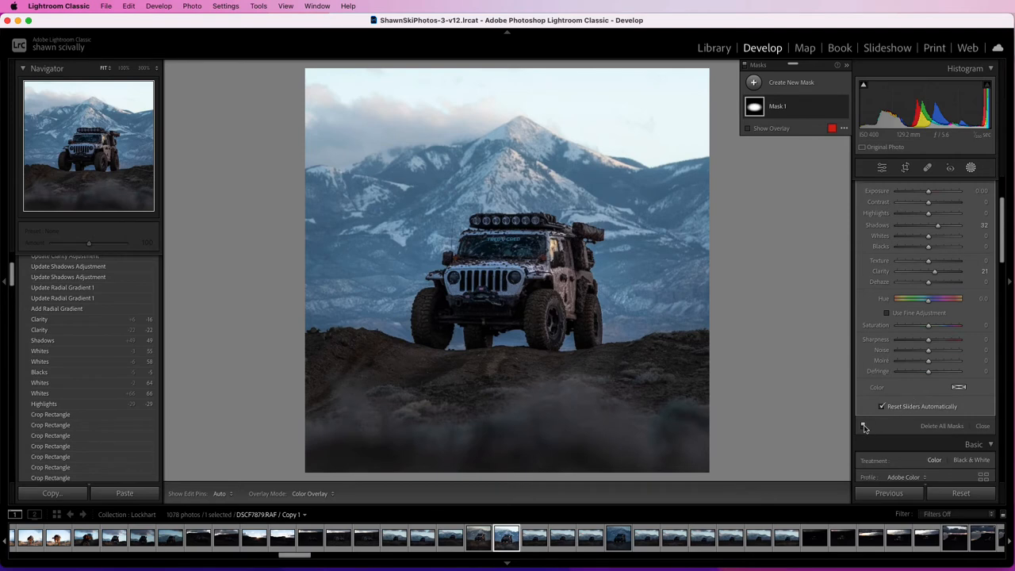
# Step: Toggle the Jeep mask effect to compare, then close the Masks panel
pyautogui.click(746, 128)
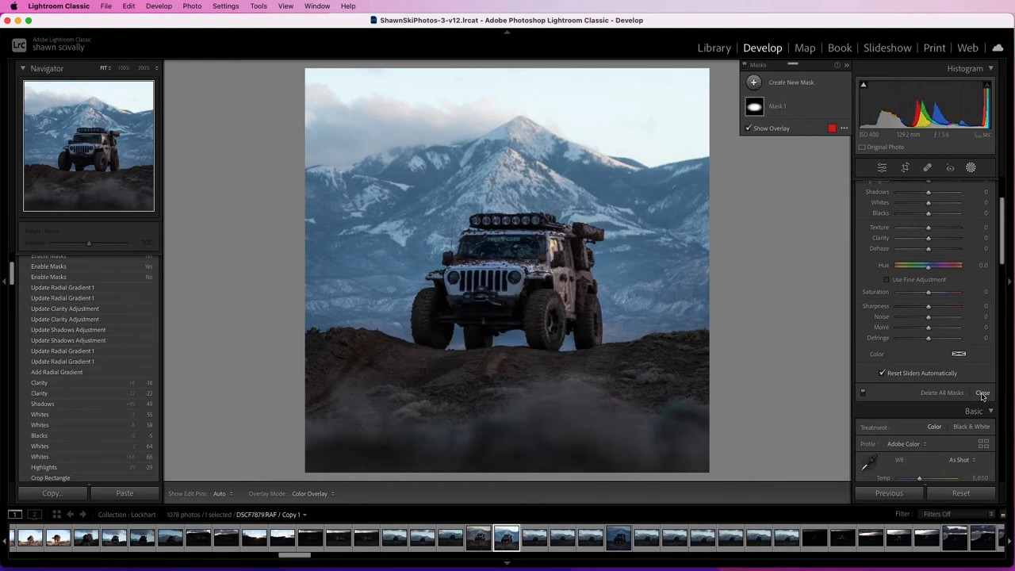
pyautogui.click(982, 394)
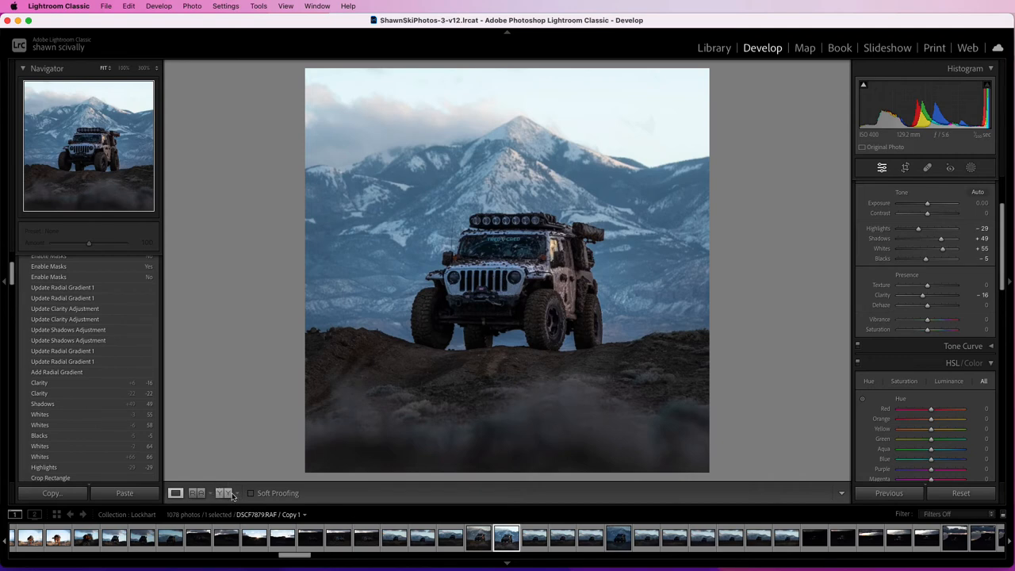
# Step: Switch to the left/right side-by-side Before/After view
pyautogui.click(196, 492)
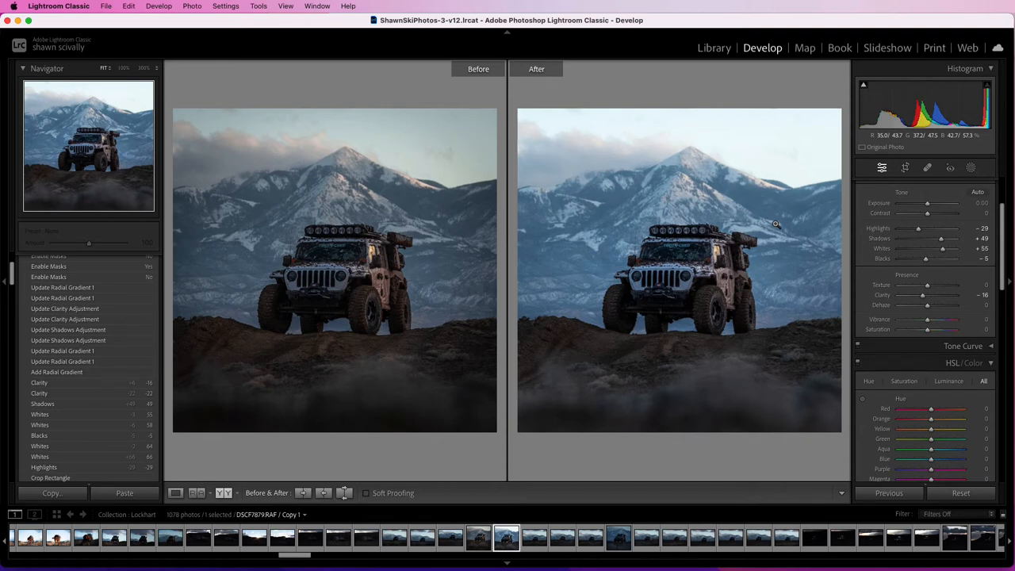
pyautogui.moveTo(423, 268)
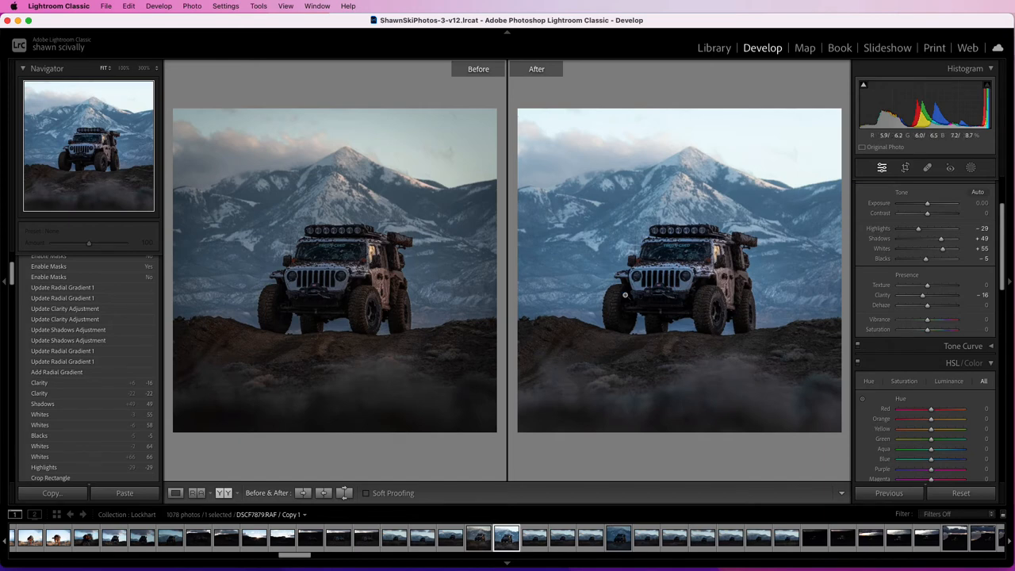
pyautogui.moveTo(591, 189)
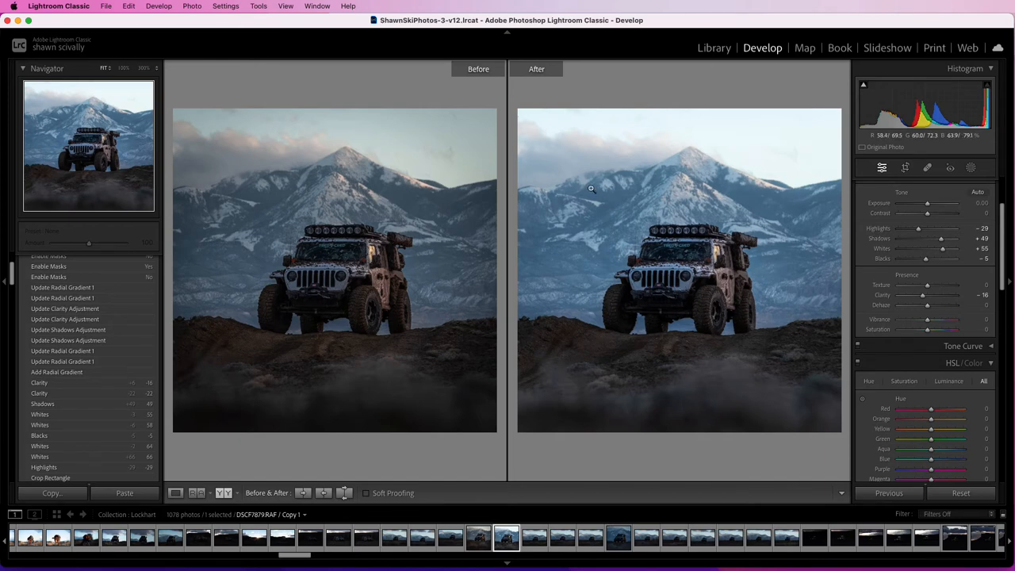
pyautogui.moveTo(758, 289)
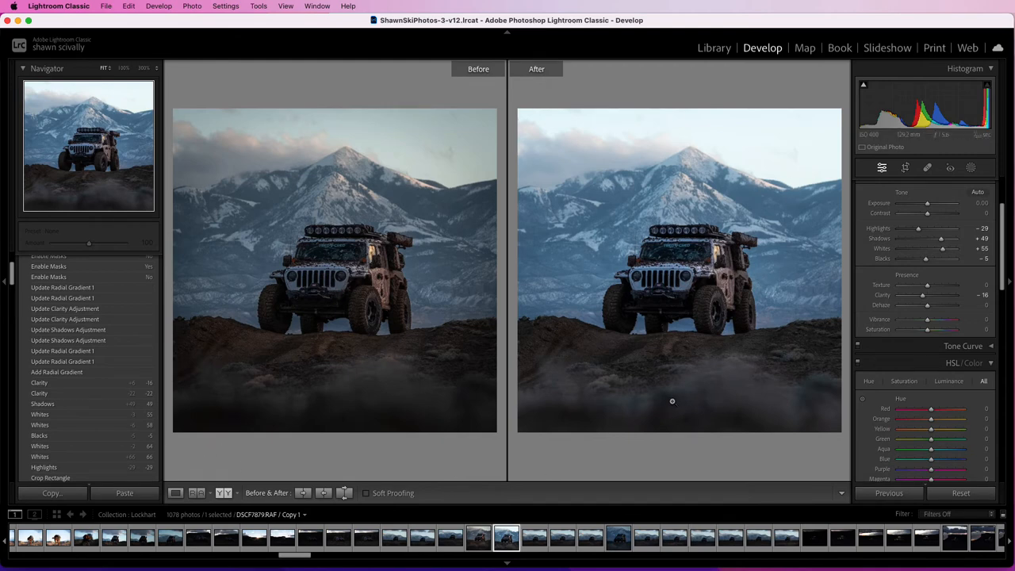
pyautogui.moveTo(699, 306)
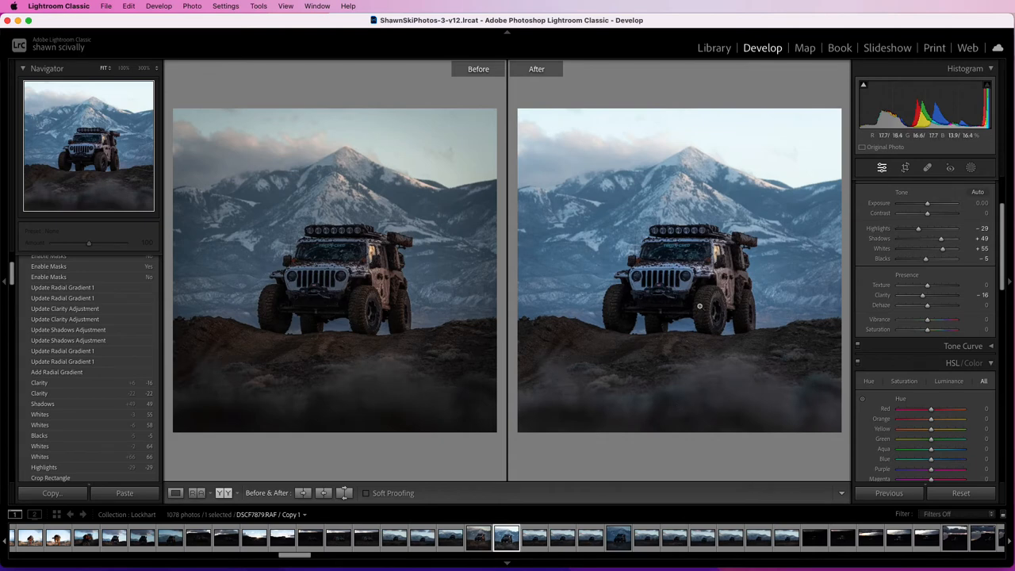
# Step: Try the Auto and Cloudy white balance presets, then return to As Shot
pyautogui.click(974, 185)
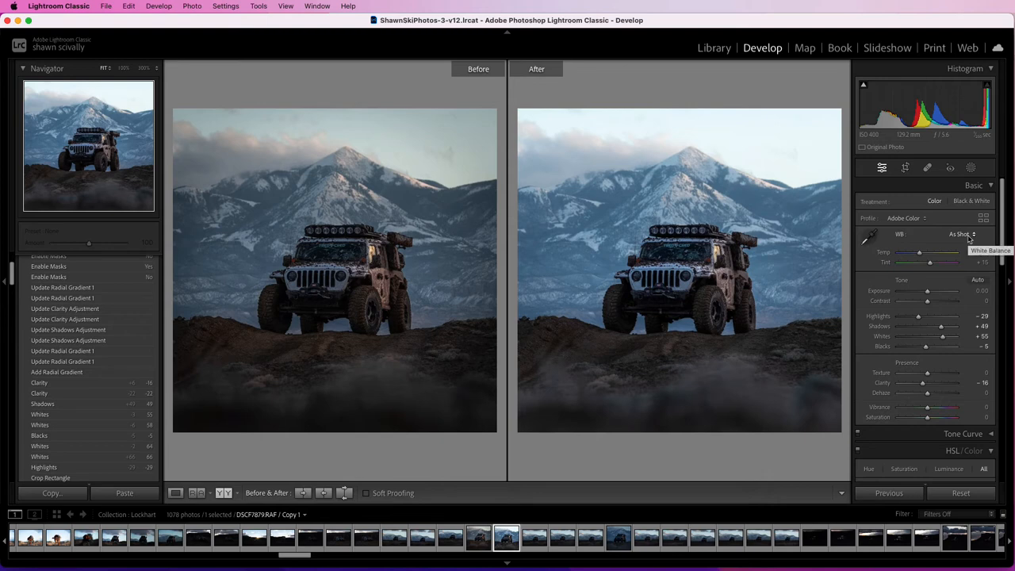
pyautogui.click(959, 233)
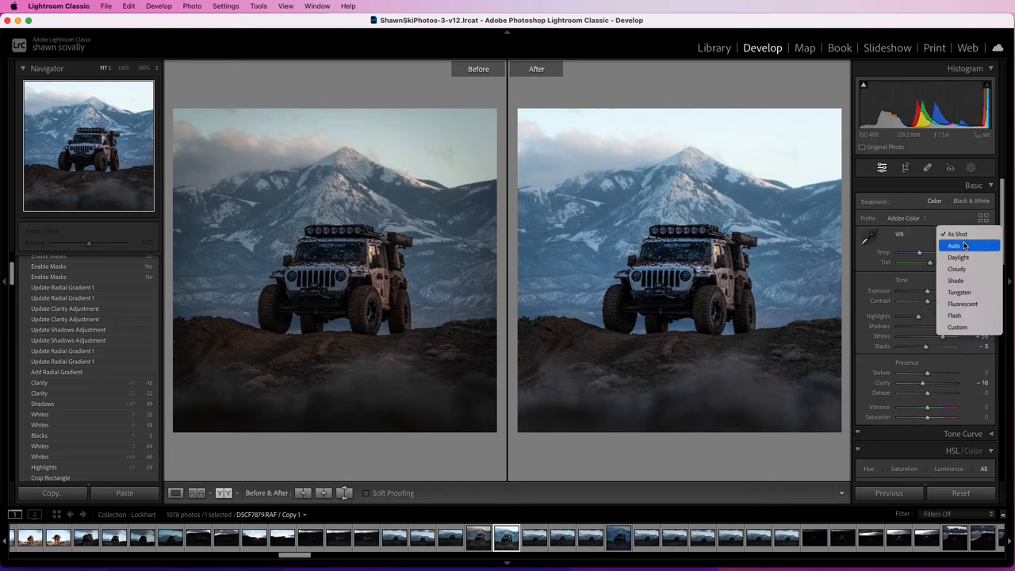
pyautogui.click(954, 244)
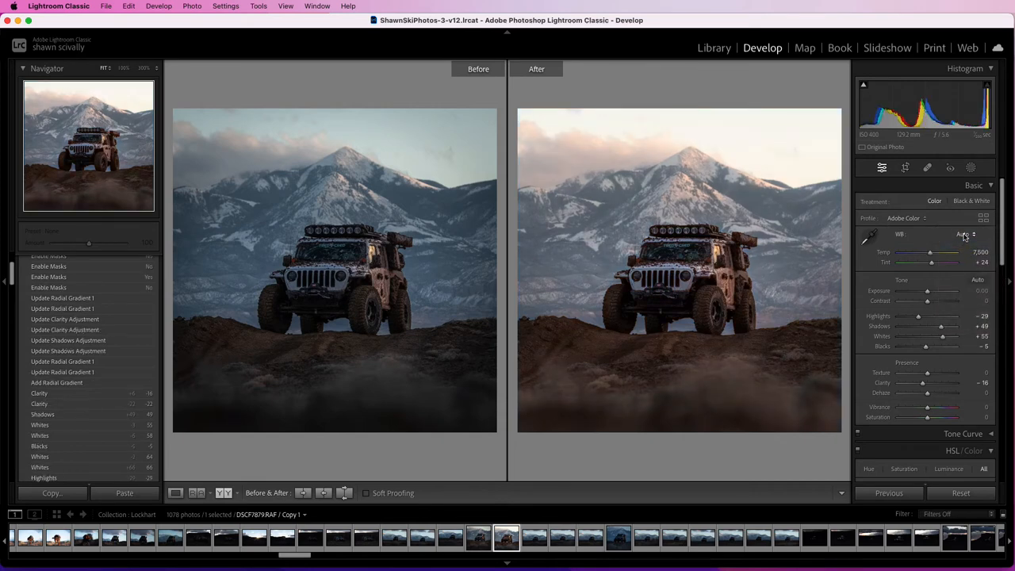
pyautogui.click(962, 235)
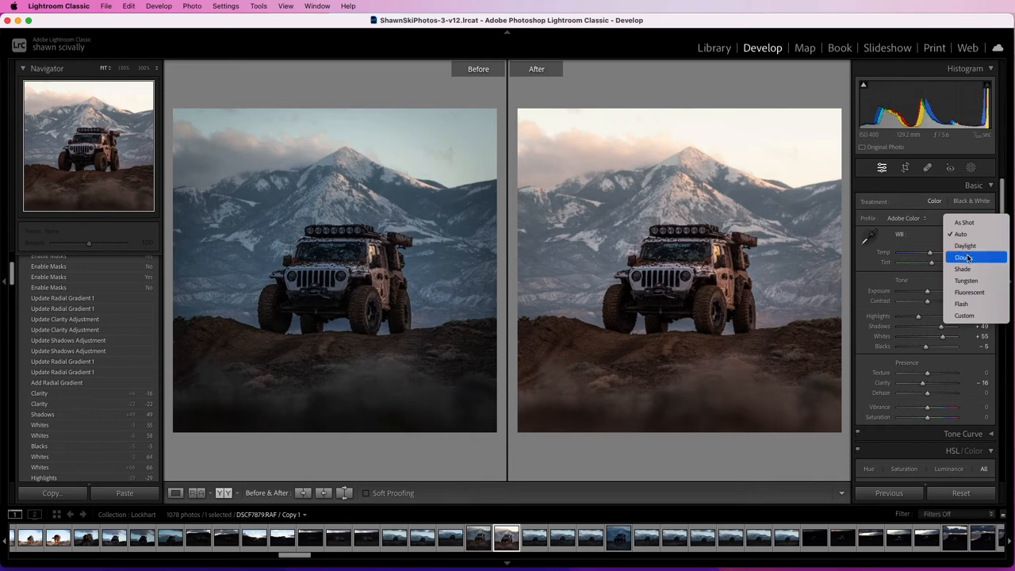
pyautogui.click(963, 257)
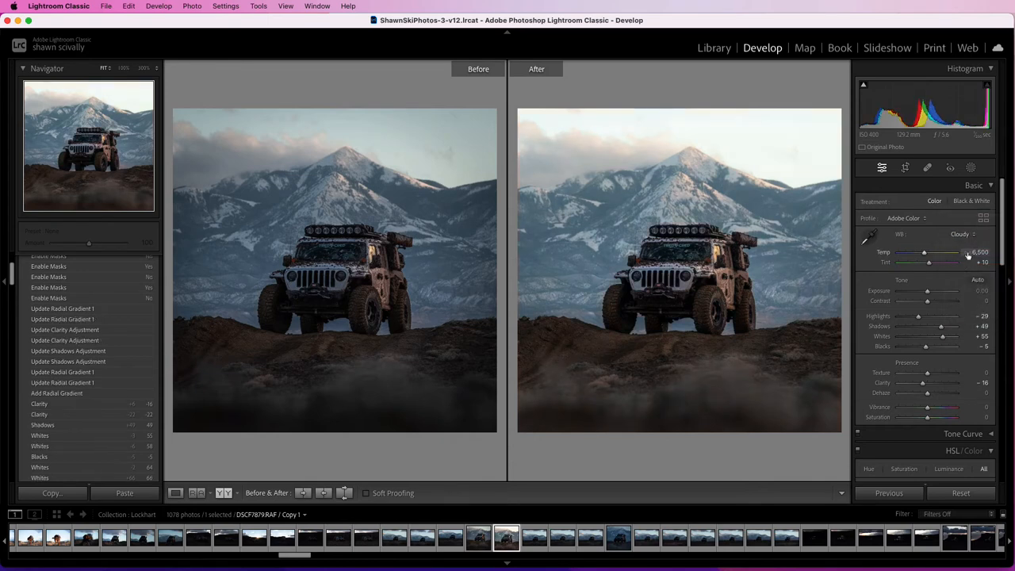
pyautogui.click(961, 234)
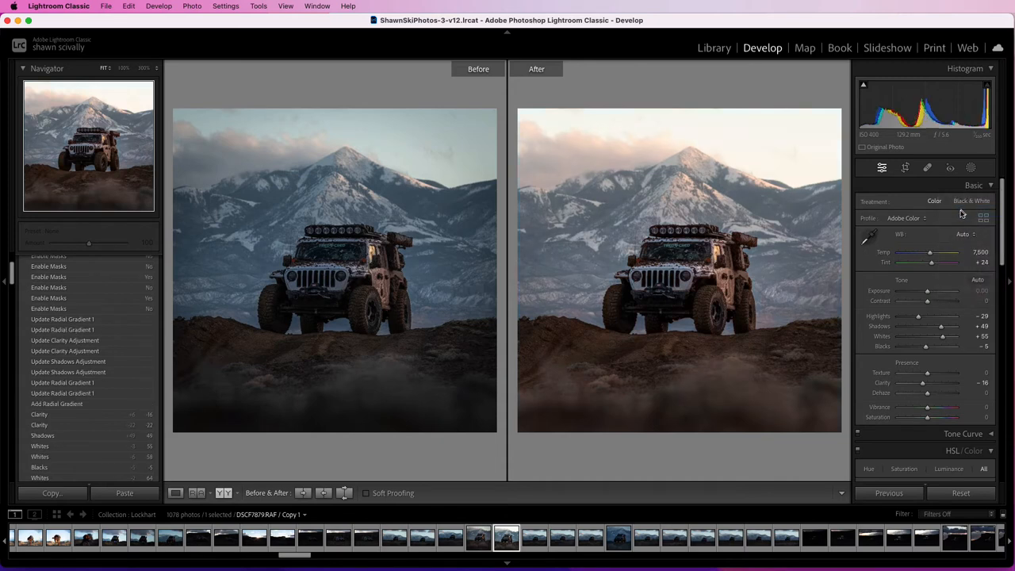
pyautogui.click(975, 233)
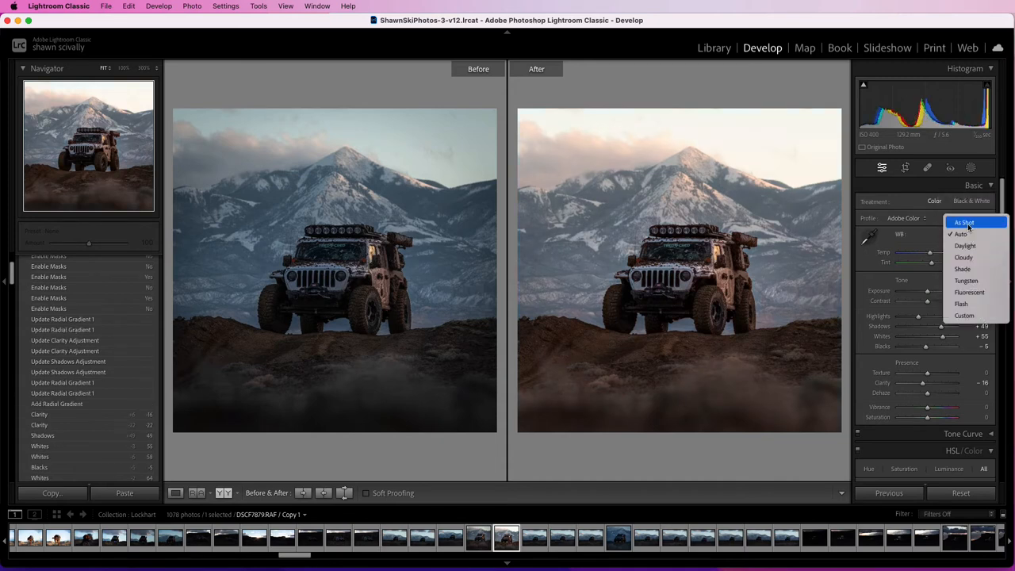
pyautogui.click(964, 222)
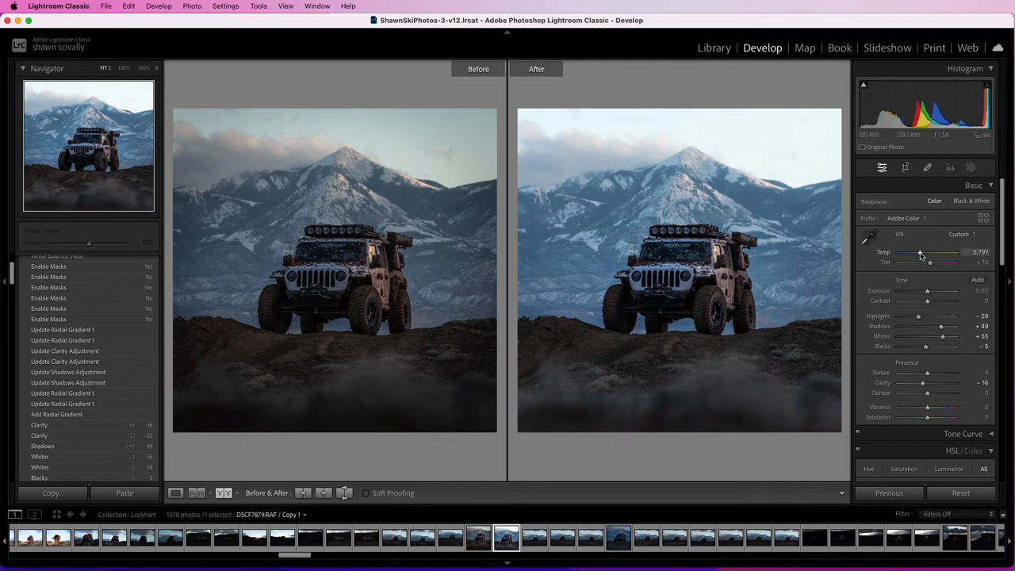
# Step: Raise the Temp slider to warm the photo to about 7,478
pyautogui.moveTo(920, 255); pyautogui.dragTo(927, 255)
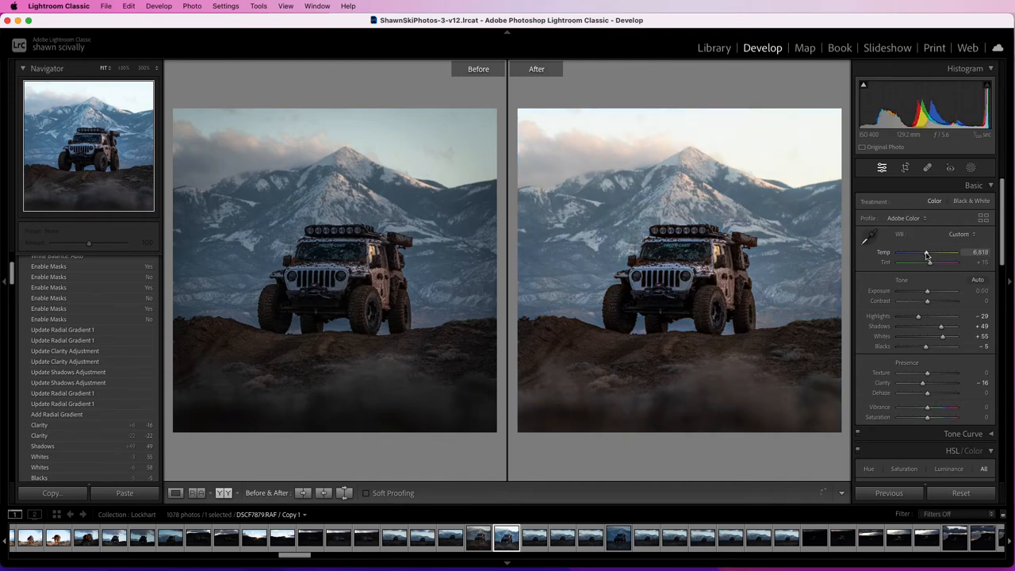
pyautogui.moveTo(927, 255); pyautogui.dragTo(932, 256)
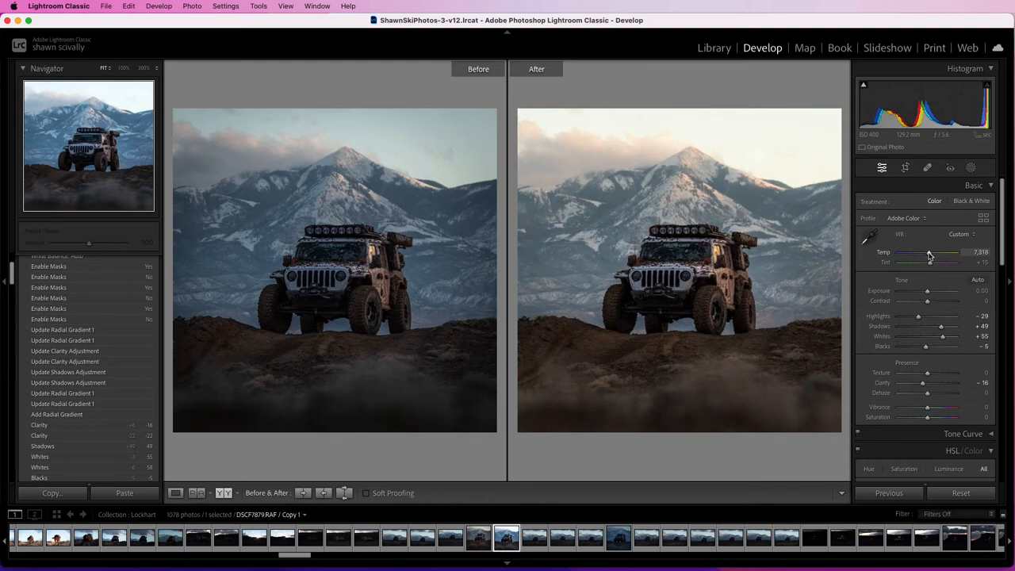
pyautogui.moveTo(927, 256); pyautogui.dragTo(951, 256)
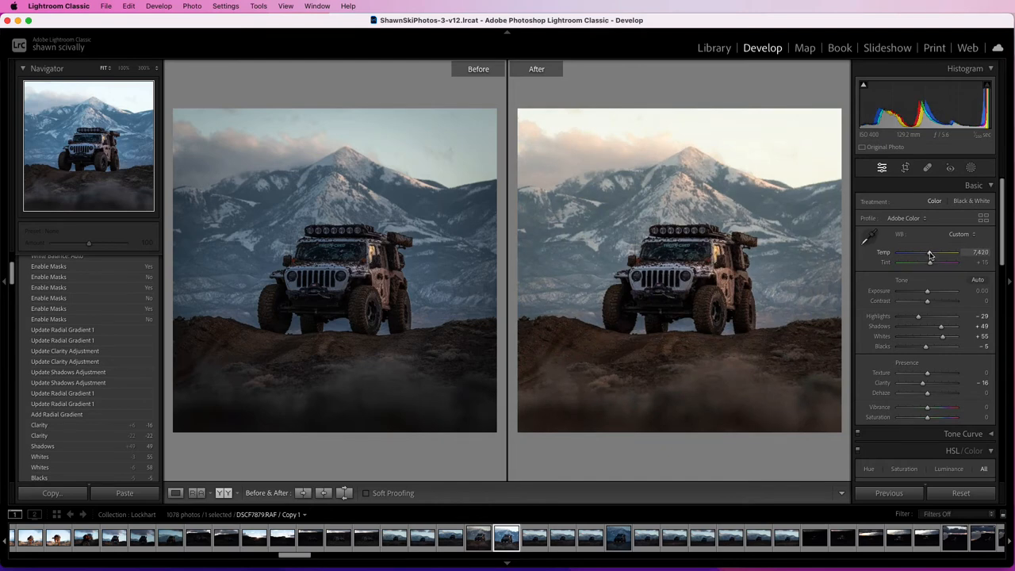
pyautogui.moveTo(920, 256); pyautogui.dragTo(932, 256)
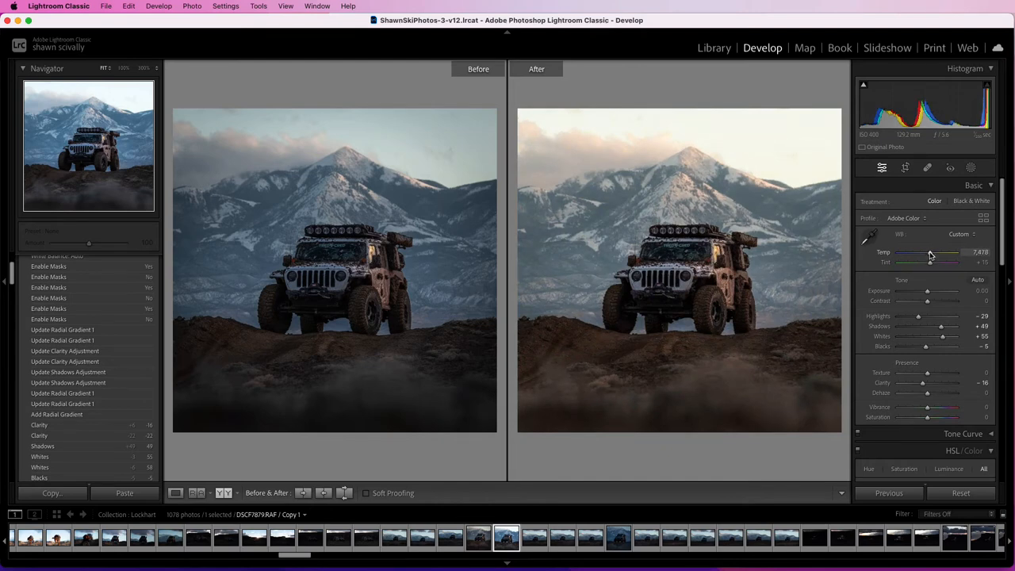
# Step: Lower the temperature slightly to 7,363
pyautogui.moveTo(952, 252); pyautogui.dragTo(928, 252)
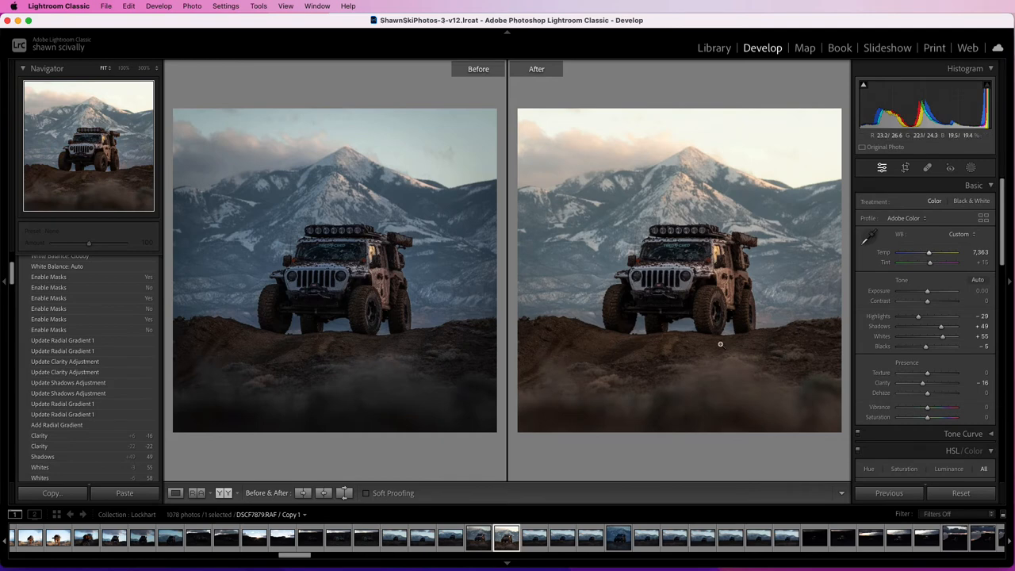
pyautogui.scroll(-3)
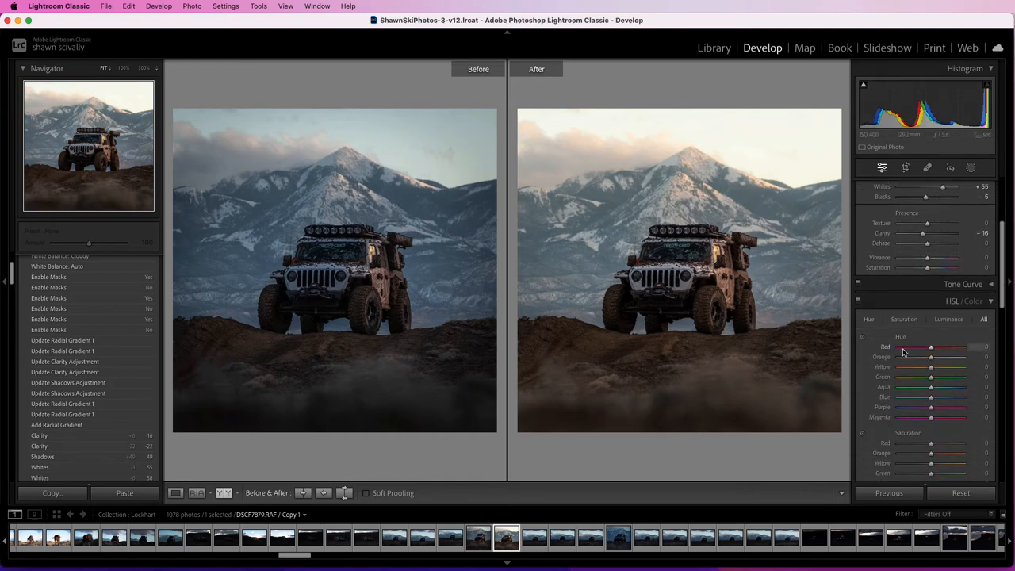
pyautogui.scroll(-3)
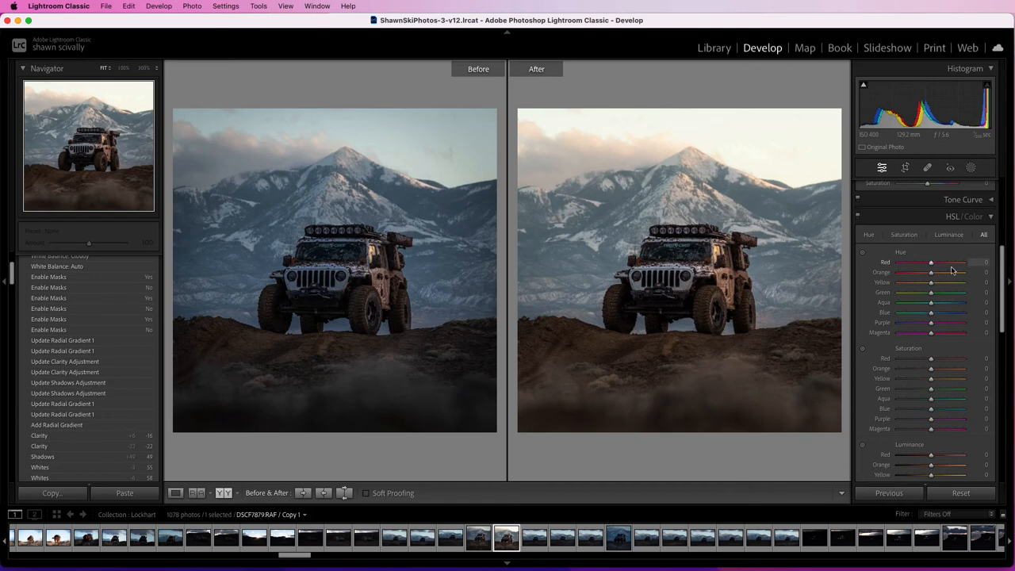
pyautogui.scroll(-3)
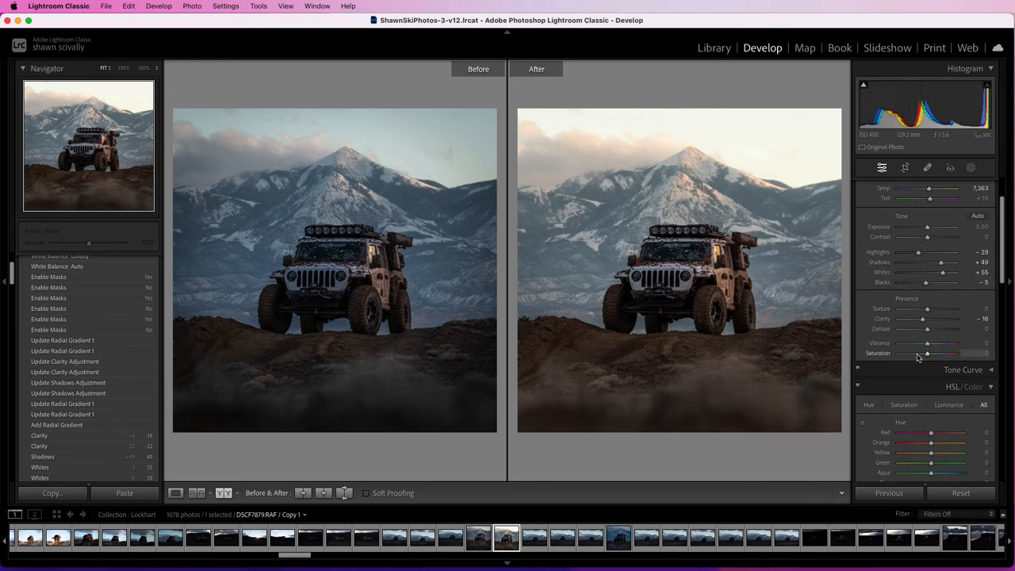
# Step: Test global Saturation up to +100, then return it to 0
pyautogui.moveTo(925, 353); pyautogui.dragTo(952, 353)
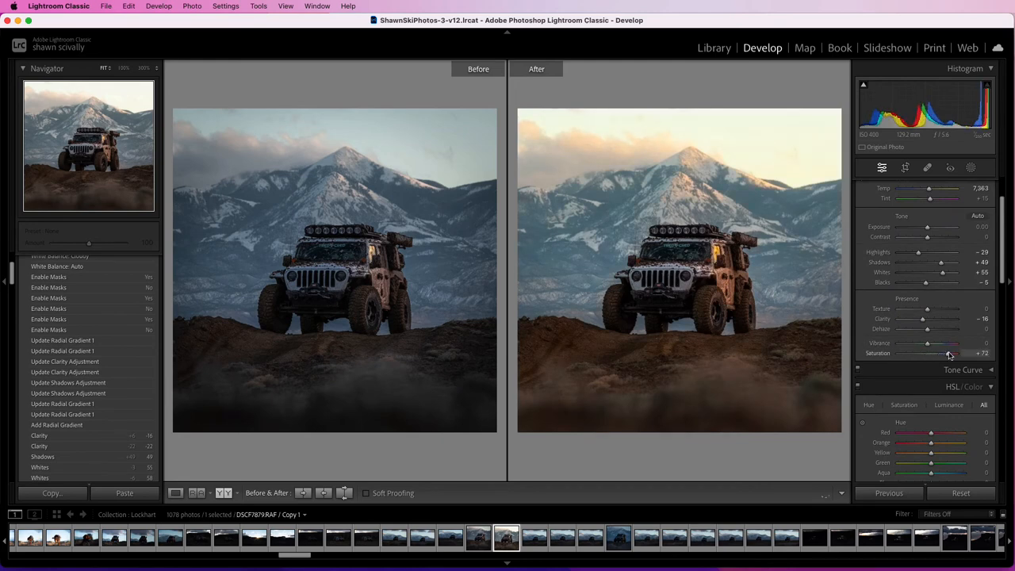
pyautogui.moveTo(949, 353); pyautogui.dragTo(959, 353)
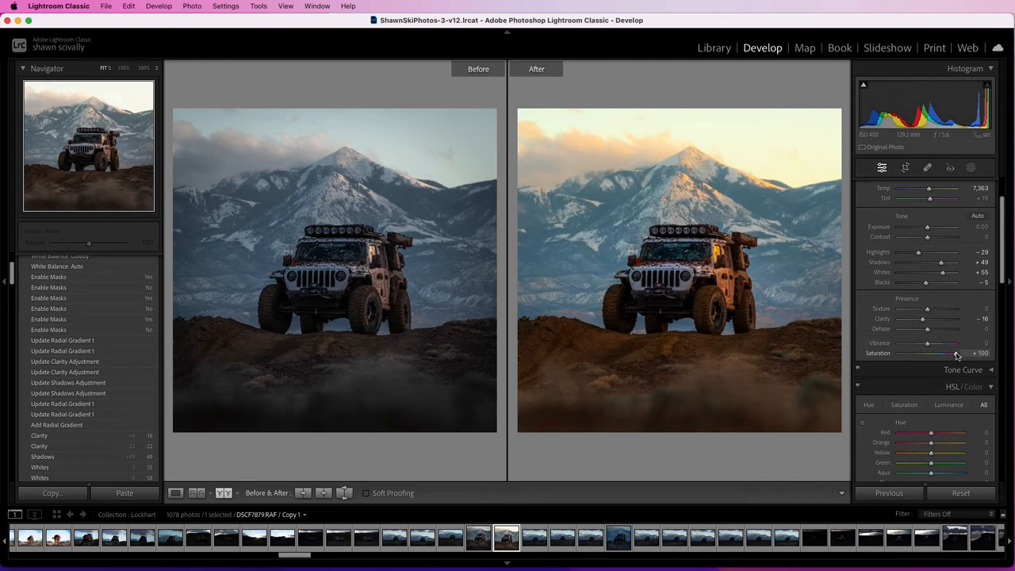
pyautogui.moveTo(955, 352); pyautogui.dragTo(936, 353)
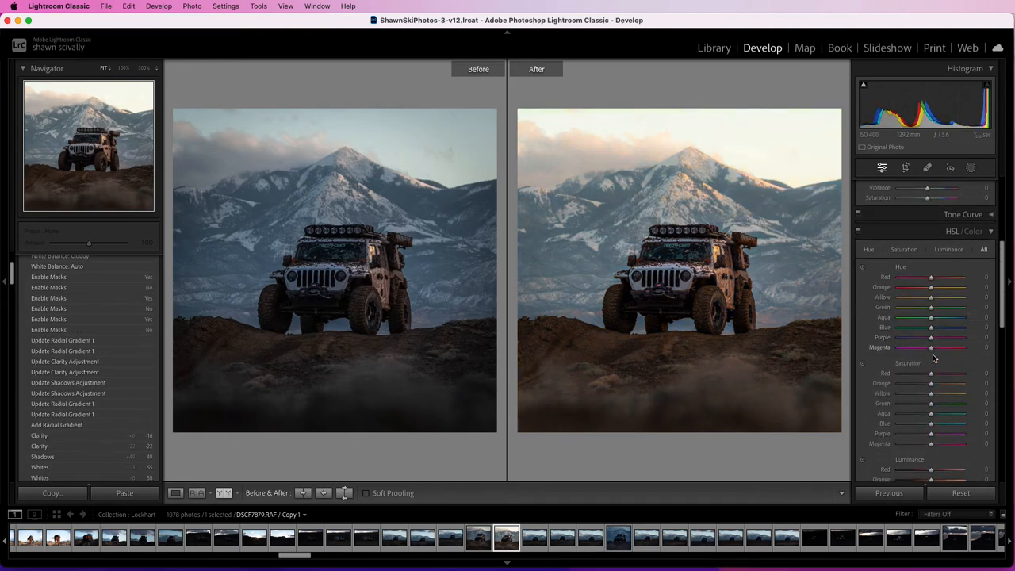
# Step: Test HSL Blue saturation at -100 and +100, then settle it at -22
pyautogui.click(903, 222)
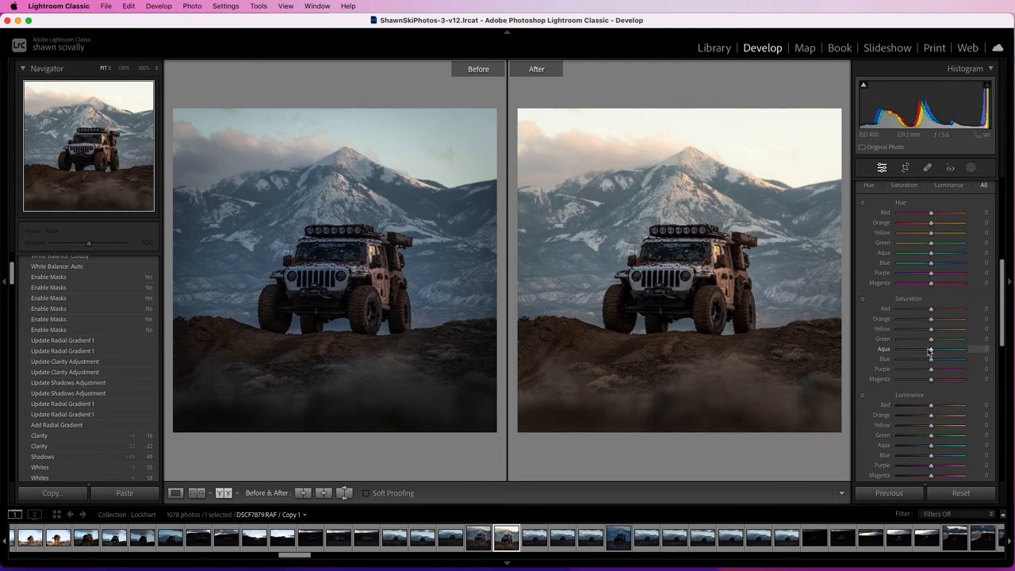
pyautogui.scroll(-3)
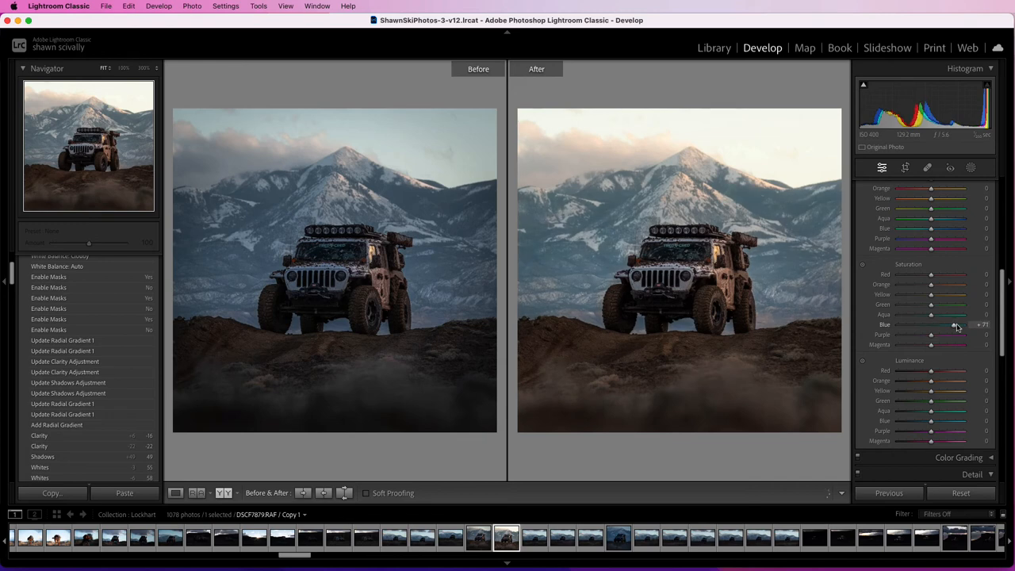
pyautogui.moveTo(952, 324); pyautogui.dragTo(963, 324)
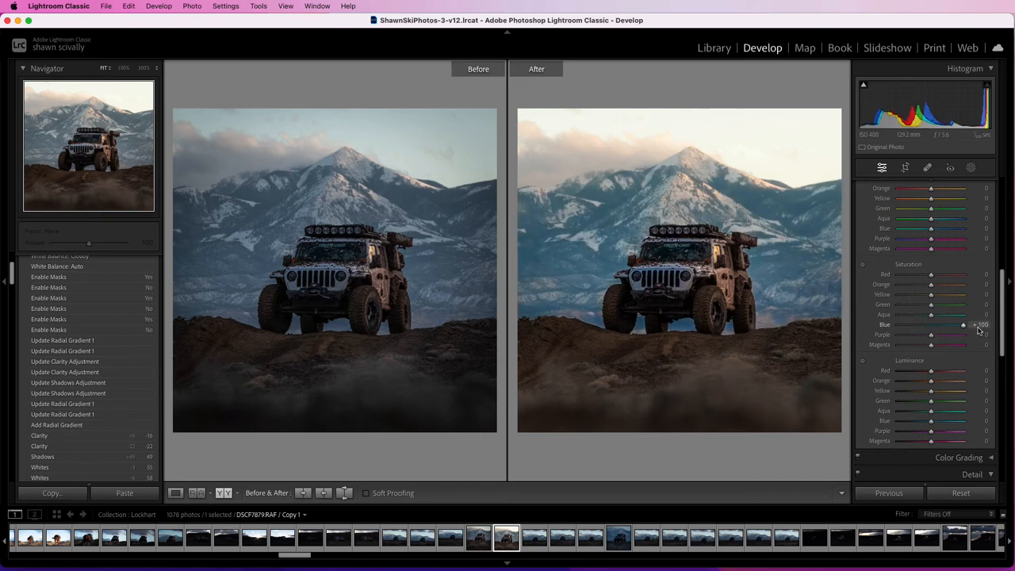
pyautogui.moveTo(962, 325); pyautogui.dragTo(899, 324)
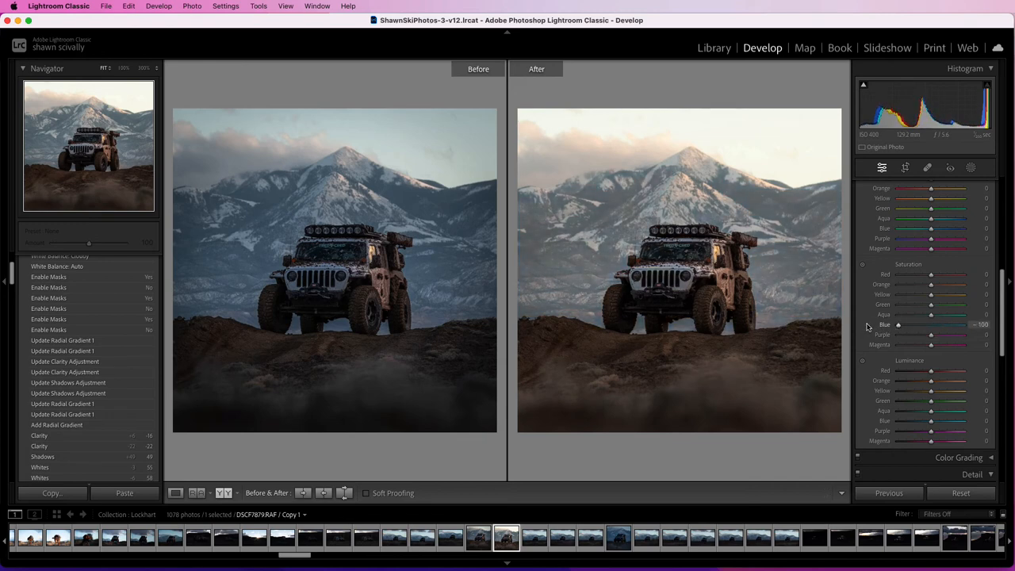
pyautogui.moveTo(898, 324); pyautogui.dragTo(962, 324)
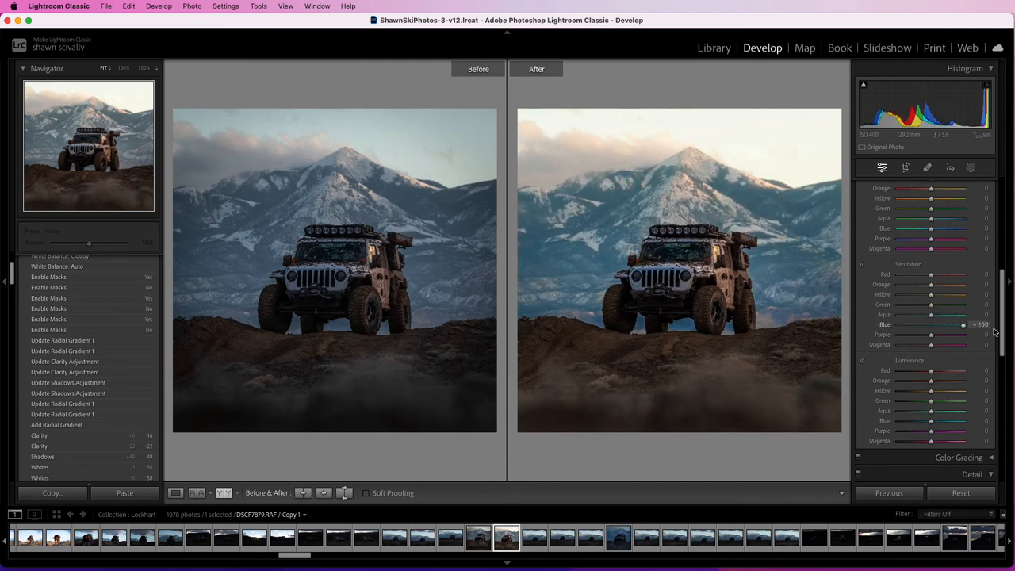
pyautogui.moveTo(962, 324); pyautogui.dragTo(934, 325)
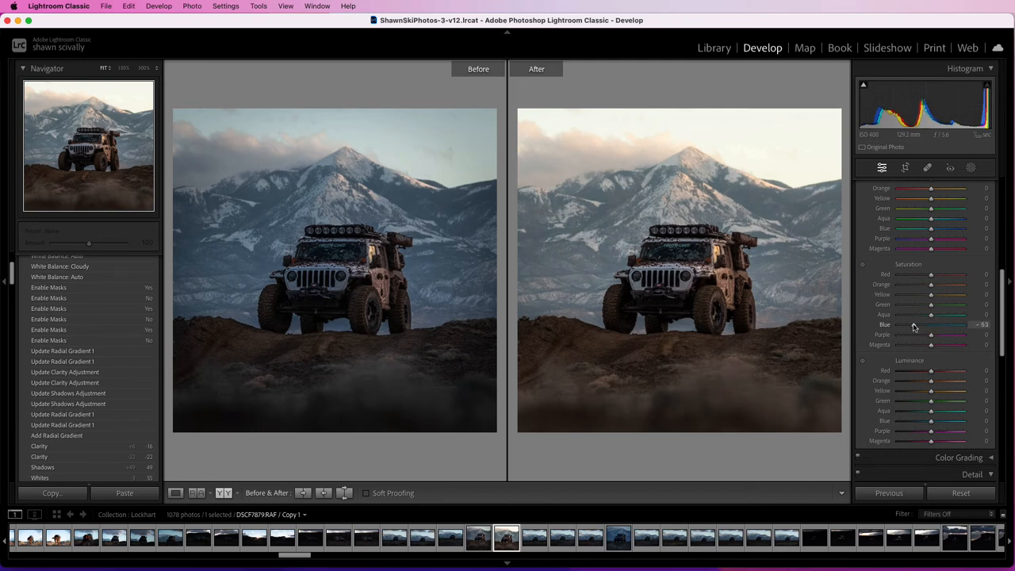
pyautogui.moveTo(931, 324); pyautogui.dragTo(943, 324)
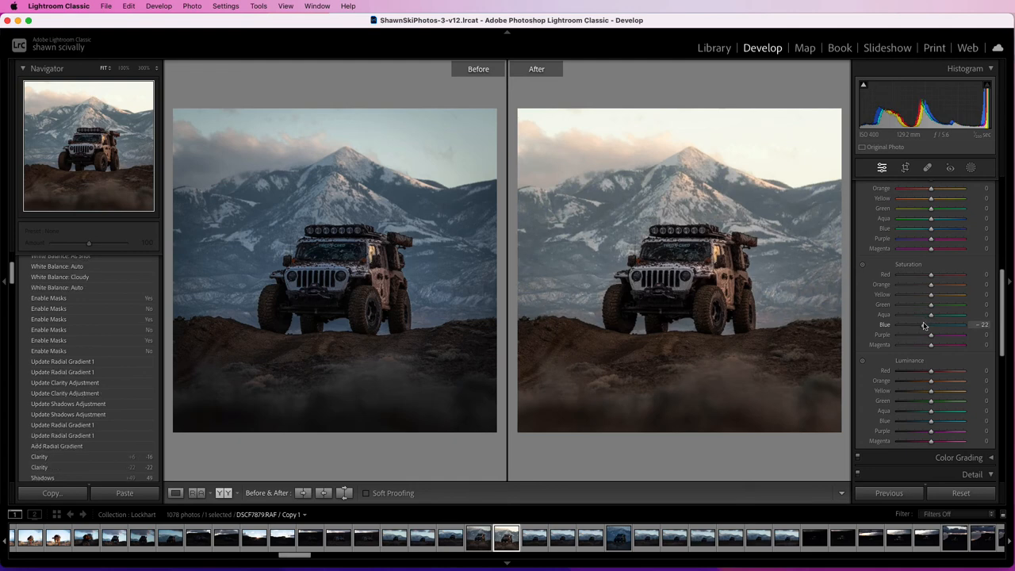
# Step: Set HSL Yellow saturation to +18 and Orange saturation to +19
pyautogui.moveTo(930, 295); pyautogui.dragTo(915, 295)
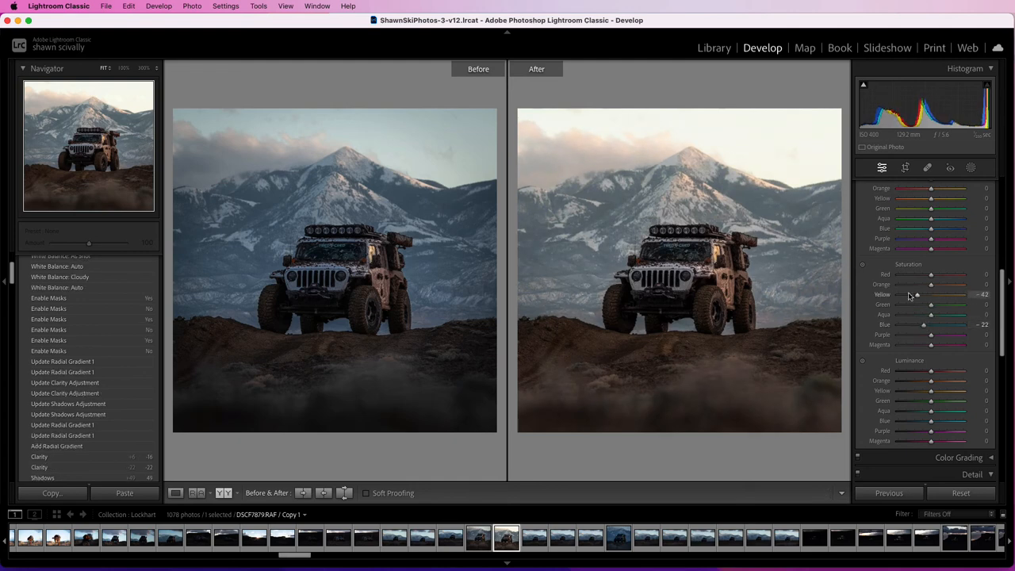
pyautogui.moveTo(915, 295); pyautogui.dragTo(934, 295)
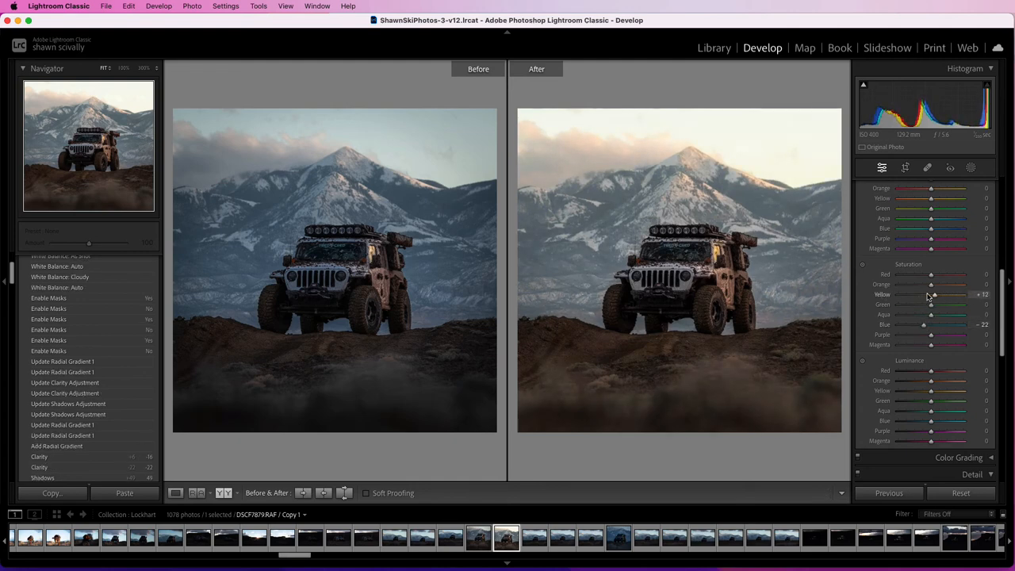
pyautogui.moveTo(930, 294); pyautogui.dragTo(935, 294)
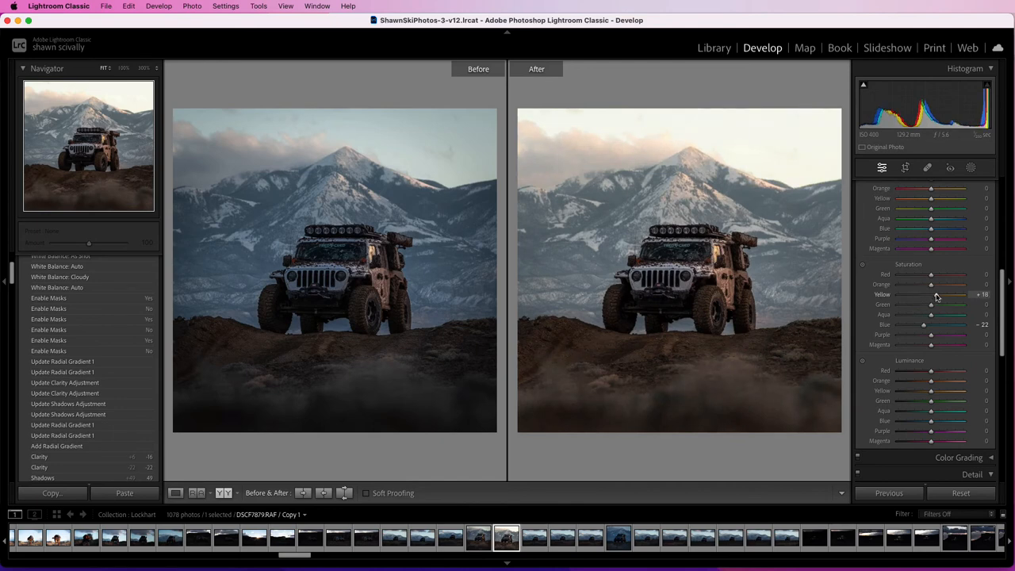
pyautogui.moveTo(931, 283); pyautogui.dragTo(911, 284)
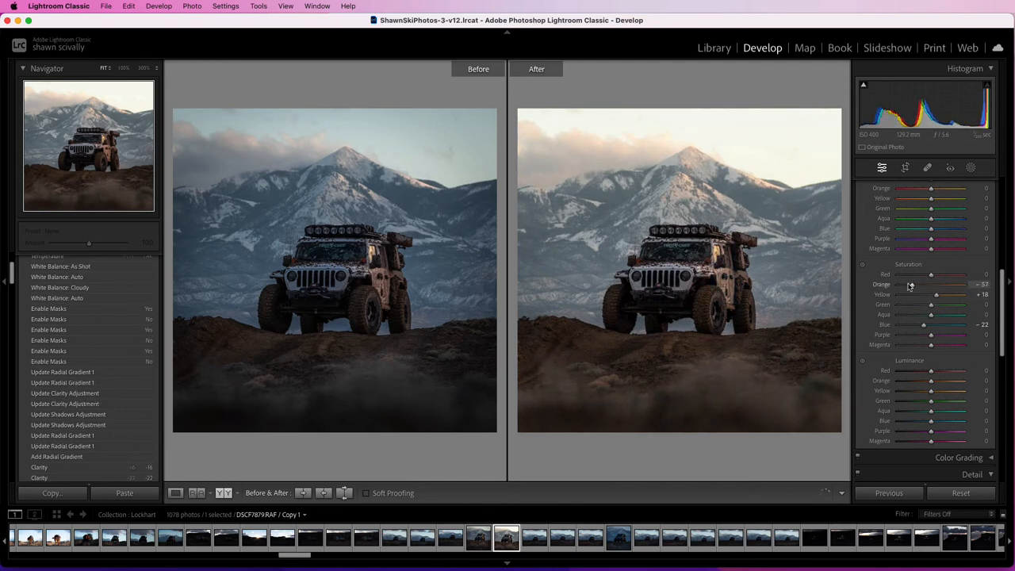
pyautogui.moveTo(932, 284); pyautogui.dragTo(963, 283)
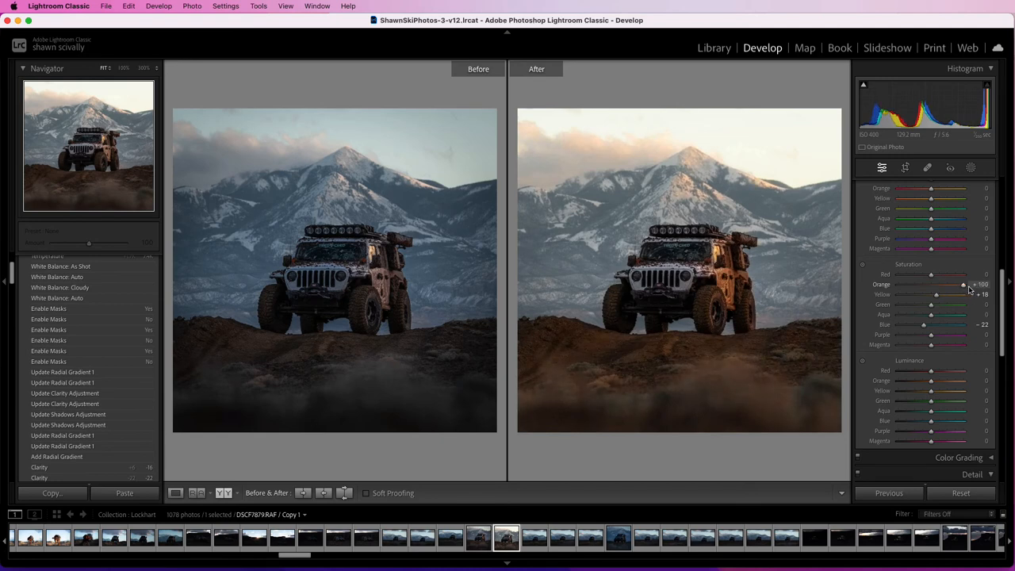
pyautogui.moveTo(963, 284); pyautogui.dragTo(957, 284)
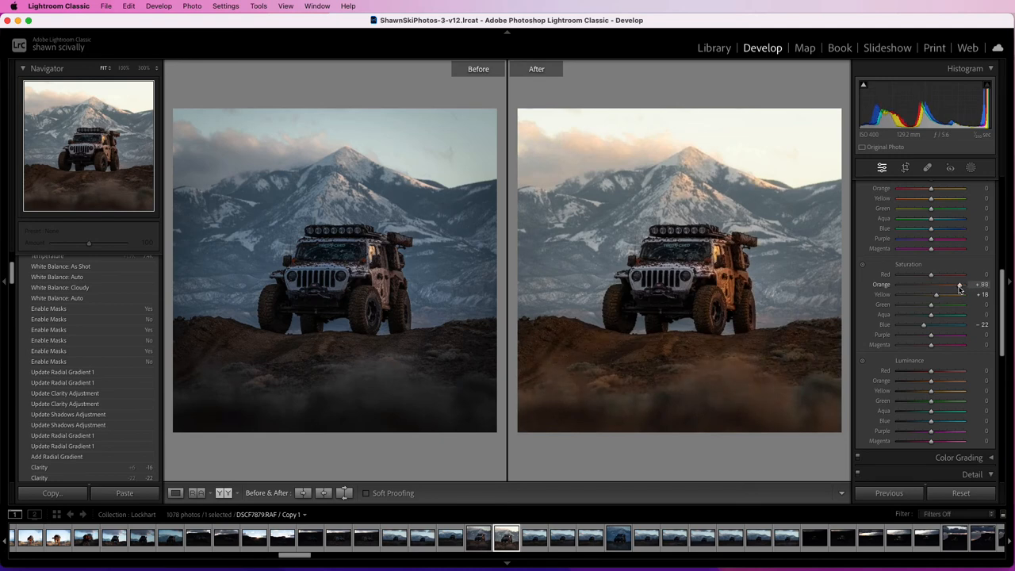
pyautogui.moveTo(959, 284); pyautogui.dragTo(934, 284)
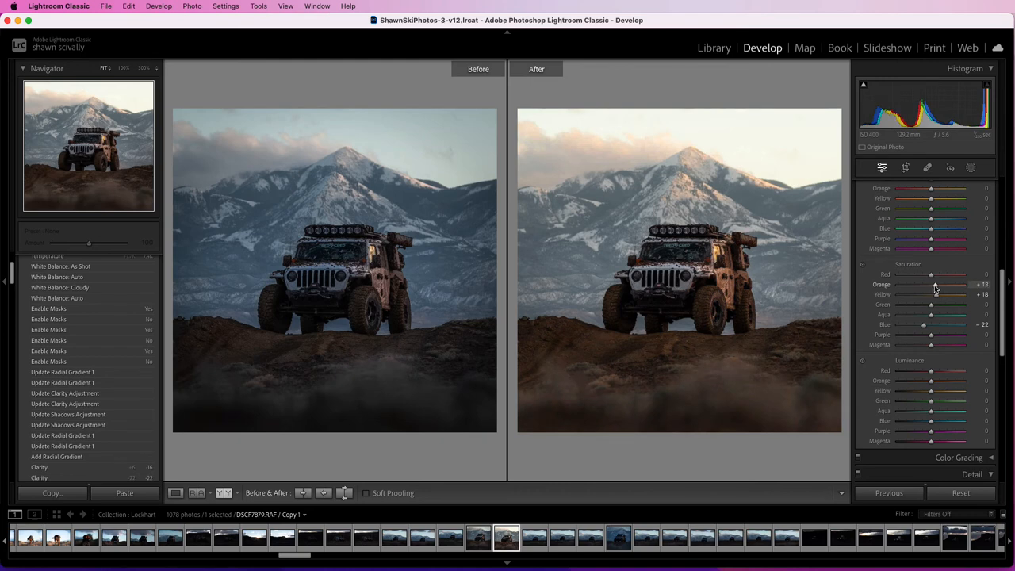
pyautogui.moveTo(932, 284); pyautogui.dragTo(938, 284)
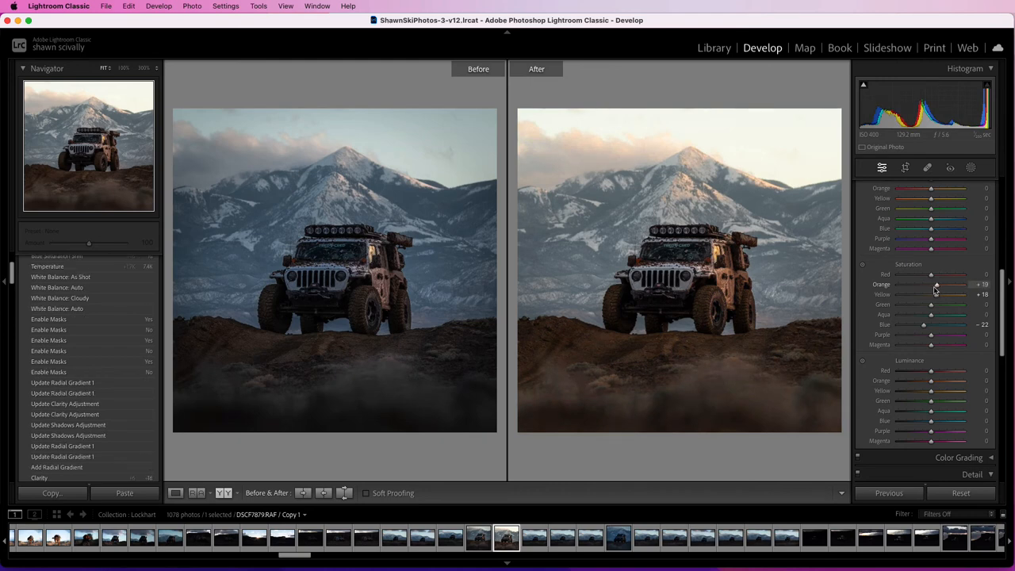
# Step: Test Purple, Magenta and Green saturation changes, leaving them at zero
pyautogui.moveTo(932, 333); pyautogui.dragTo(963, 334)
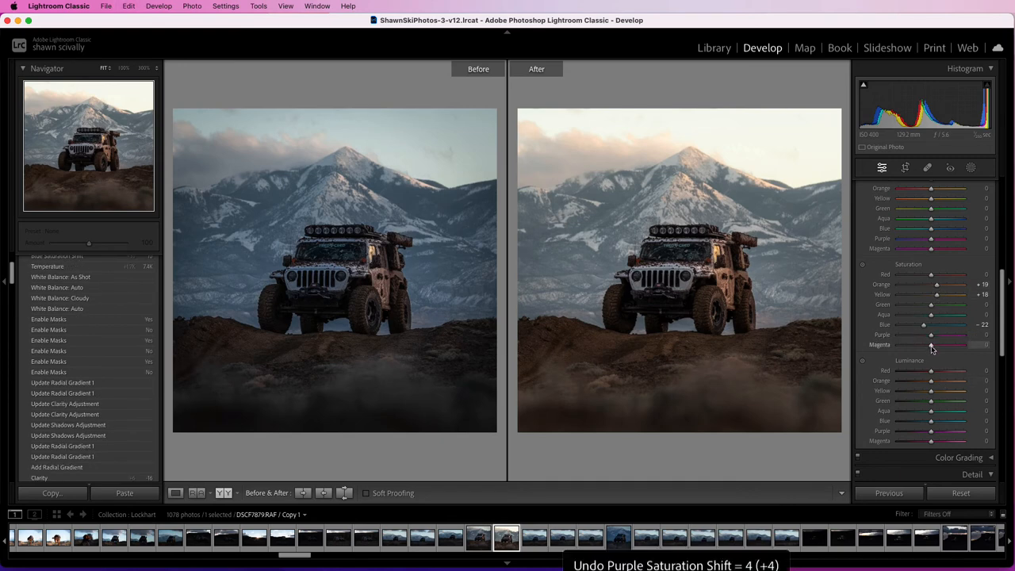
pyautogui.moveTo(931, 344); pyautogui.dragTo(943, 345)
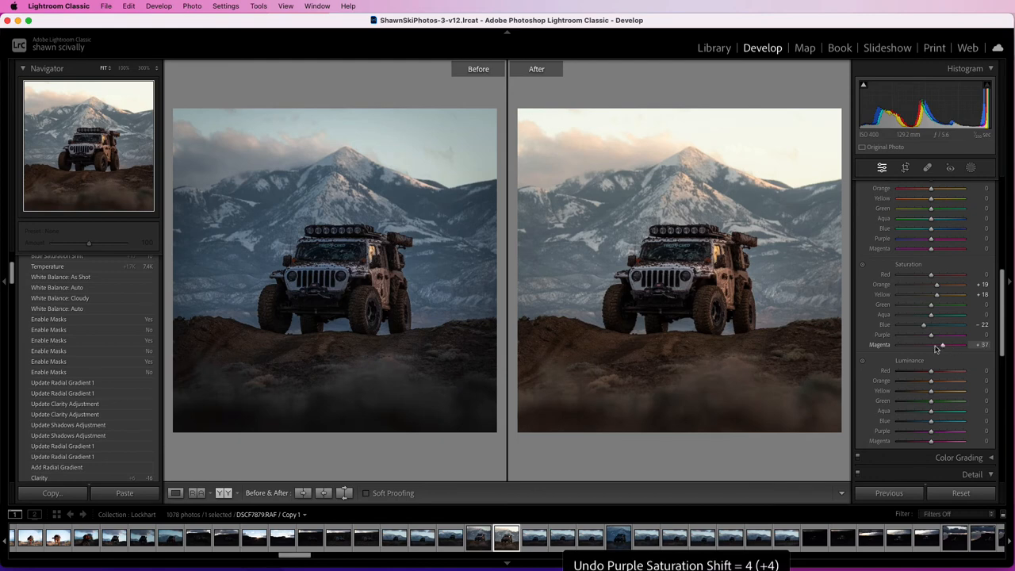
pyautogui.moveTo(963, 344); pyautogui.dragTo(940, 344)
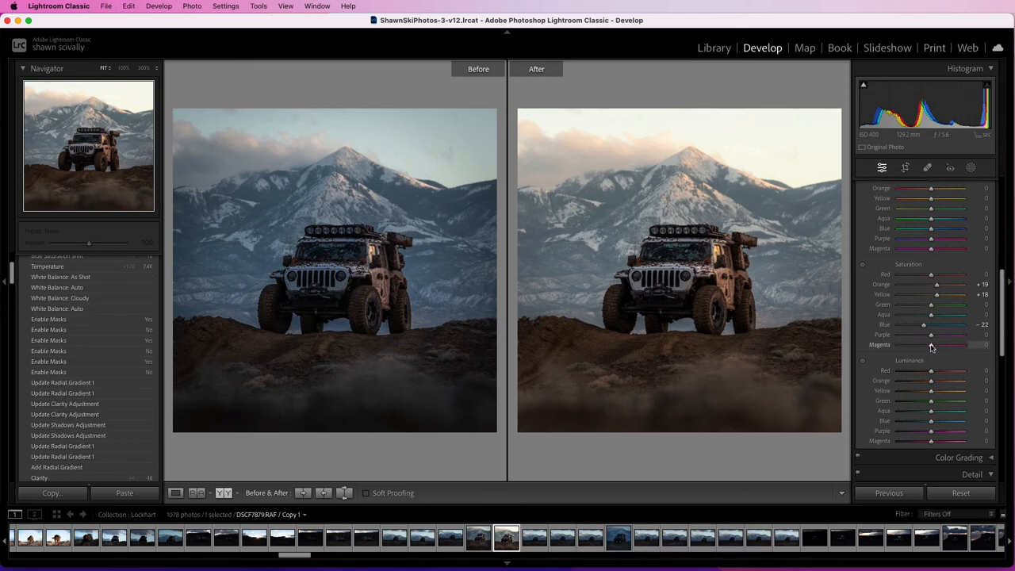
pyautogui.moveTo(932, 344); pyautogui.dragTo(965, 344)
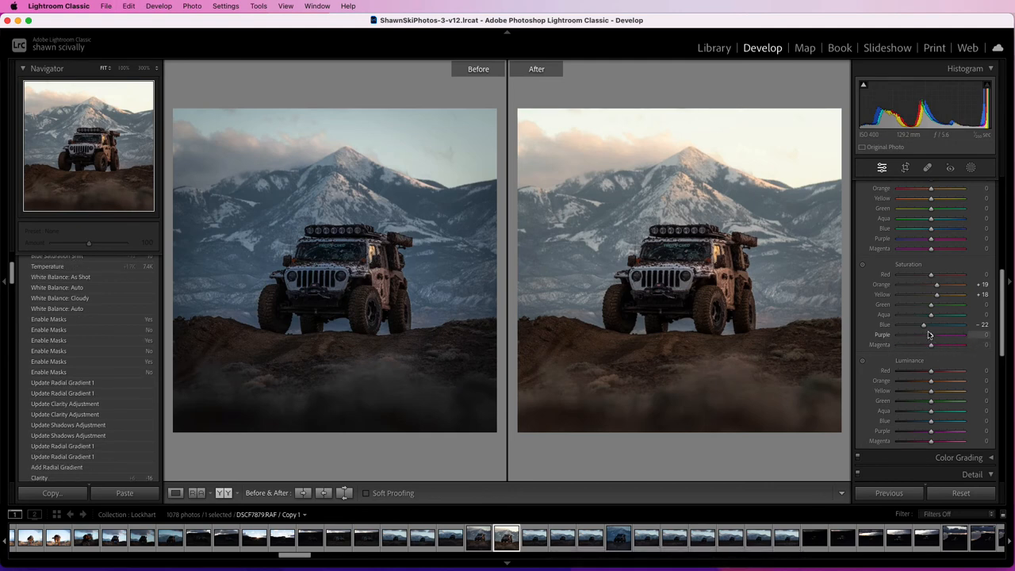
pyautogui.moveTo(930, 305); pyautogui.dragTo(908, 304)
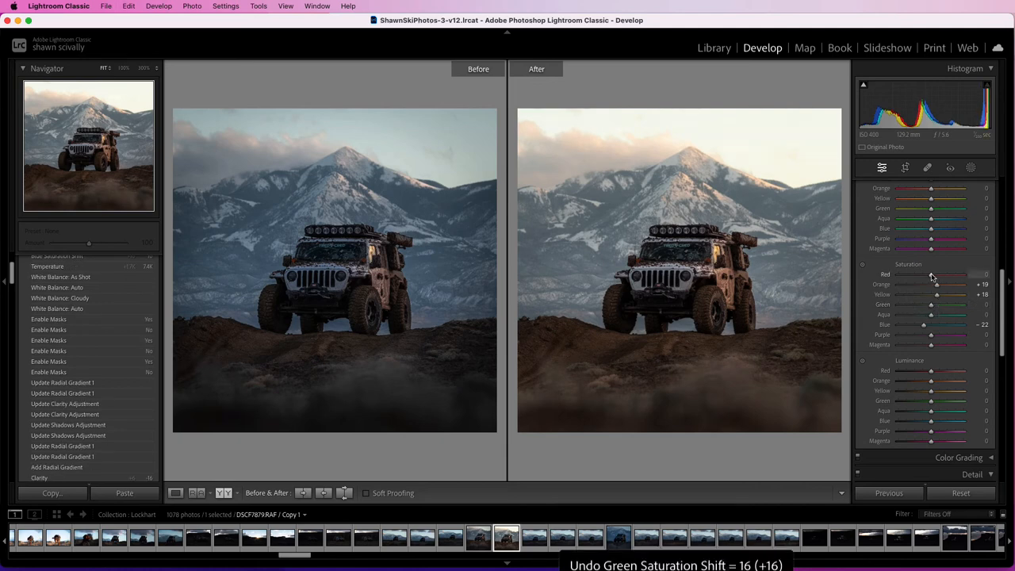
pyautogui.moveTo(930, 275); pyautogui.dragTo(983, 274)
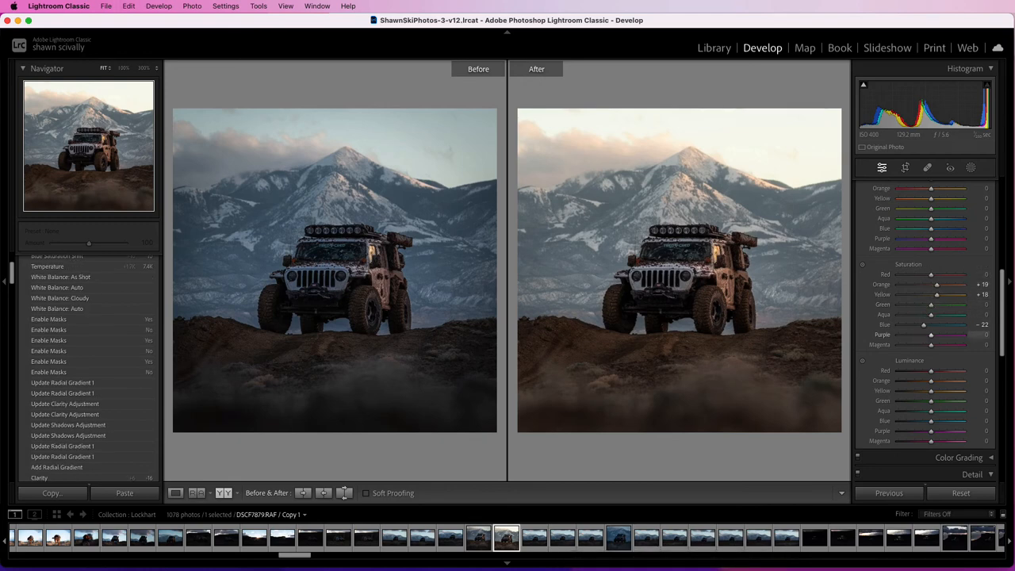
# Step: Boost Aqua saturation to +67
pyautogui.moveTo(930, 315); pyautogui.dragTo(923, 315)
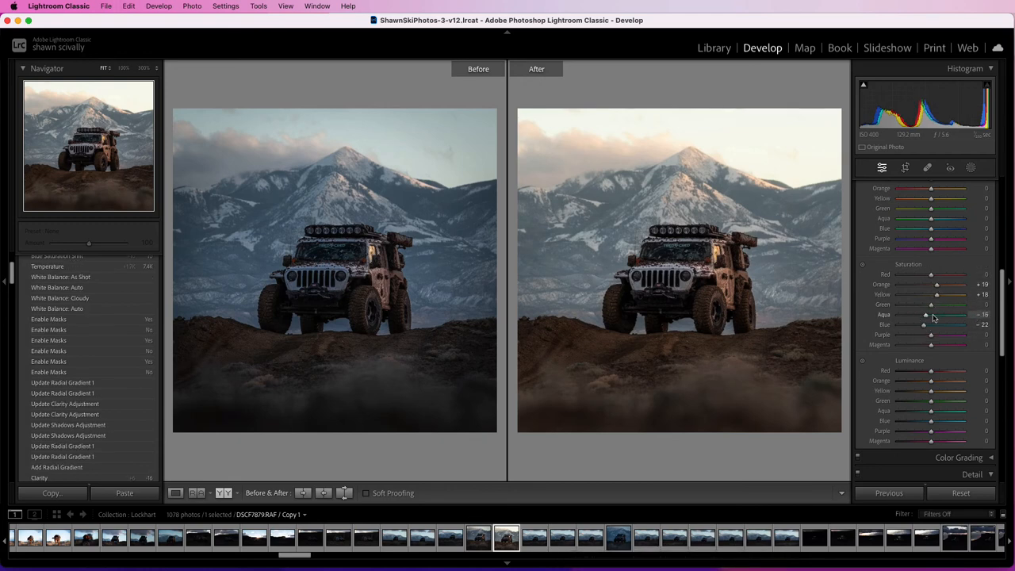
pyautogui.moveTo(925, 315); pyautogui.dragTo(920, 315)
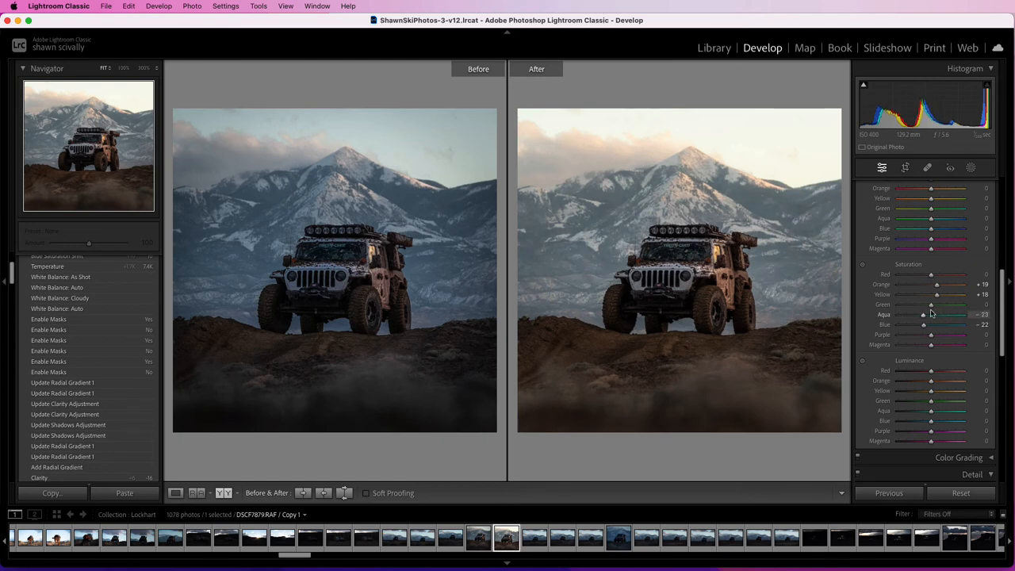
pyautogui.moveTo(923, 315); pyautogui.dragTo(956, 315)
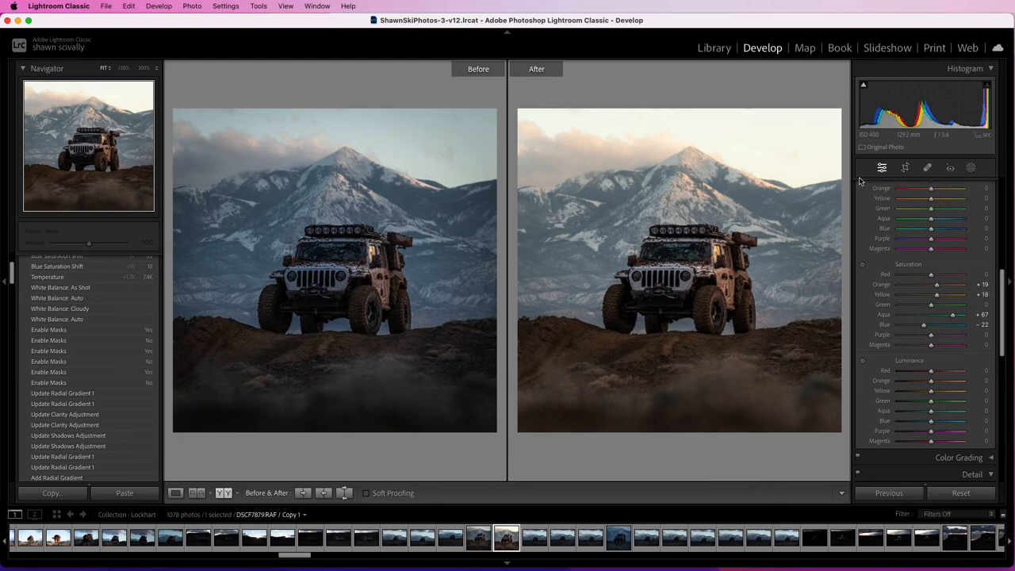
# Step: Switch from Before & After split to Loupe view showing only the edit
pyautogui.click(175, 492)
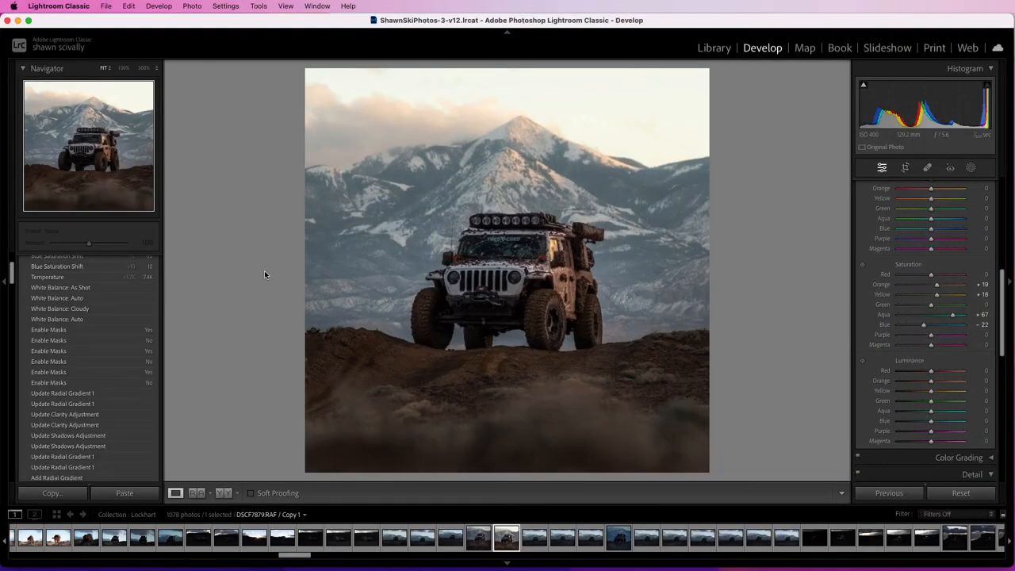
pyautogui.moveTo(555, 164)
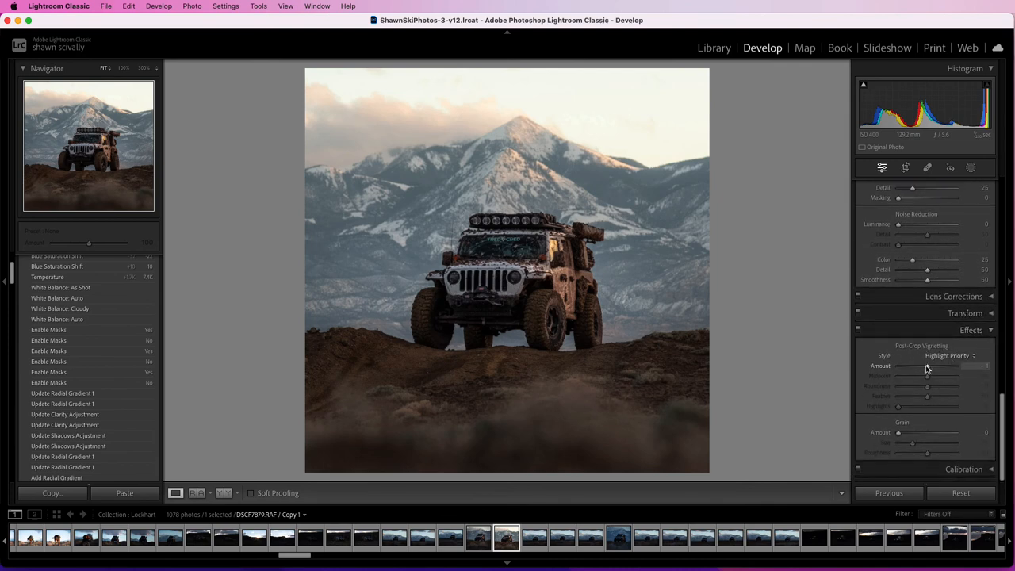
# Step: Set Post-Crop Vignetting Amount to -13, then restore the Before & After view
pyautogui.moveTo(928, 365); pyautogui.dragTo(955, 365)
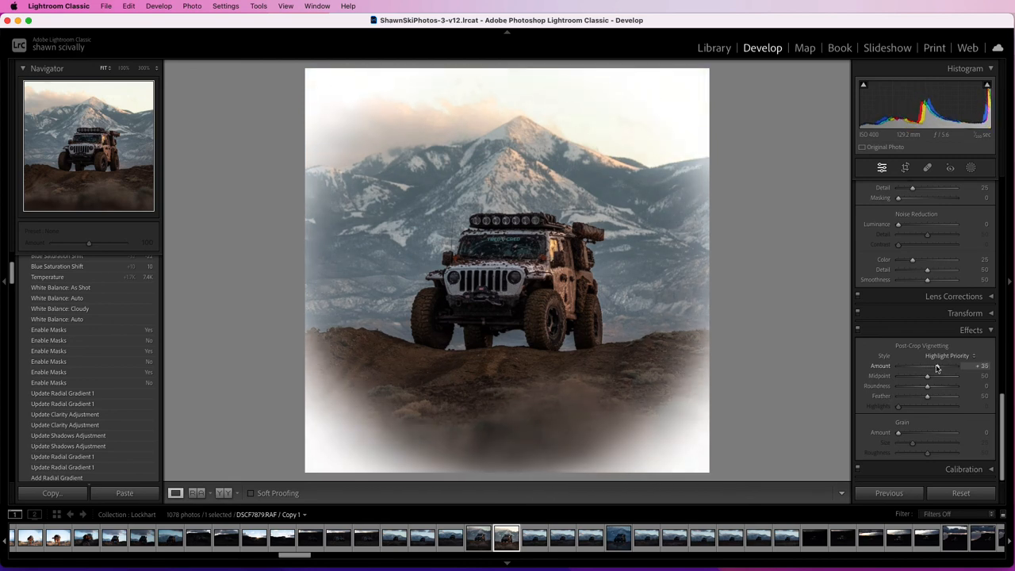
pyautogui.moveTo(944, 365); pyautogui.dragTo(940, 365)
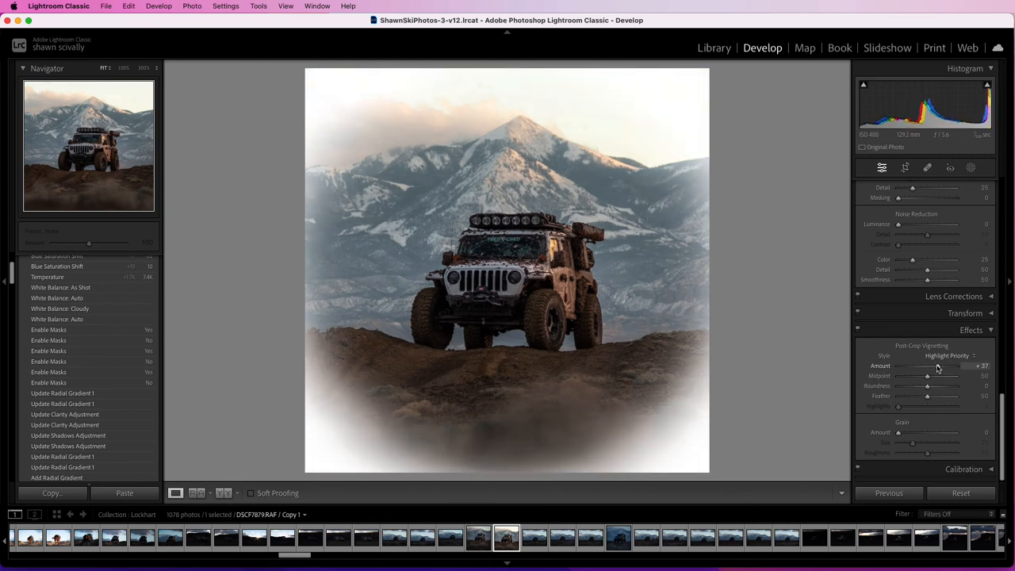
pyautogui.moveTo(951, 366); pyautogui.dragTo(928, 365)
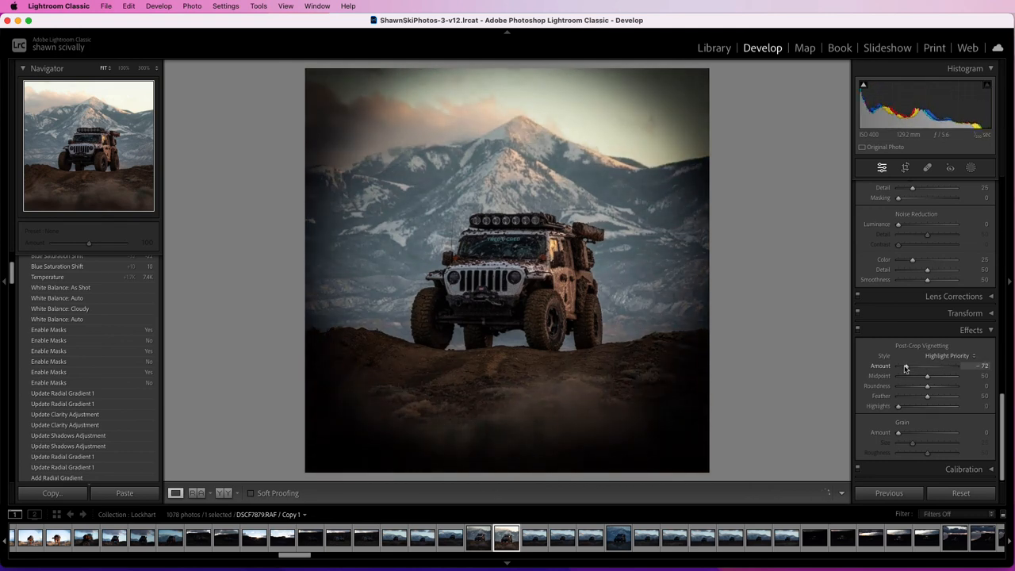
pyautogui.moveTo(906, 365); pyautogui.dragTo(904, 366)
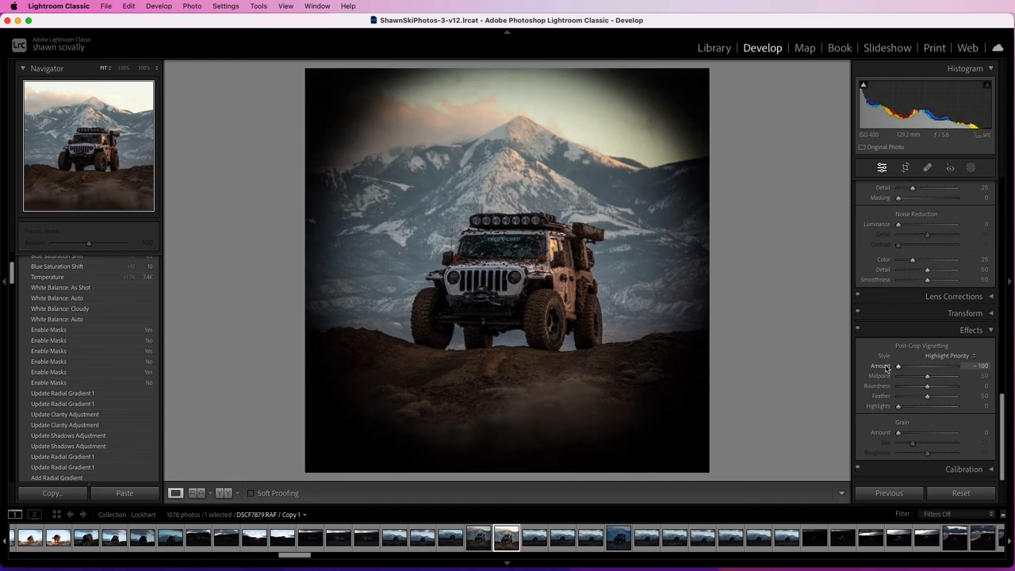
pyautogui.moveTo(898, 365); pyautogui.dragTo(917, 365)
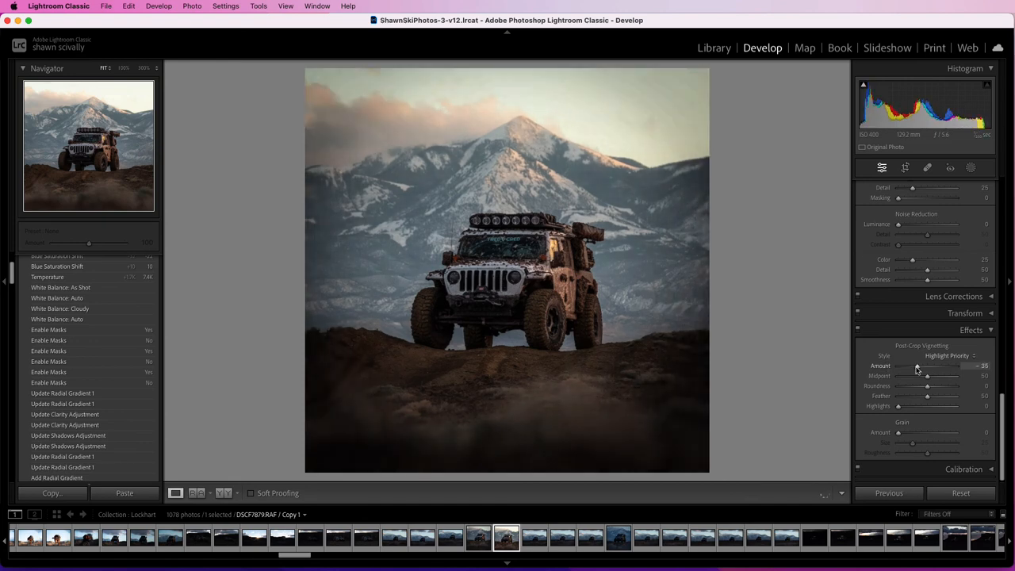
pyautogui.moveTo(916, 365); pyautogui.dragTo(924, 366)
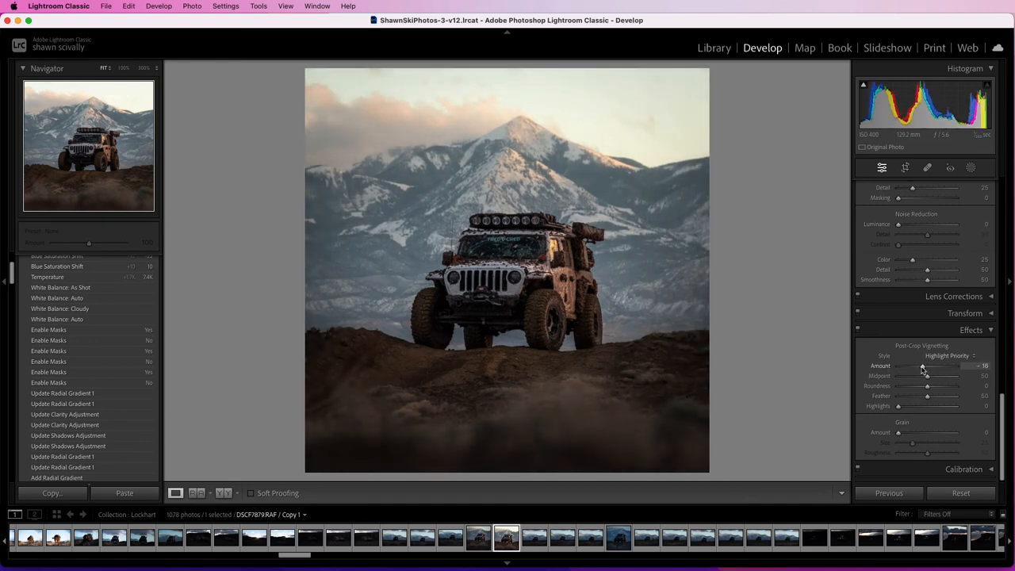
pyautogui.moveTo(927, 365); pyautogui.dragTo(921, 365)
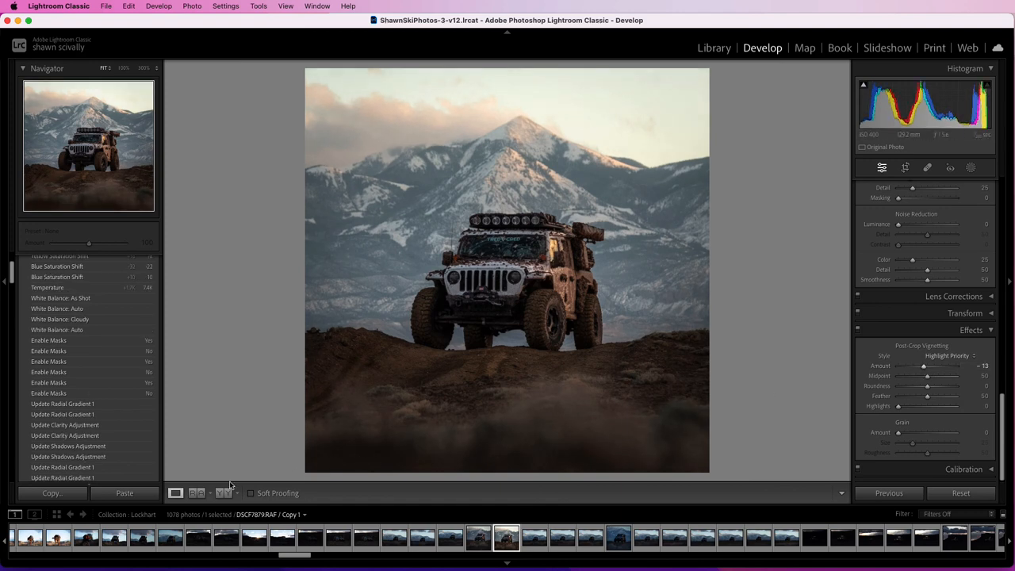
pyautogui.click(224, 492)
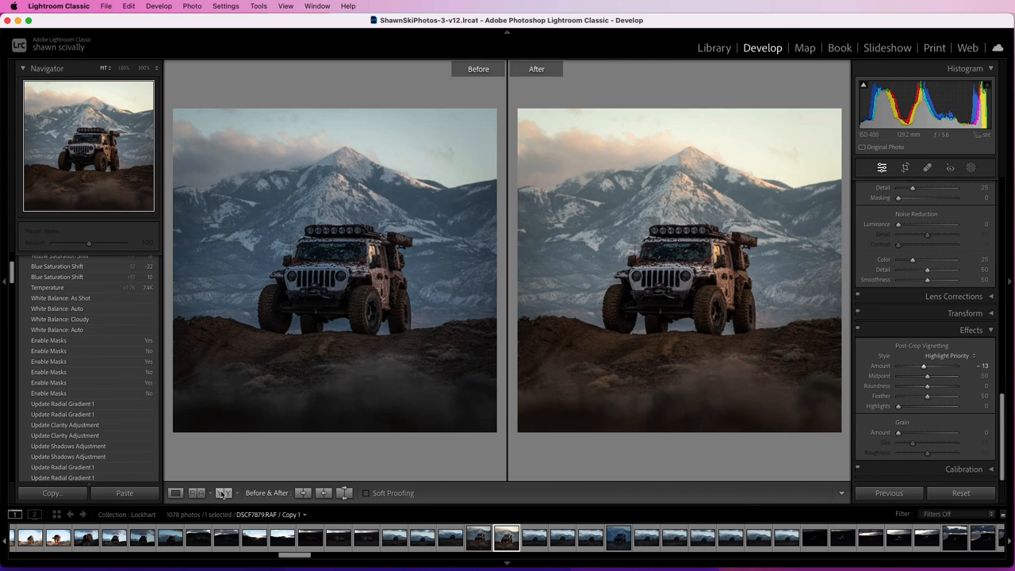